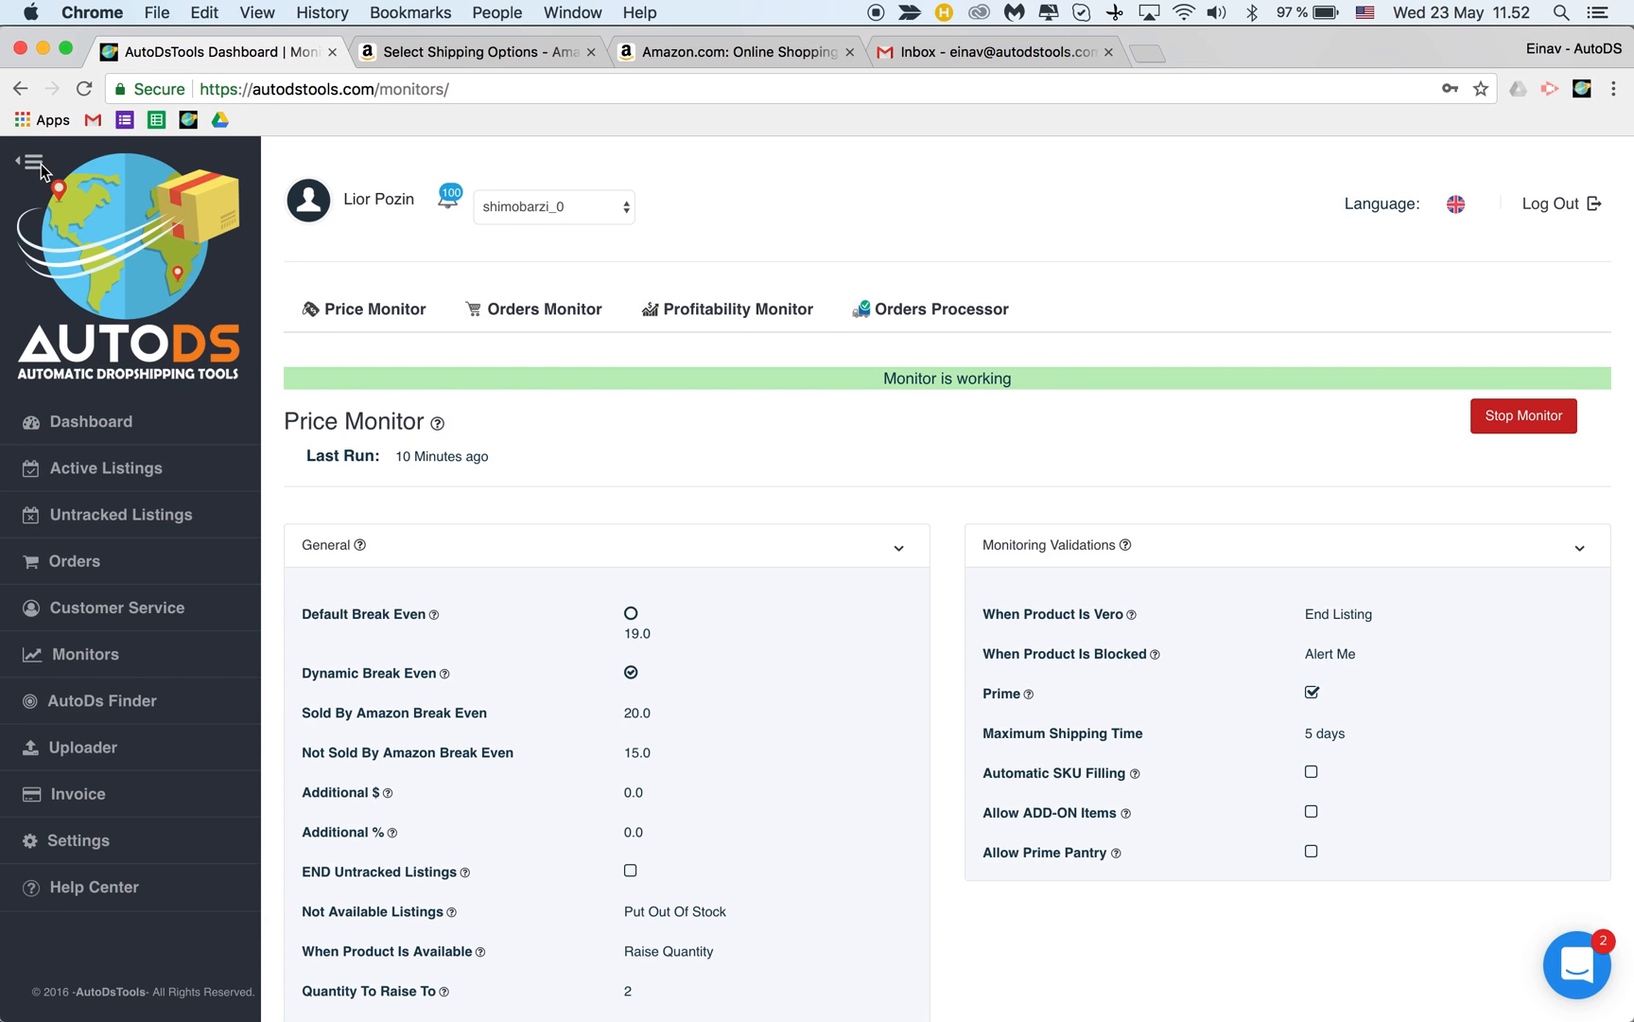
mouse_move(696, 343)
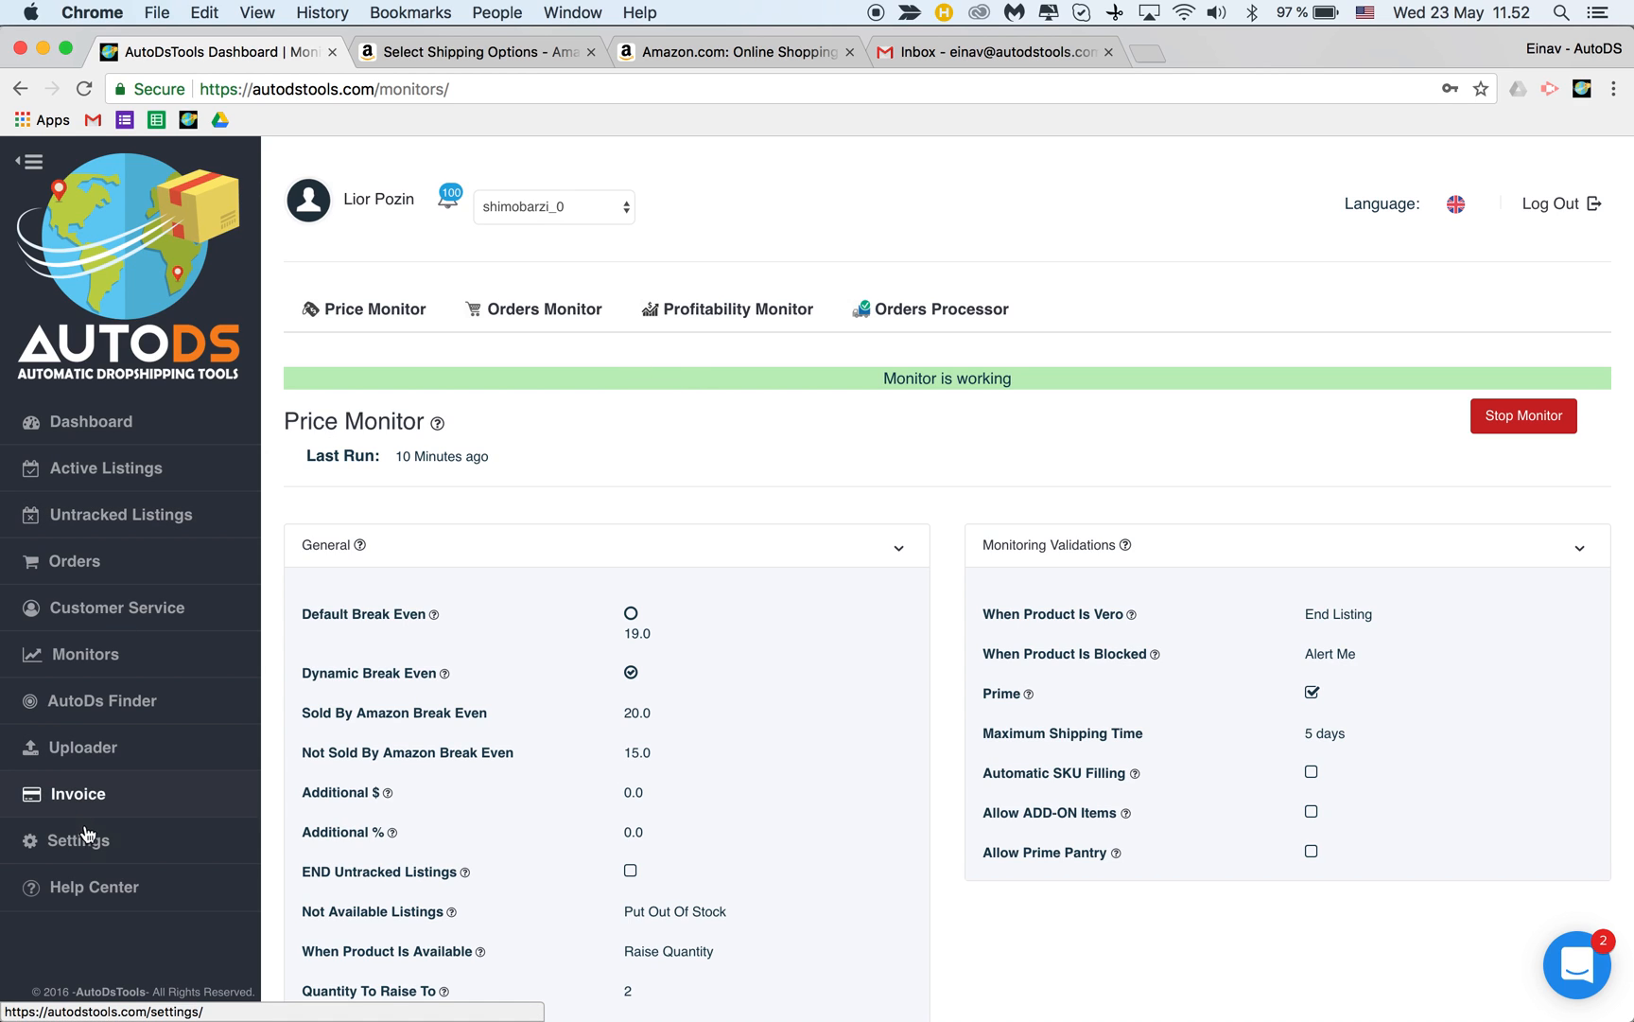
- Open Settings in a second browser tab, then show the Orders Processor monitor page in the original tab
right_click(80, 839)
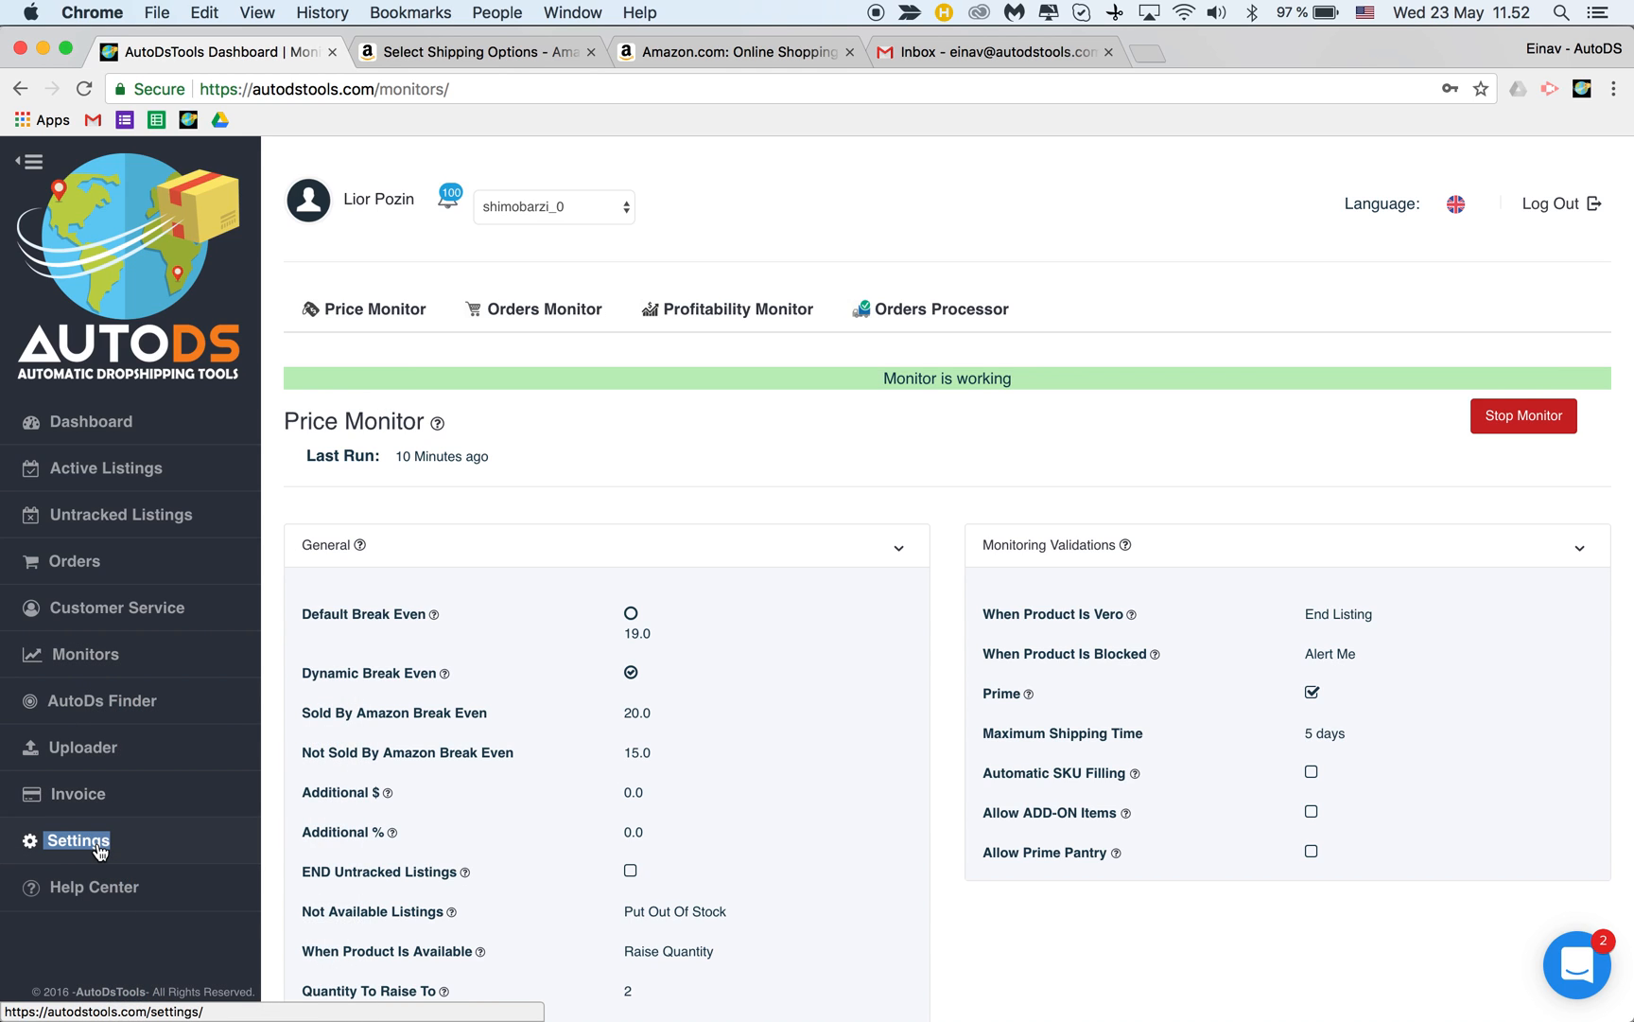
right_click(75, 840)
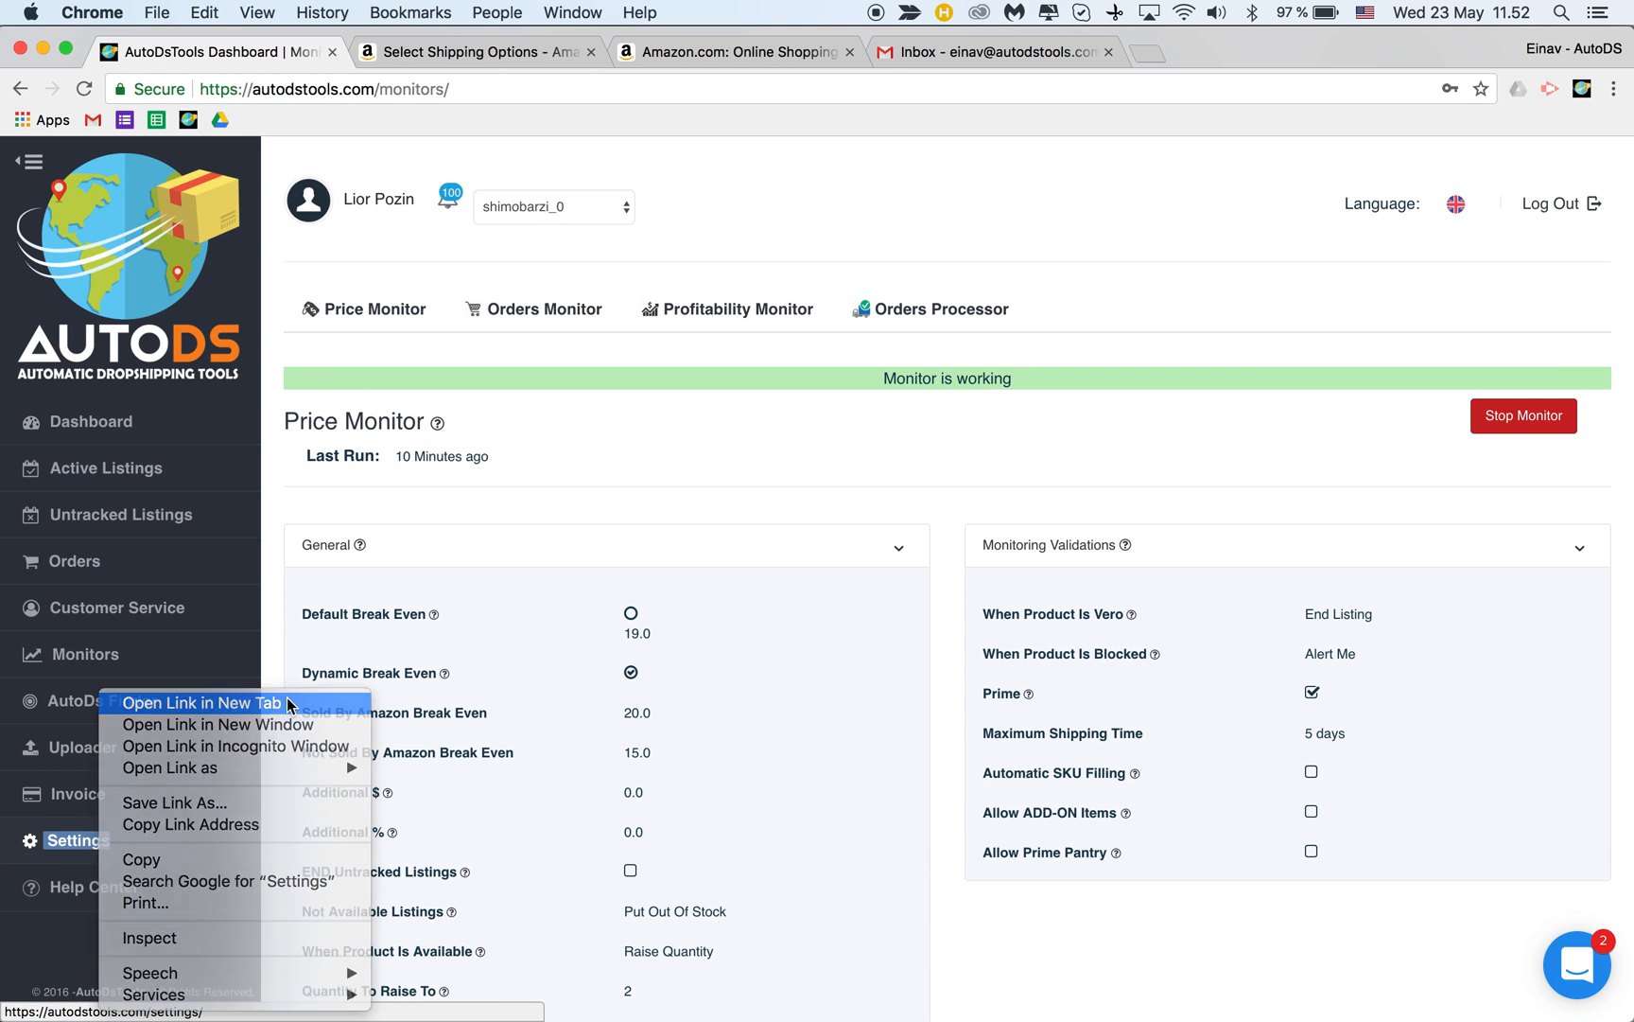
click(200, 702)
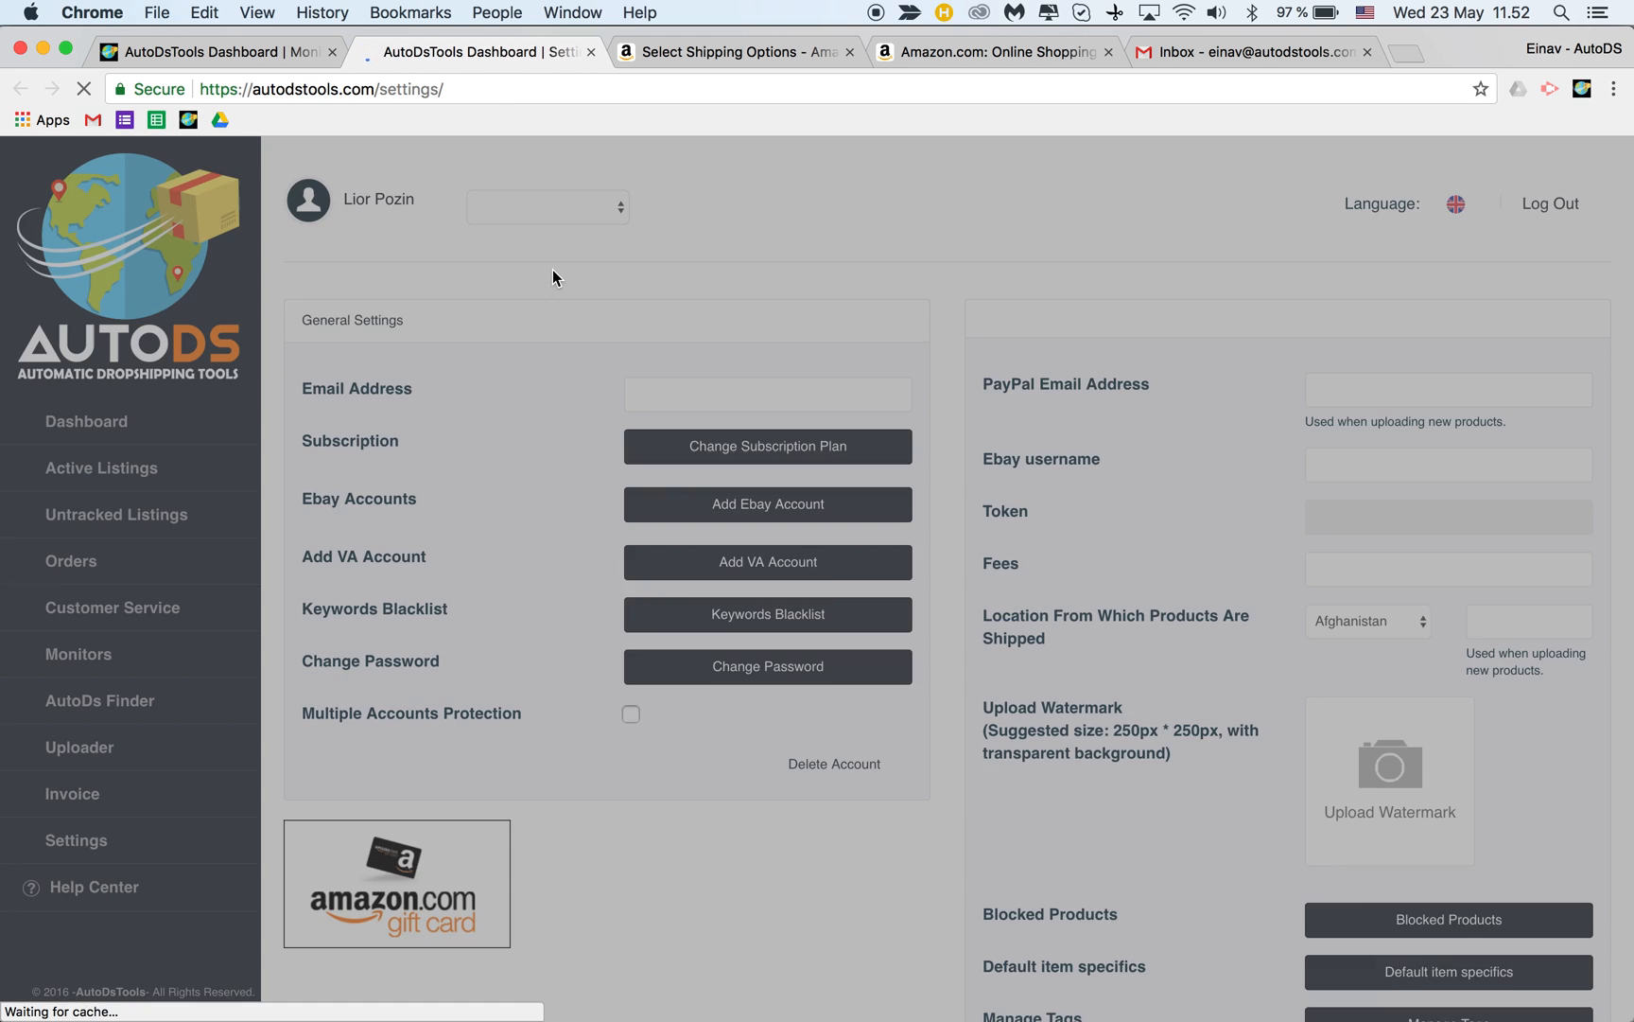
click(768, 562)
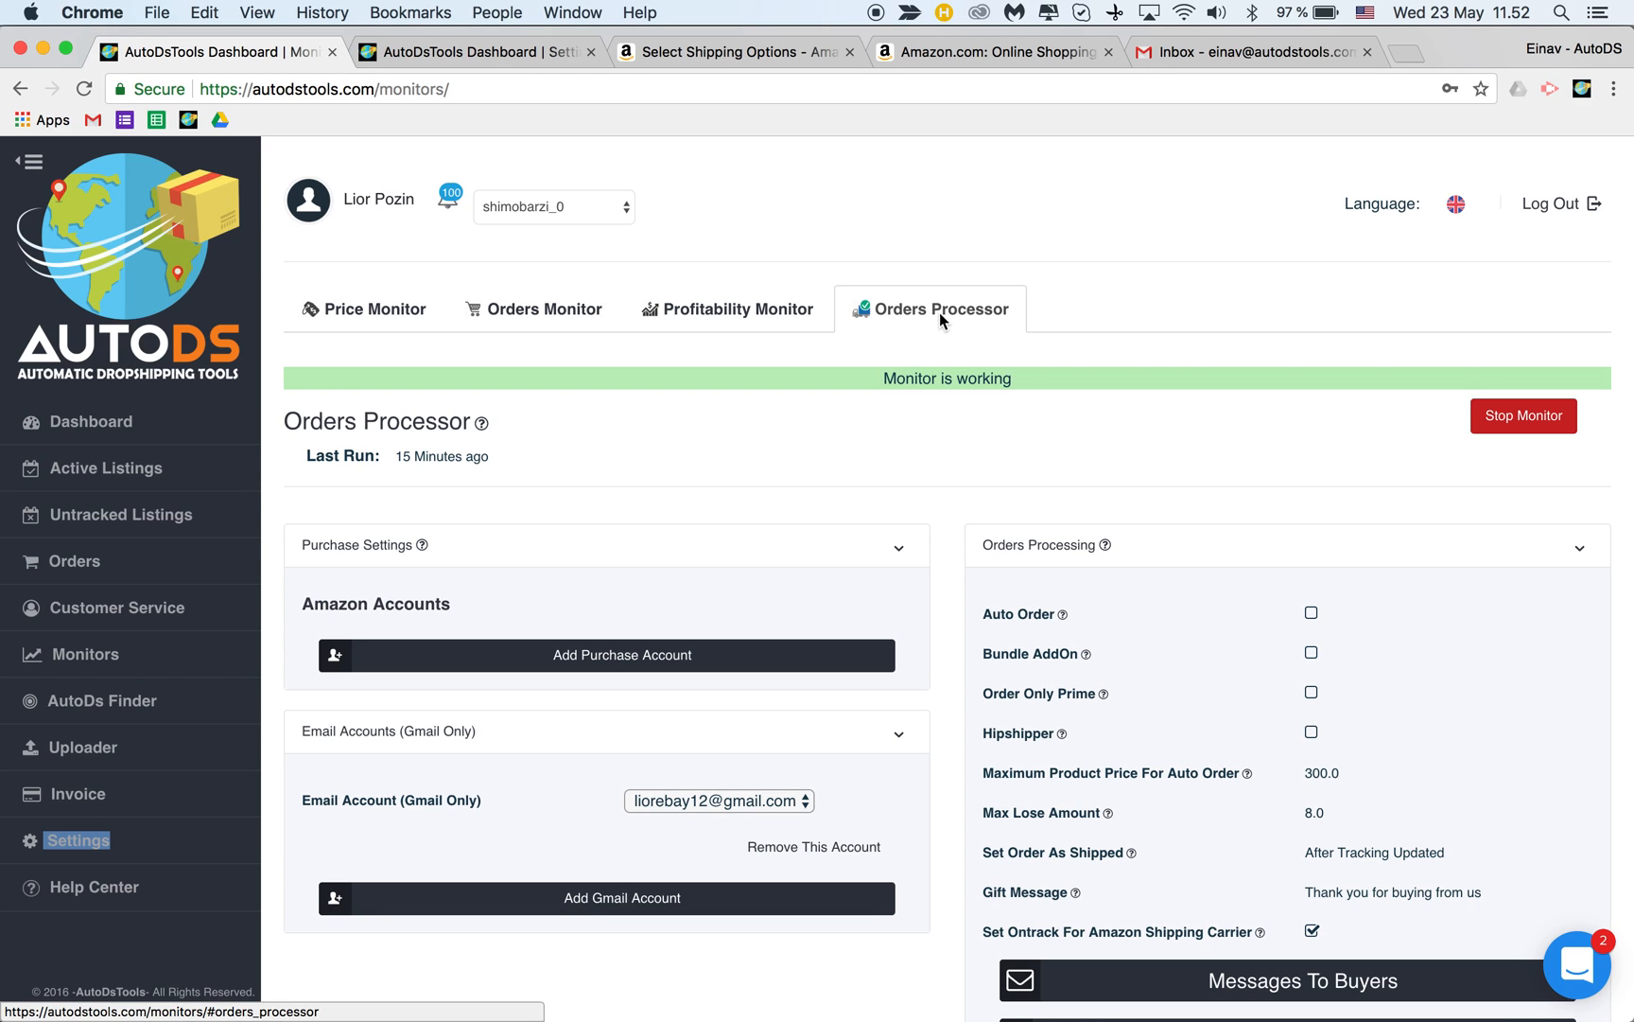
mouse_move(333, 654)
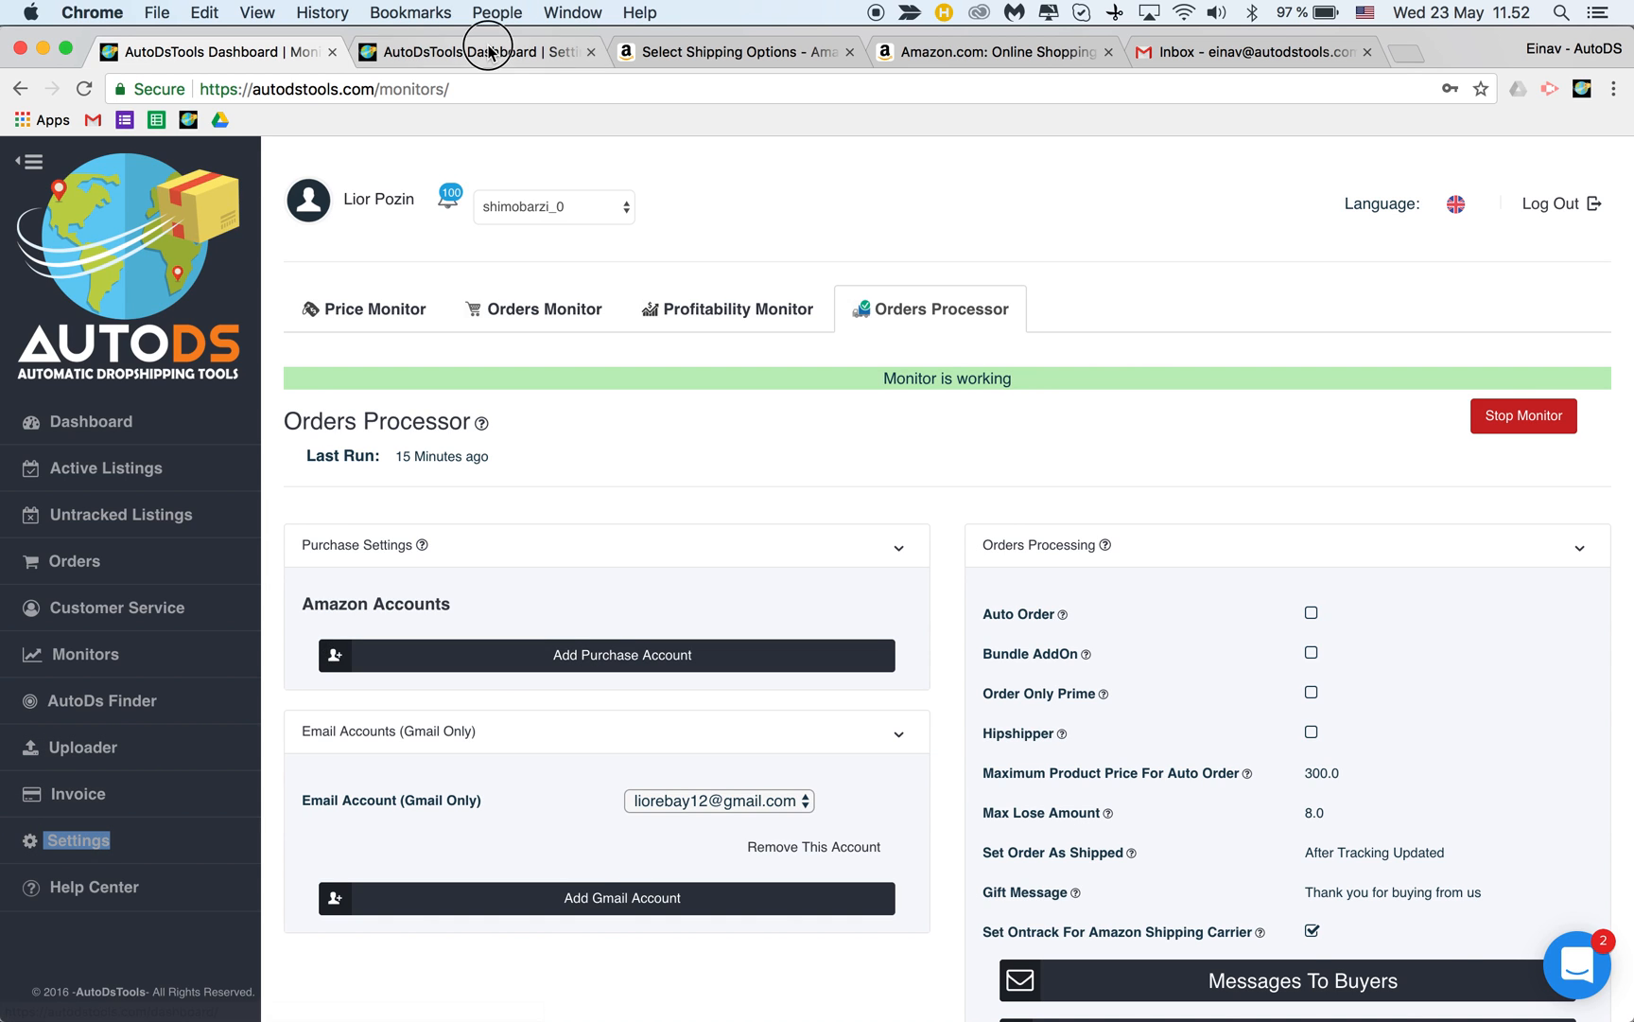
click(476, 51)
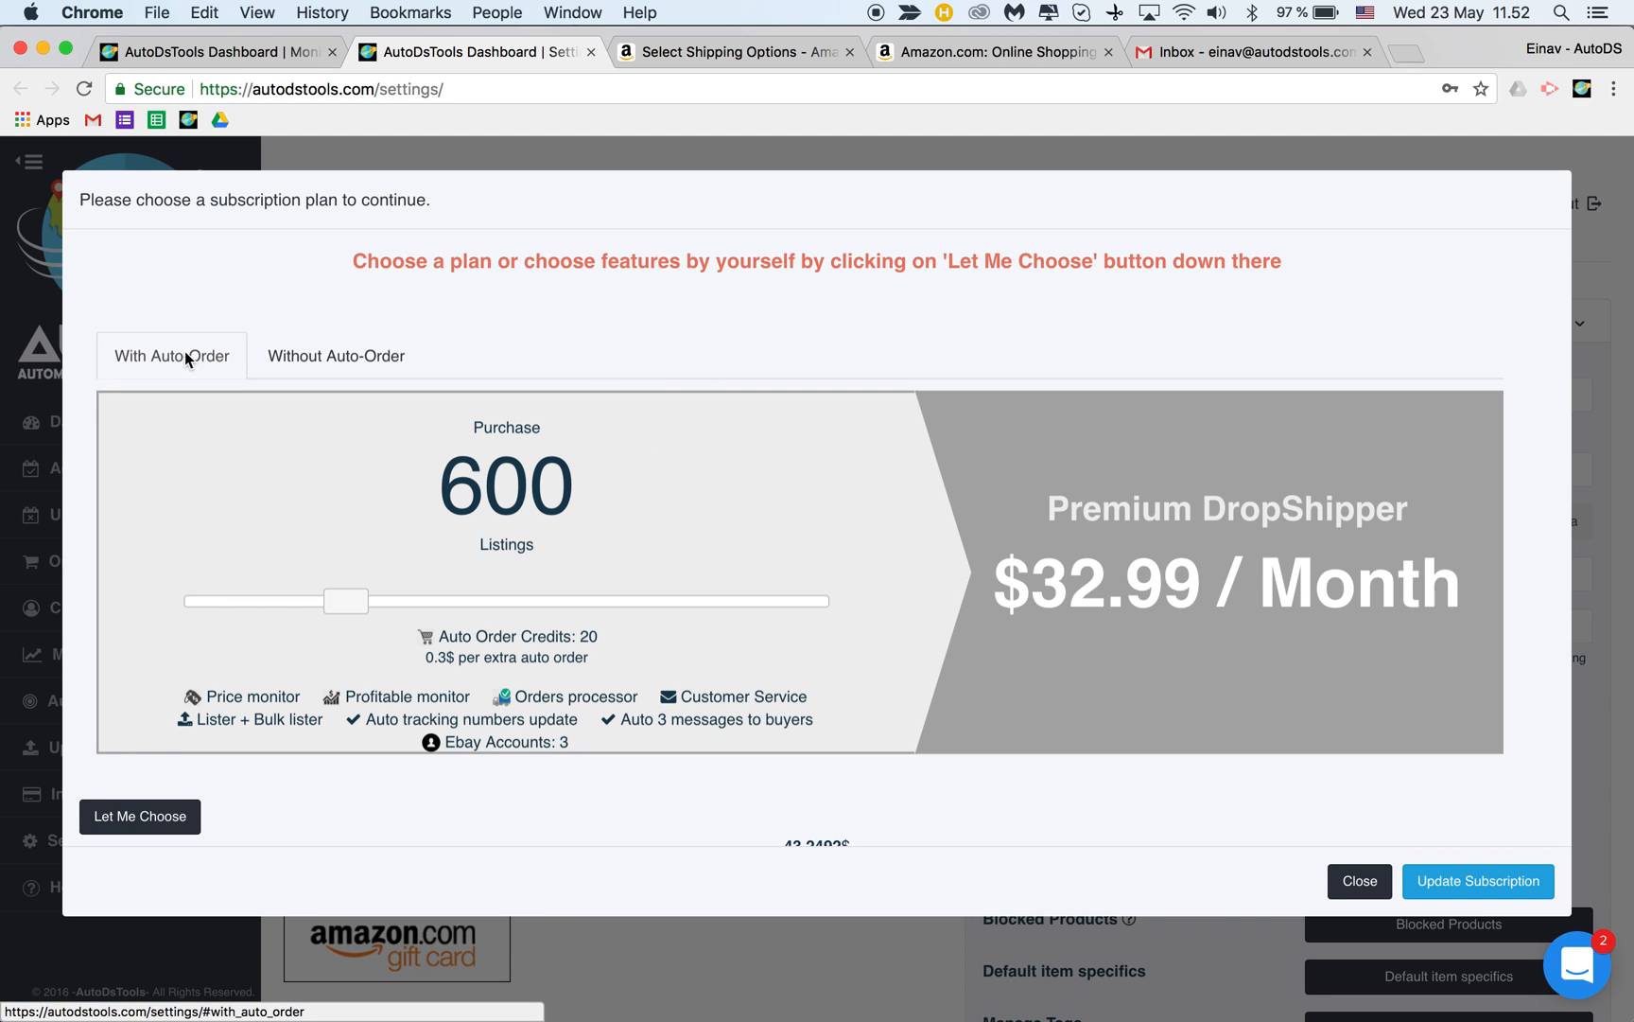
mouse_move(409, 631)
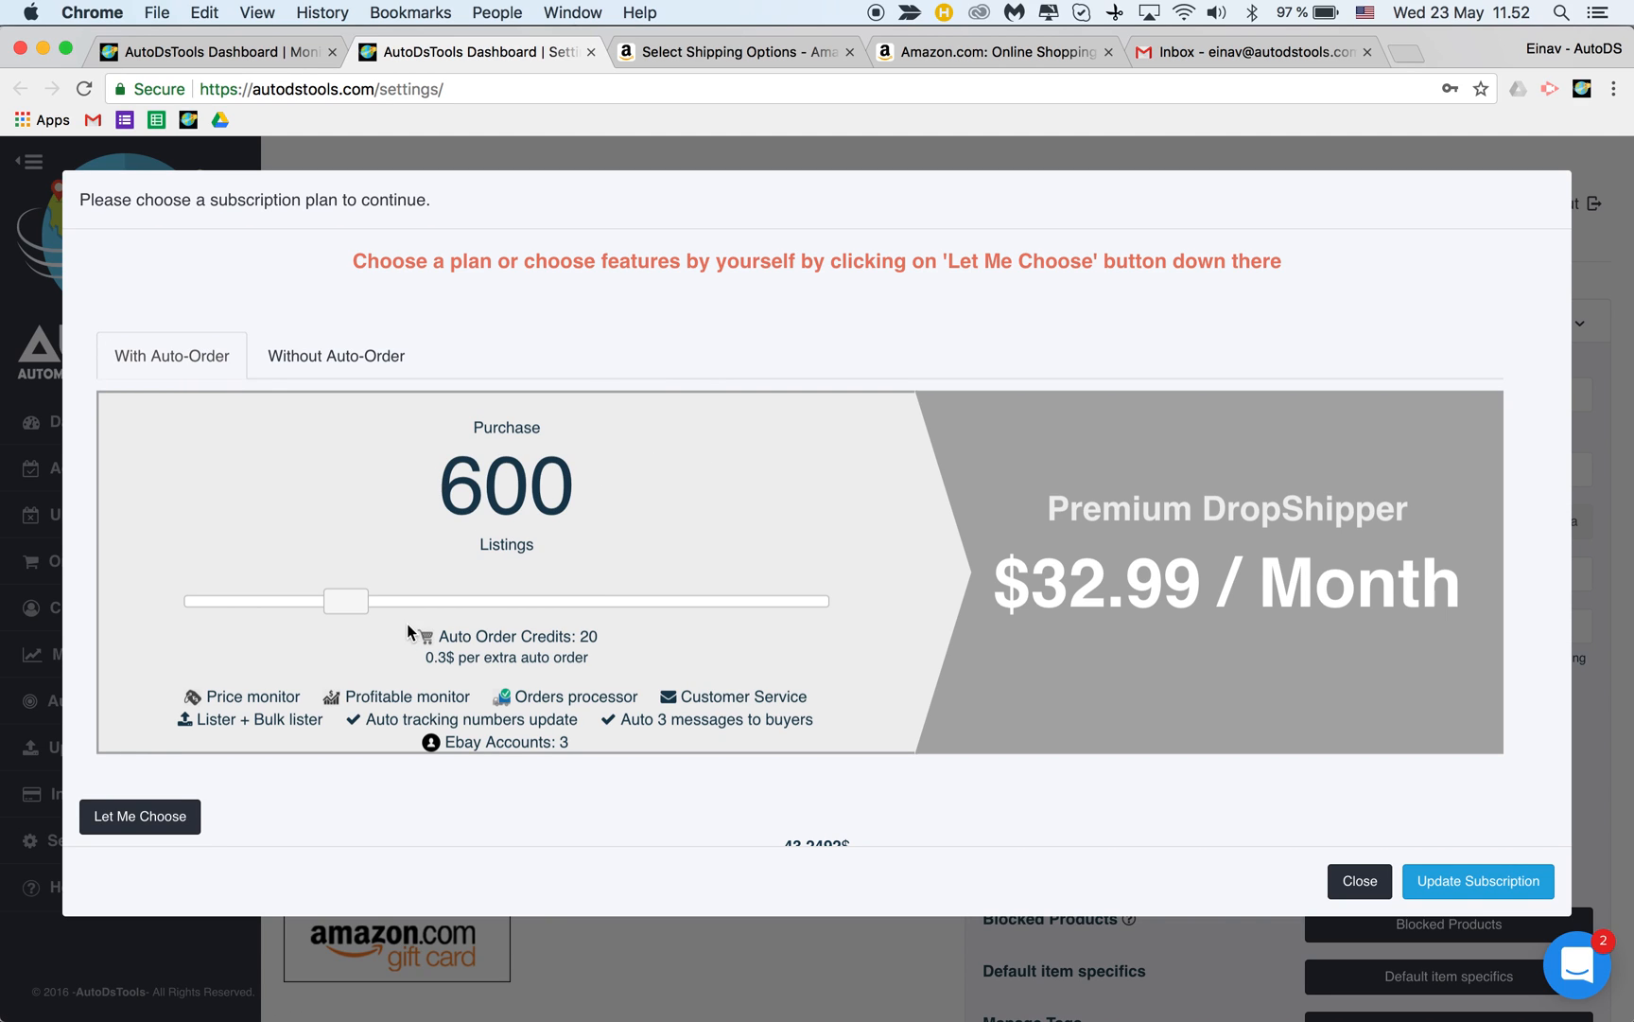
mouse_move(310, 38)
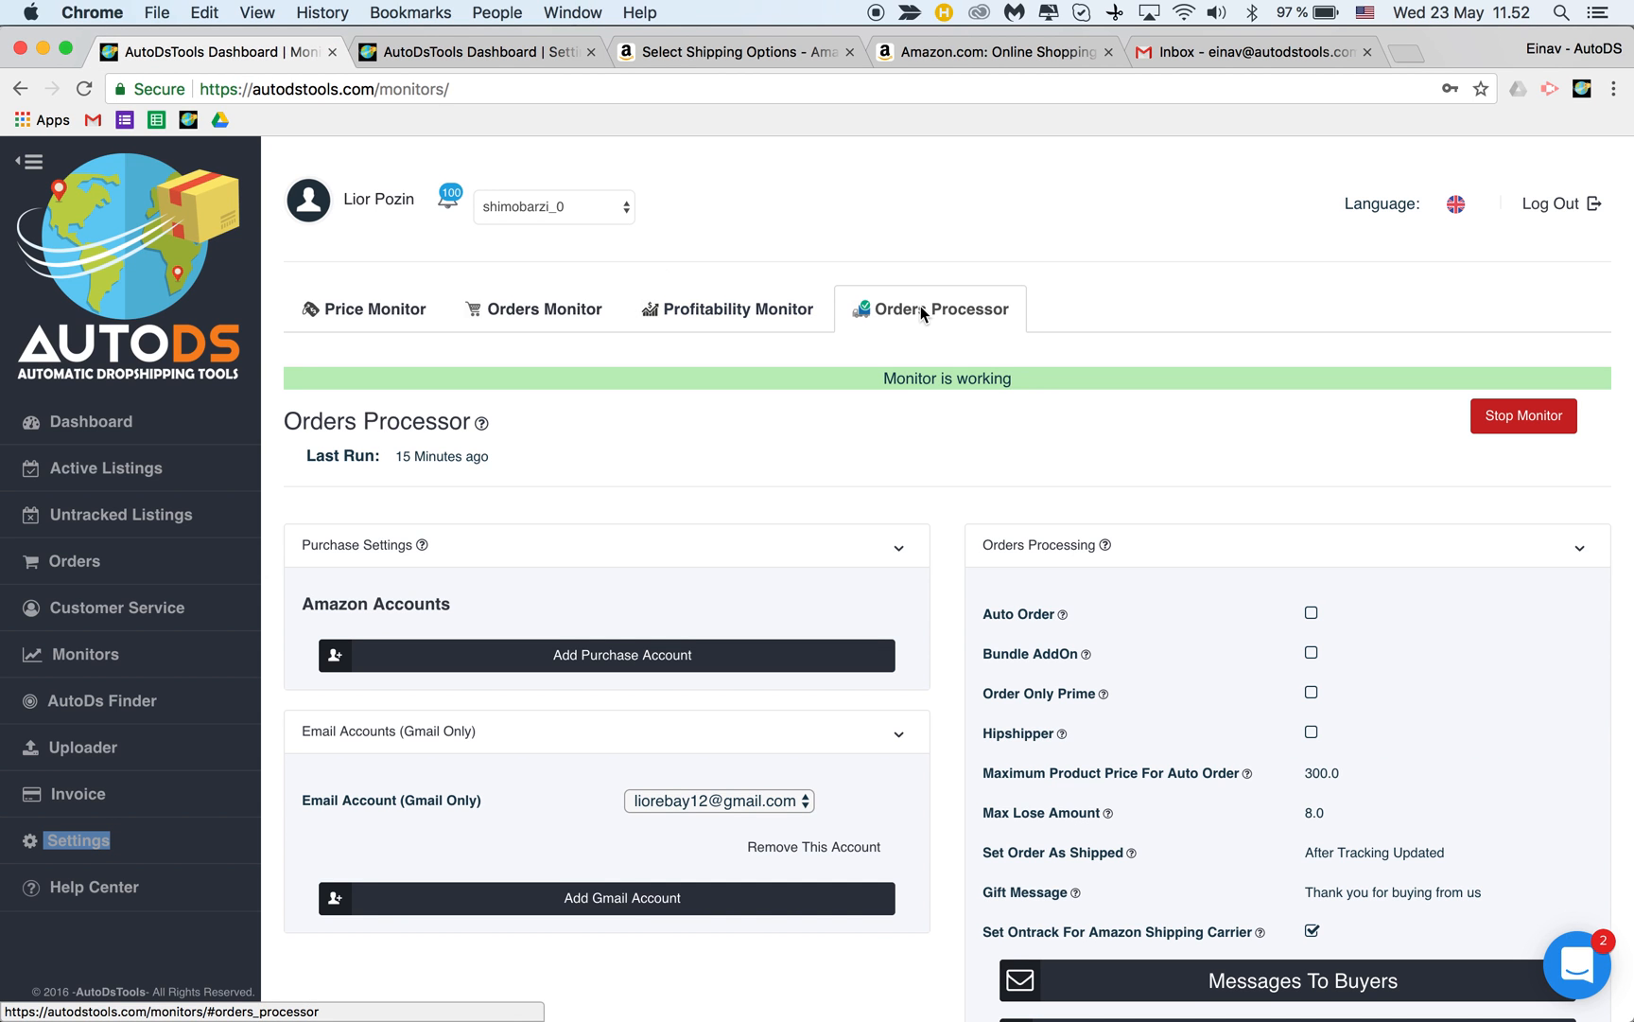
scroll(down, 3)
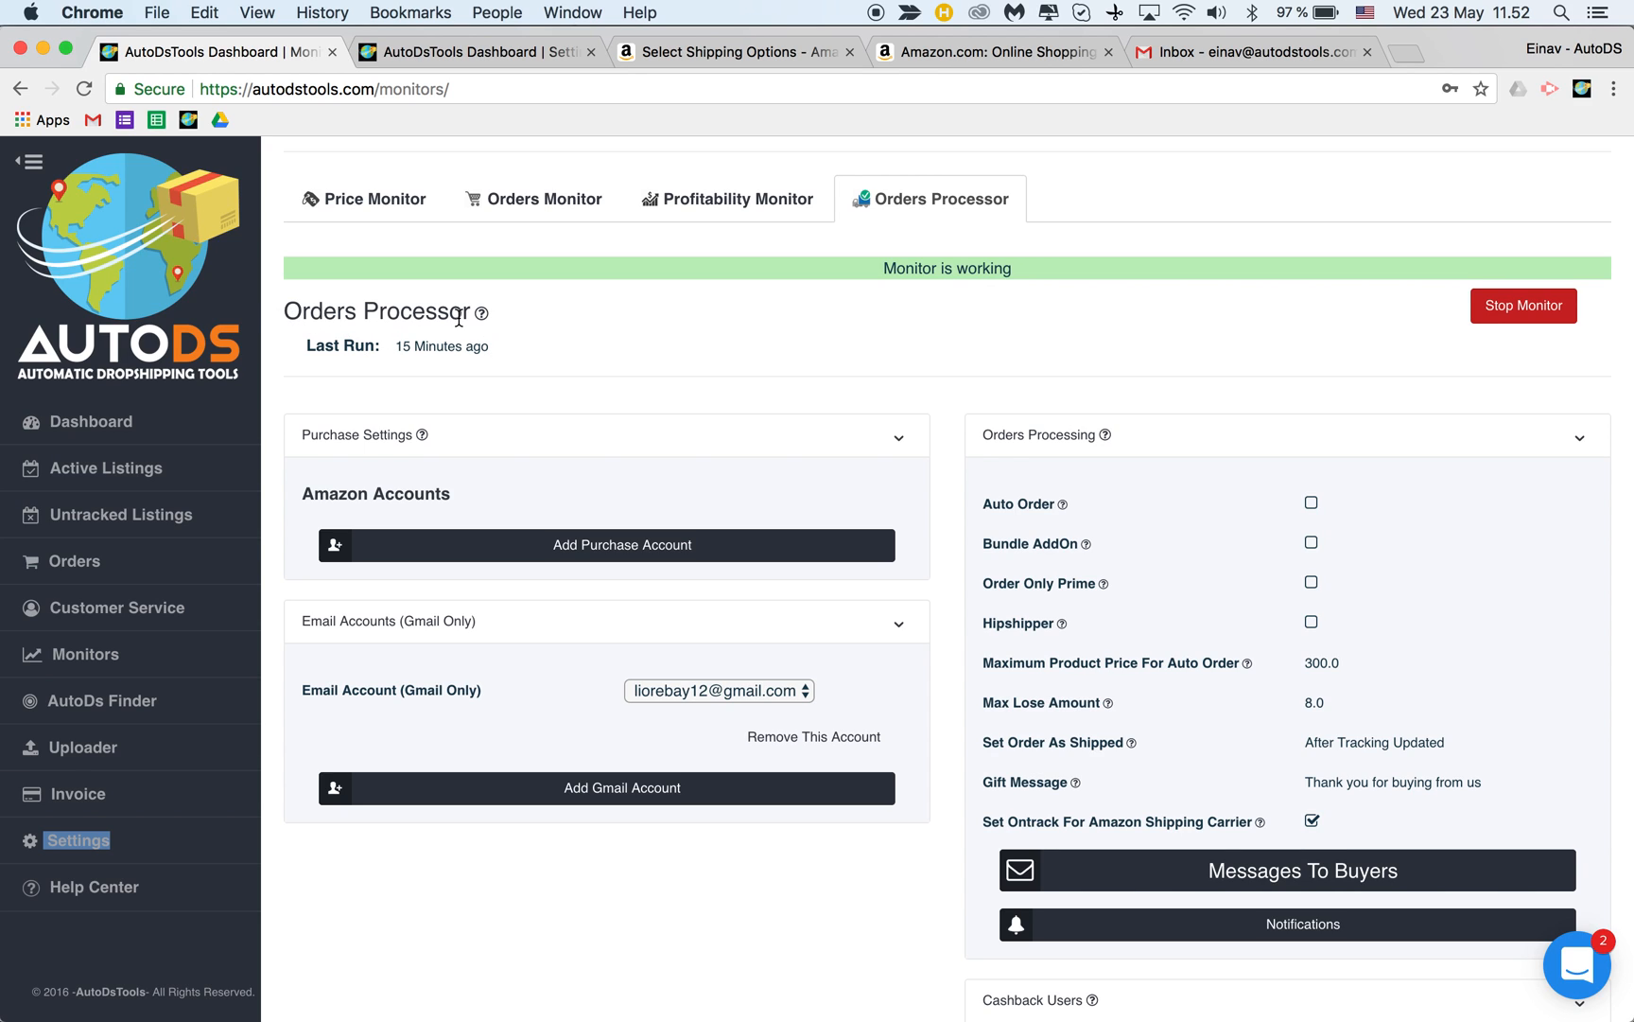
mouse_move(562, 492)
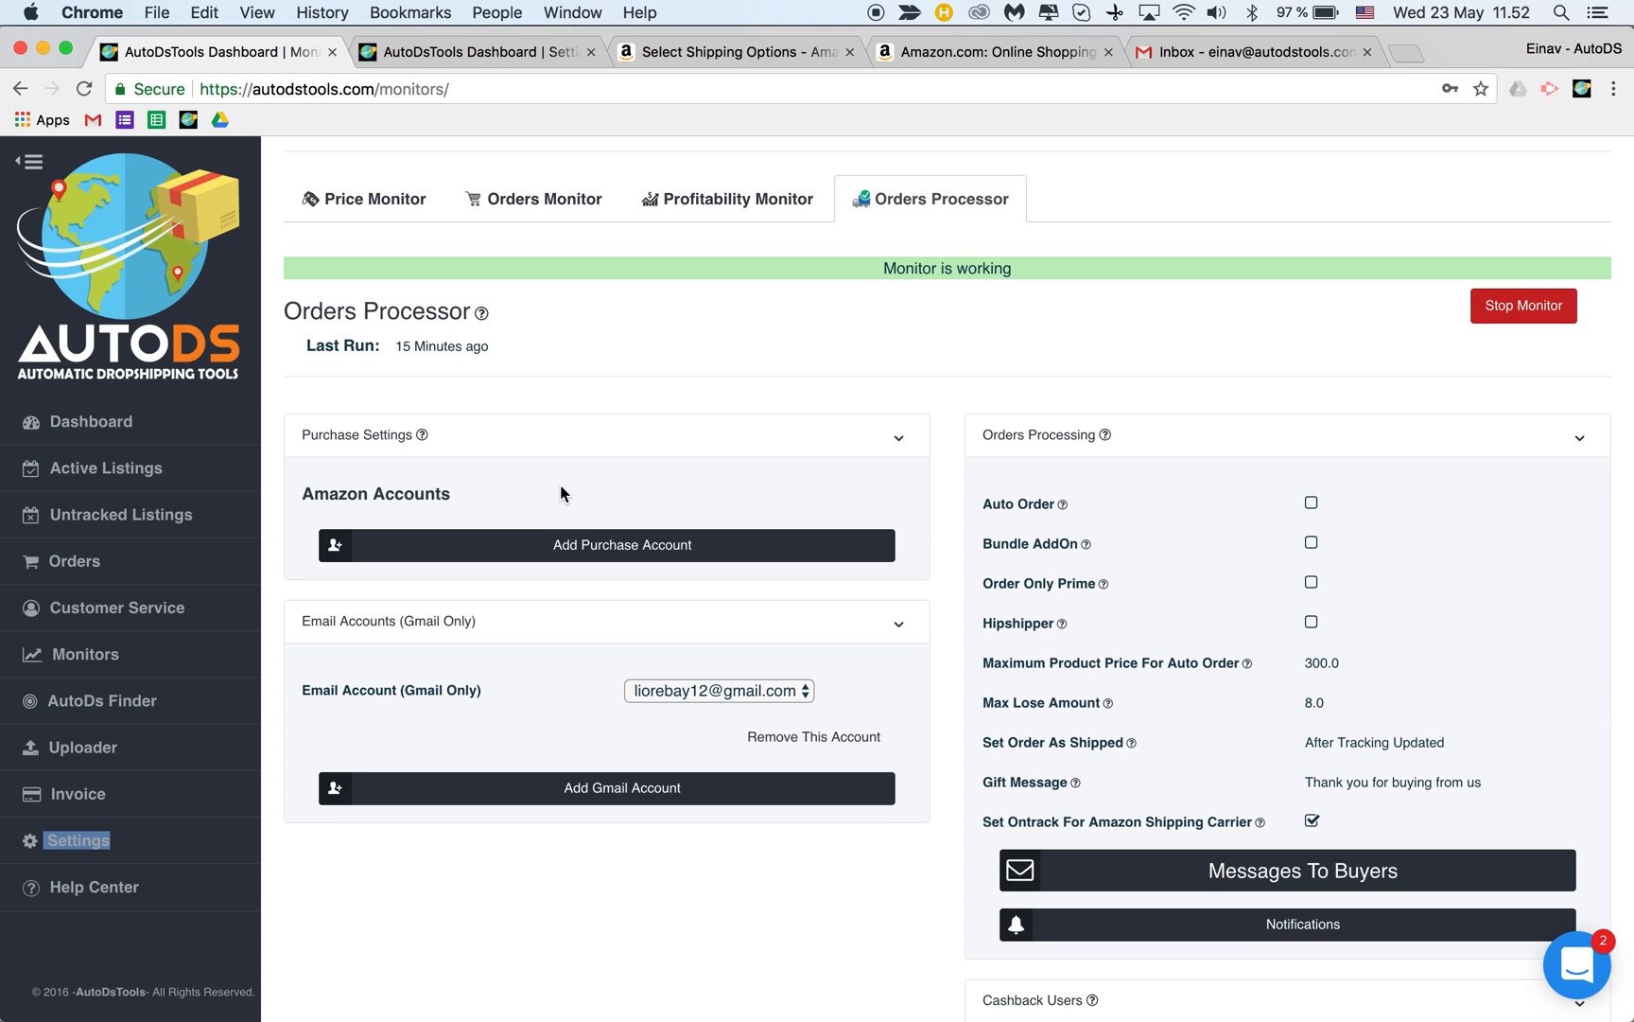
mouse_move(564, 671)
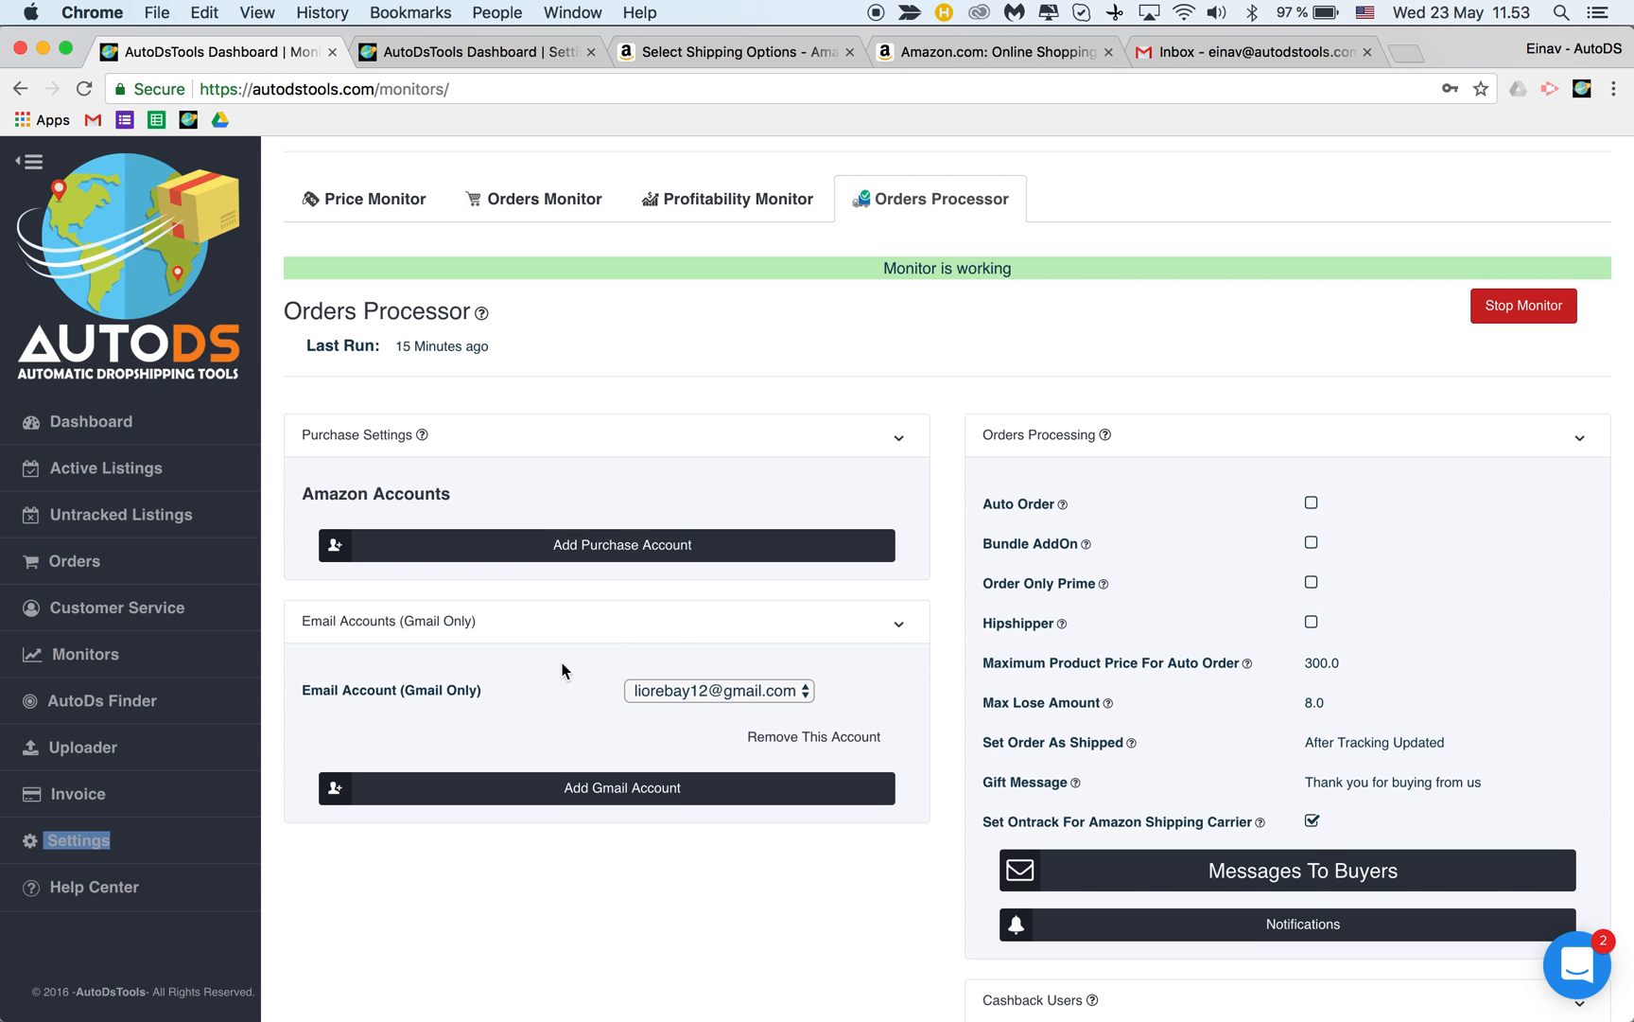
scroll(down, 3)
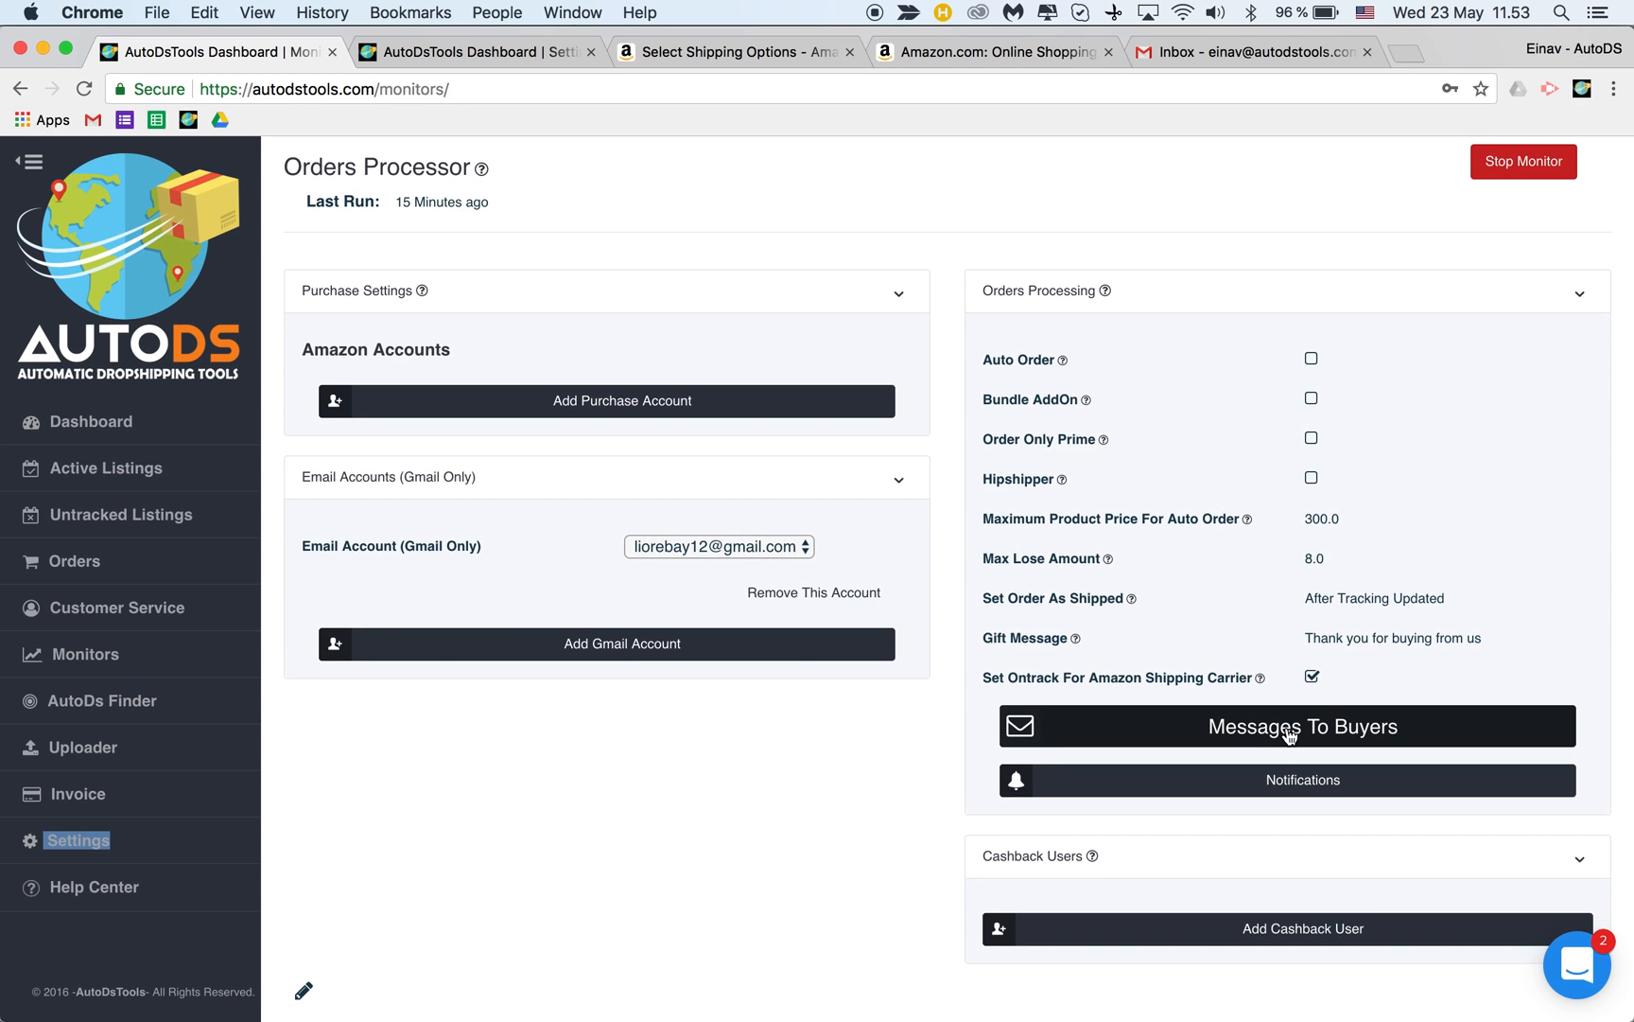
mouse_move(1304, 779)
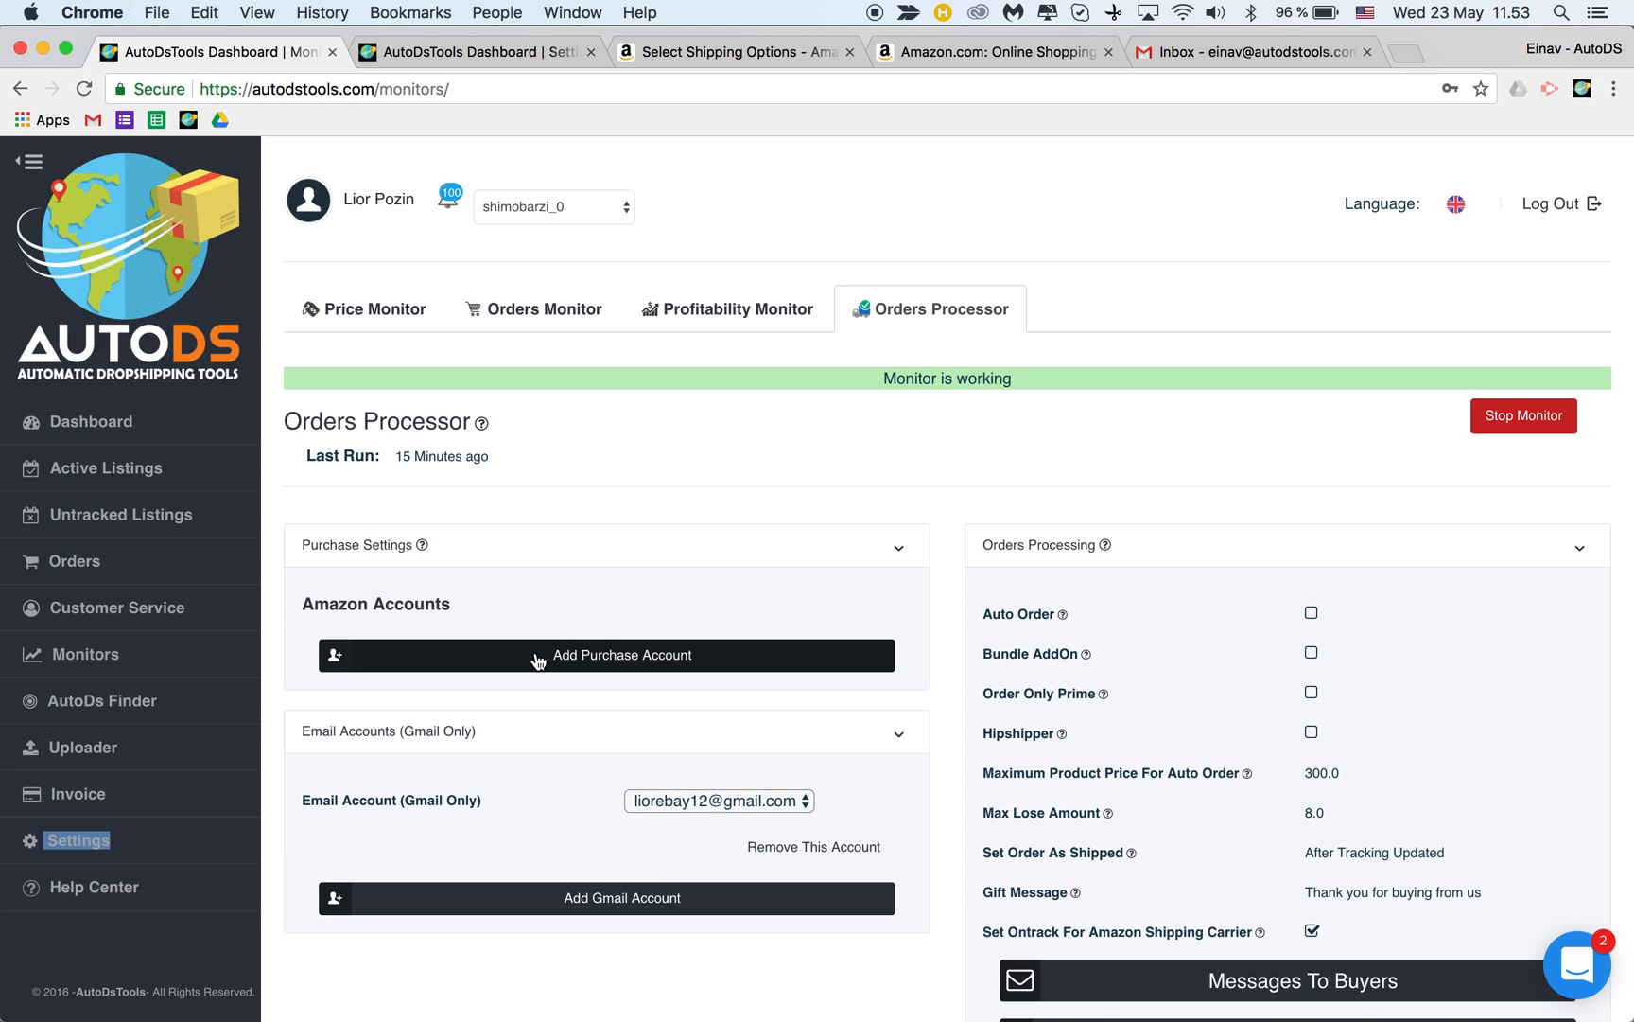
mouse_move(146, 601)
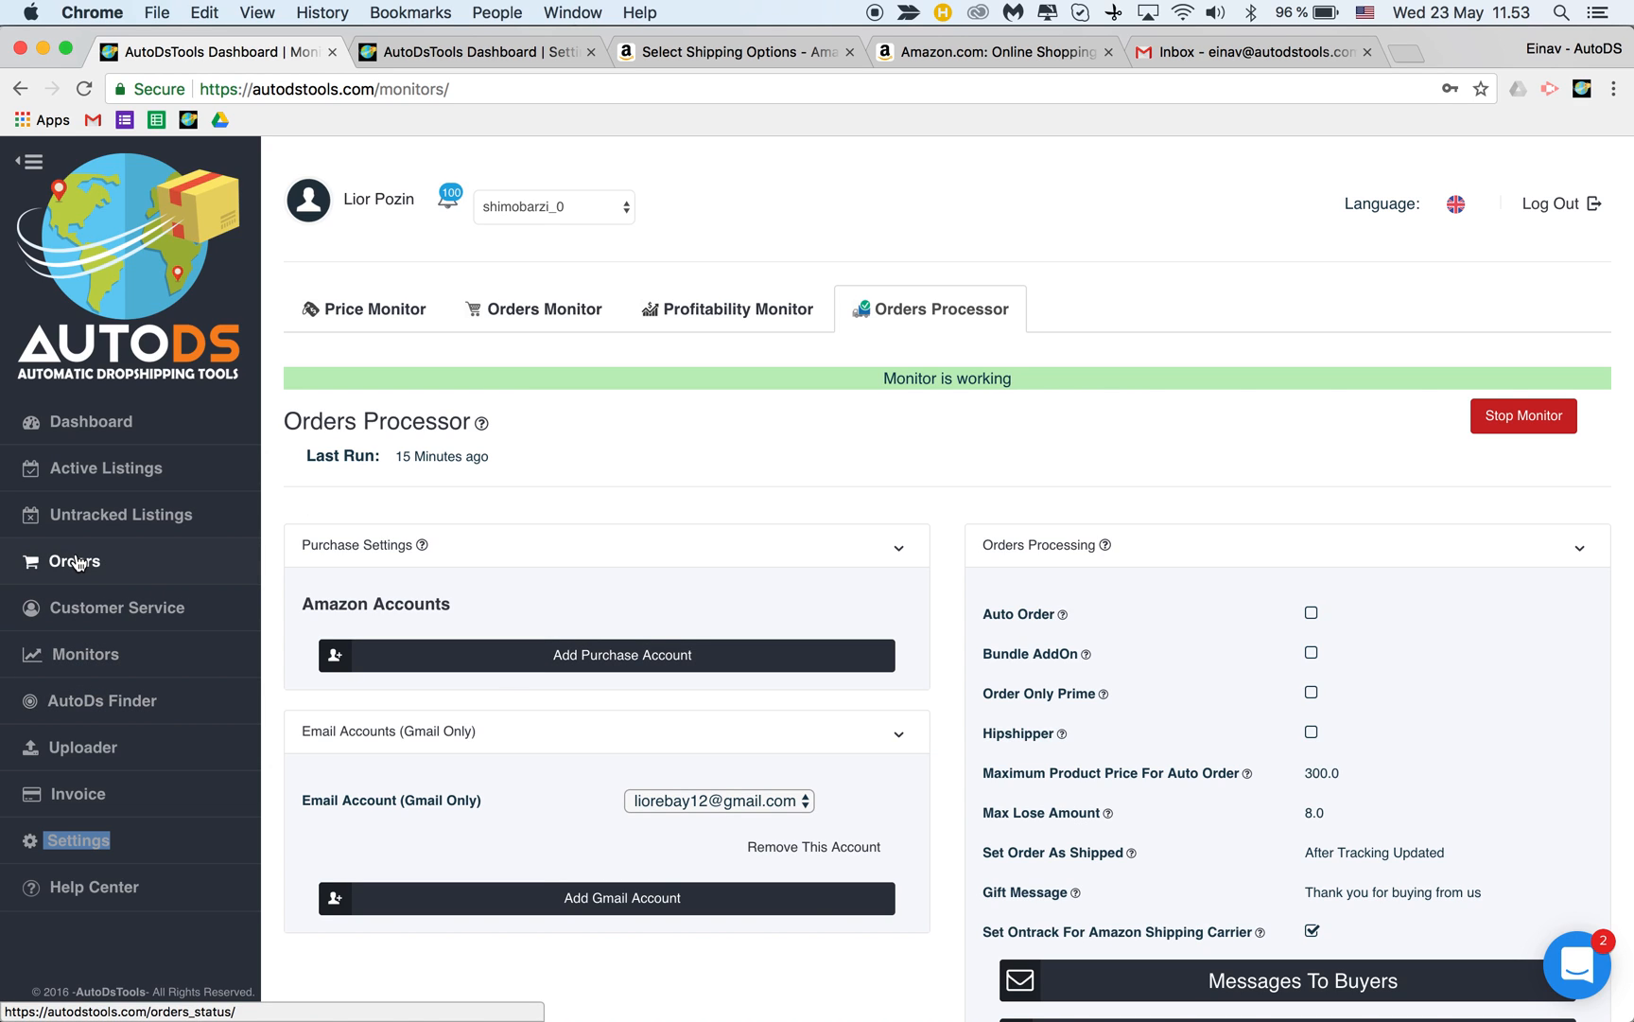
- Open Orders, collapse the sidebar, and select the 2018-02-23 Stand By order for a status change
click(73, 561)
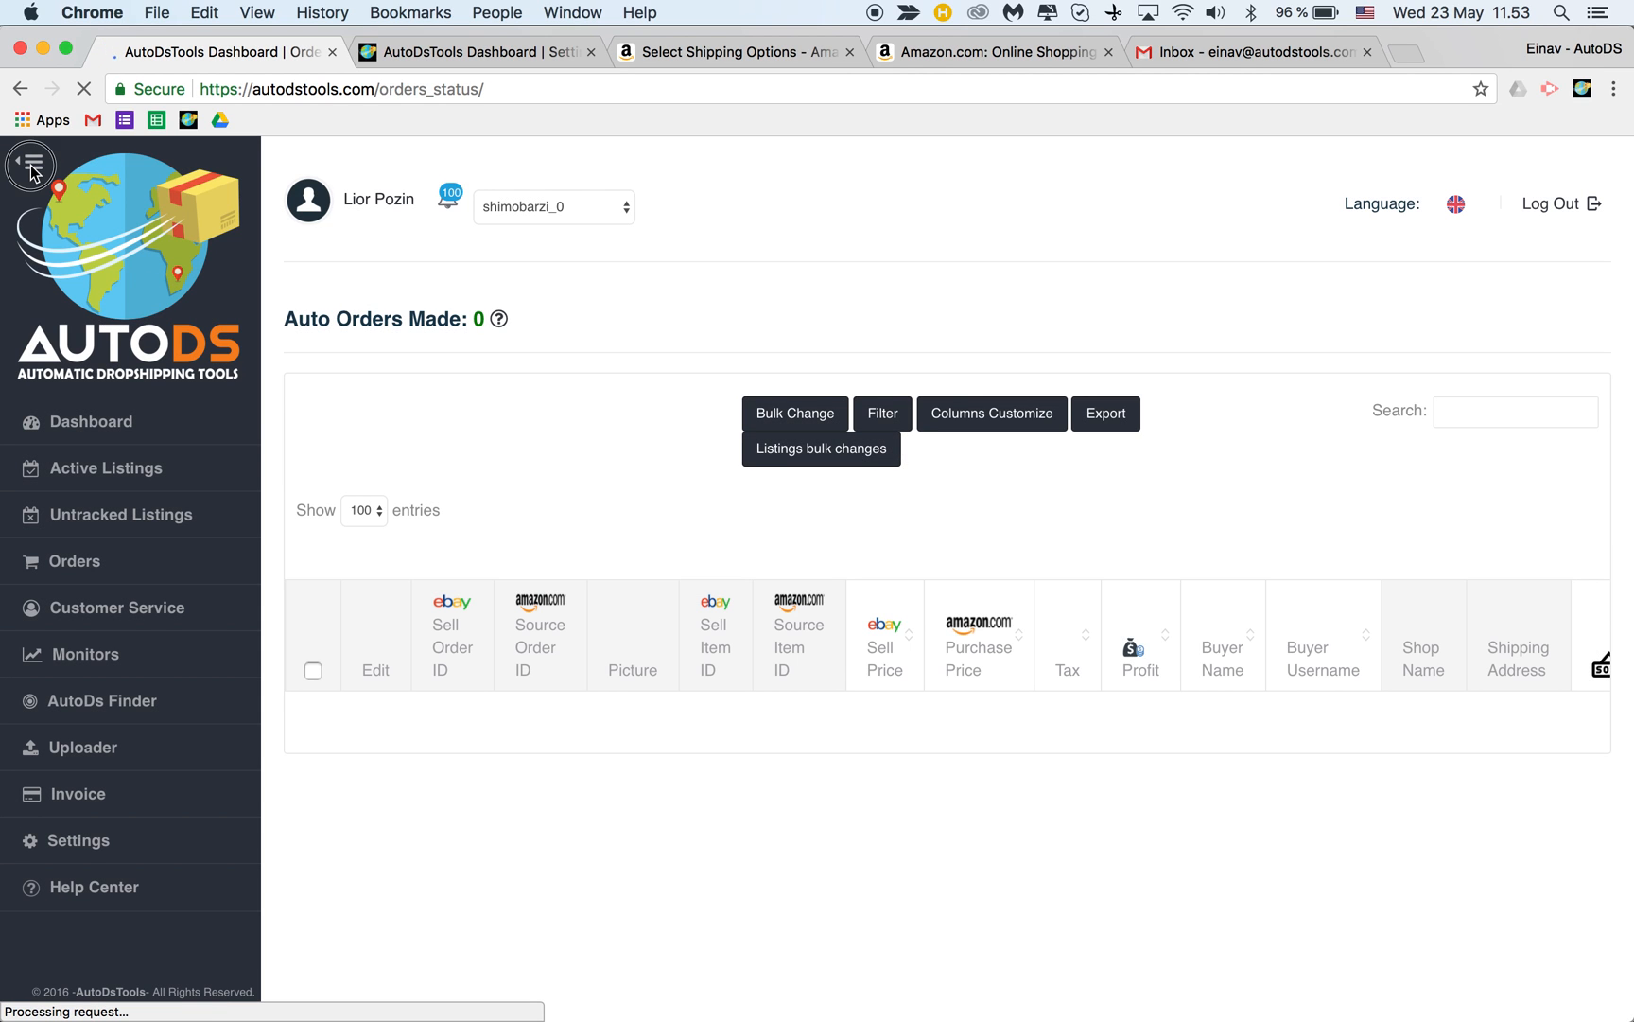
click(30, 164)
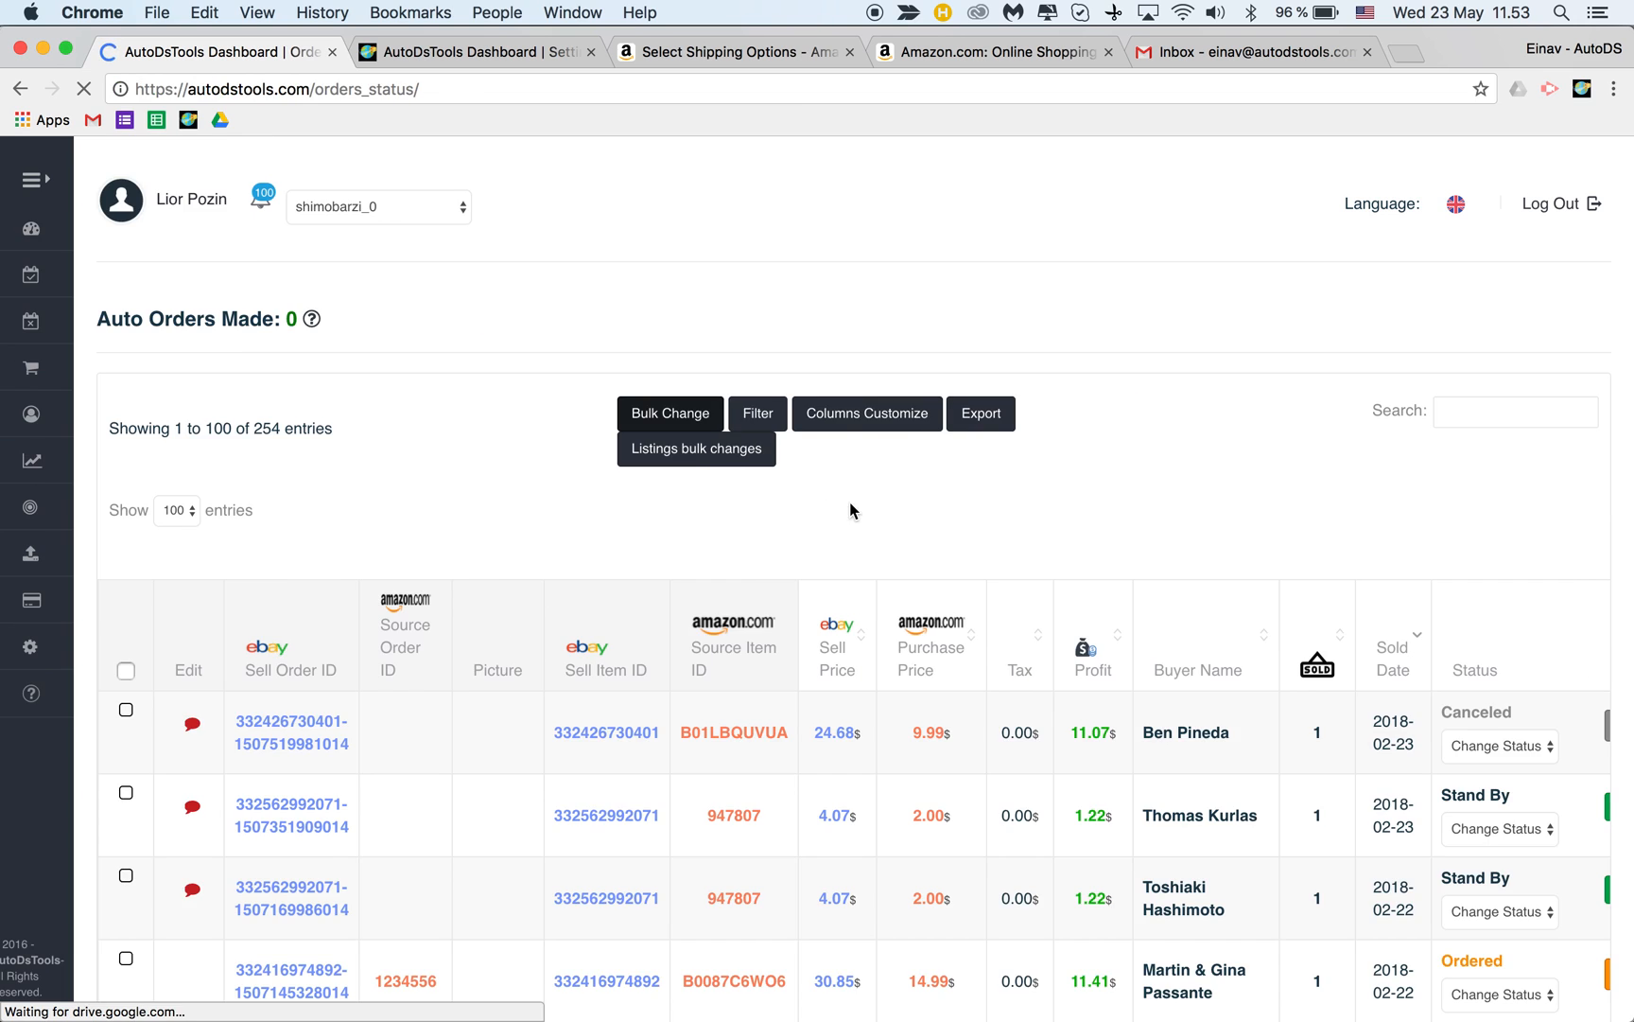
scroll(down, 3)
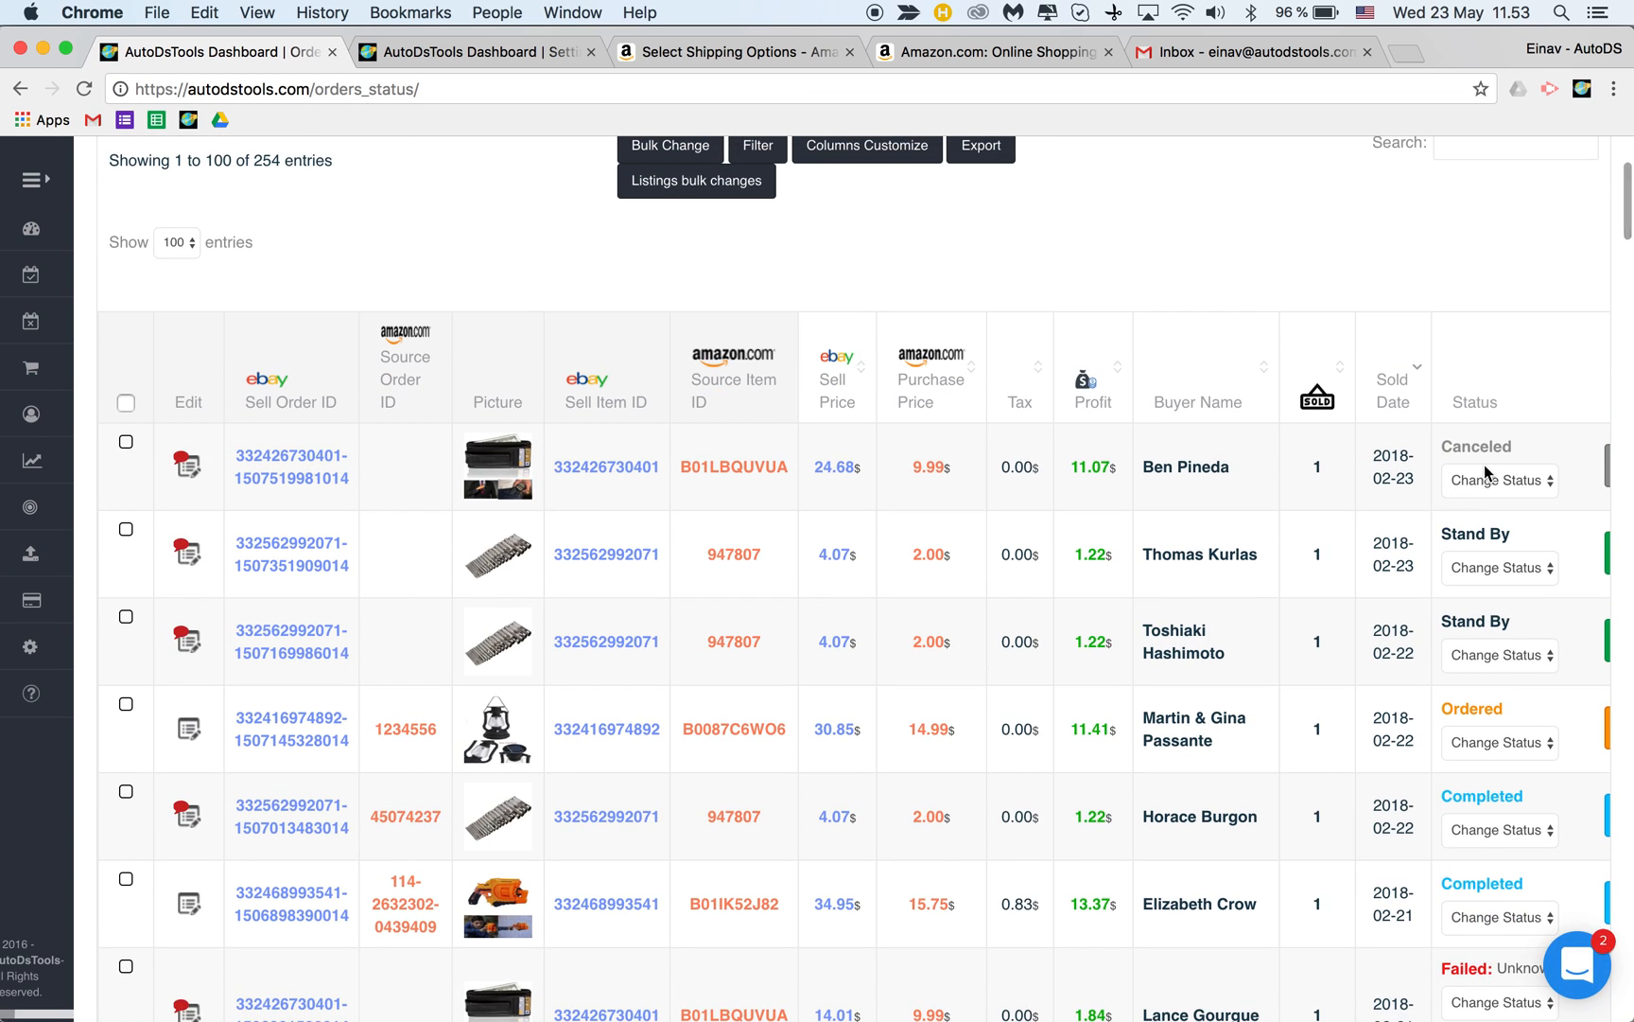
click(1500, 480)
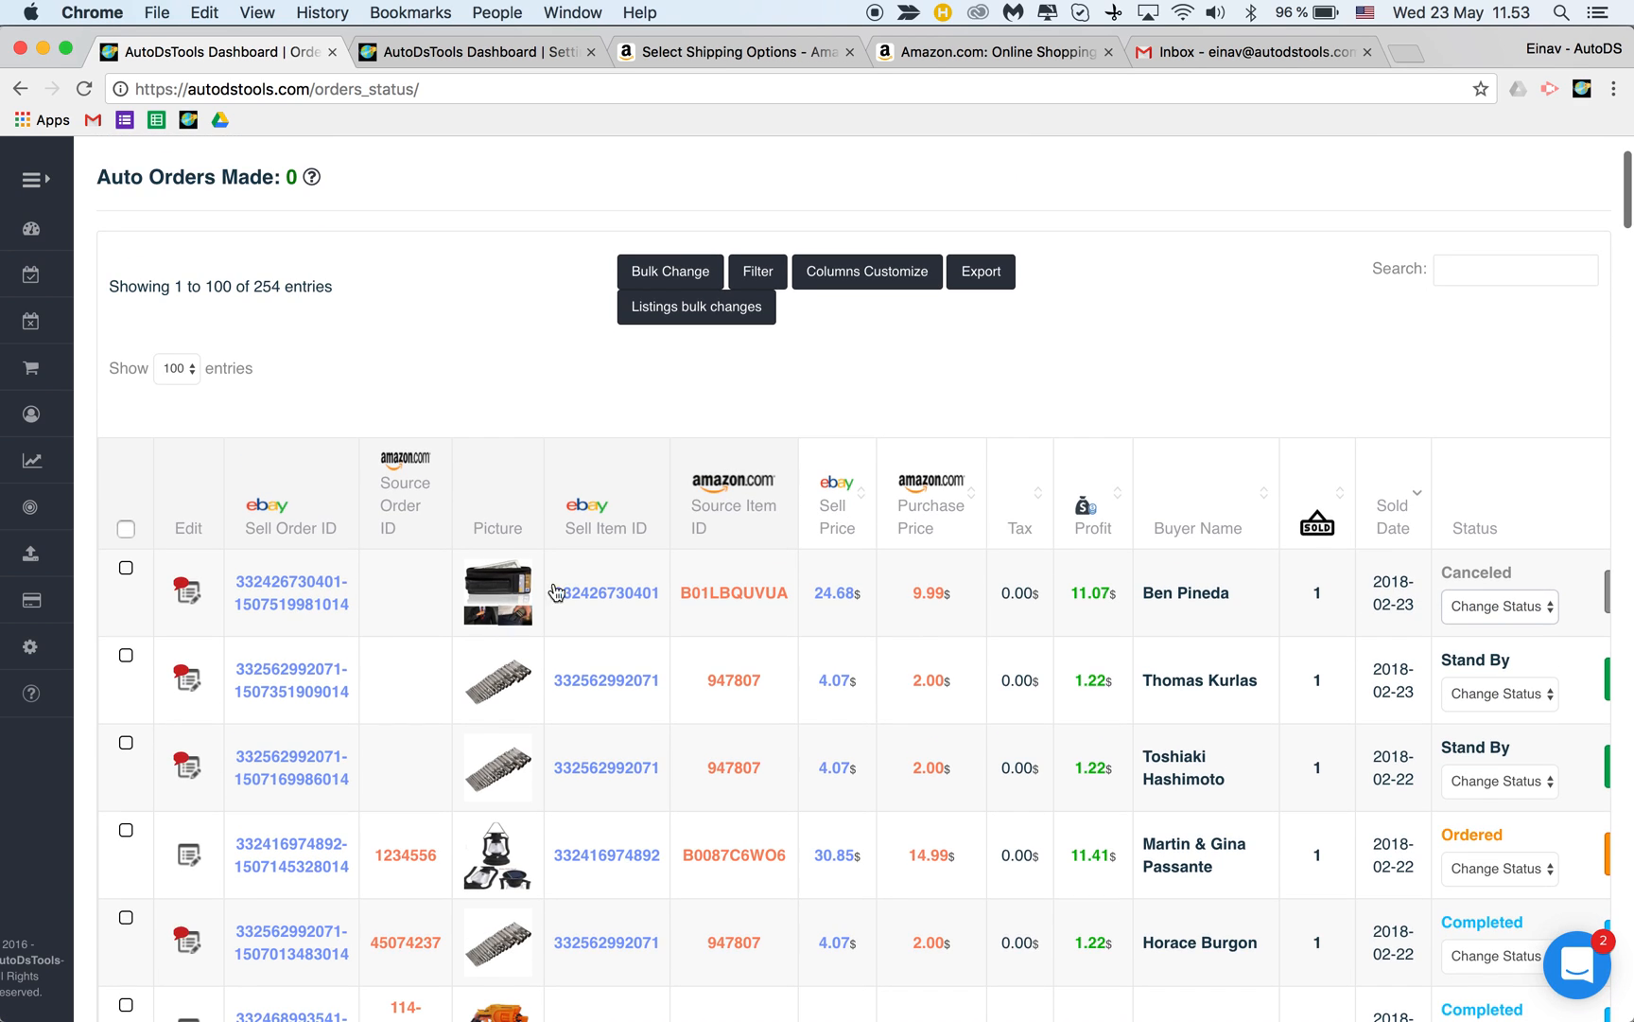
click(126, 683)
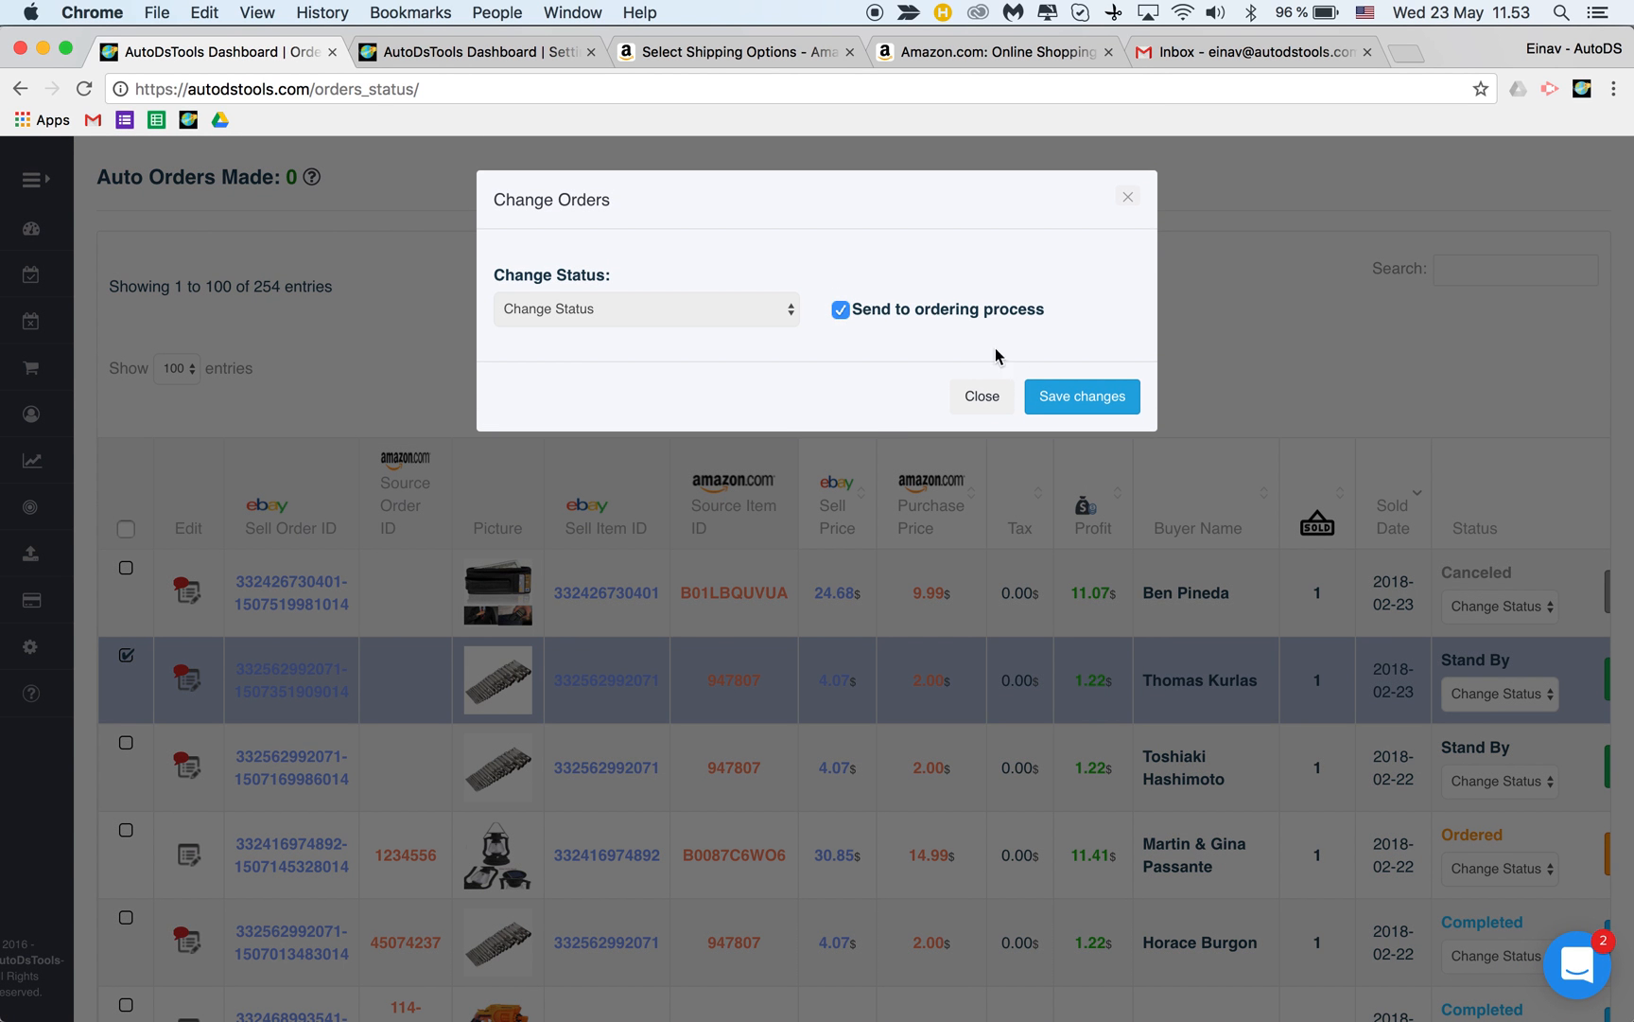
- Apply and confirm the status change for the selected Stand By order
click(1081, 396)
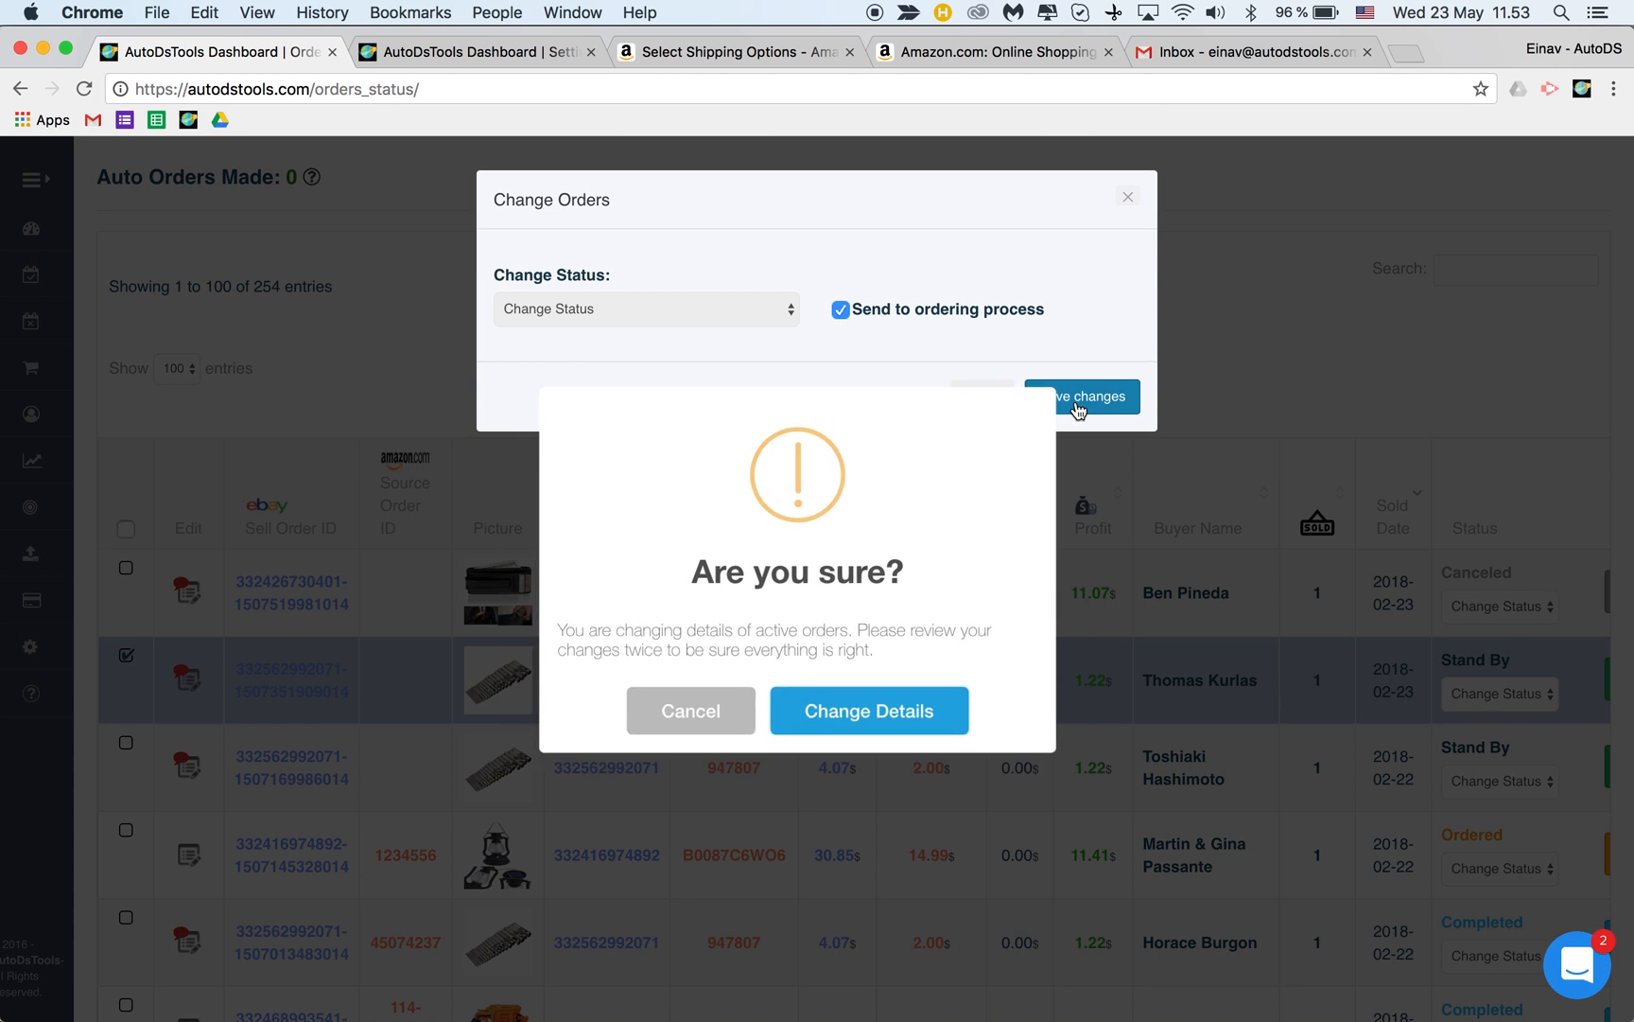
click(868, 710)
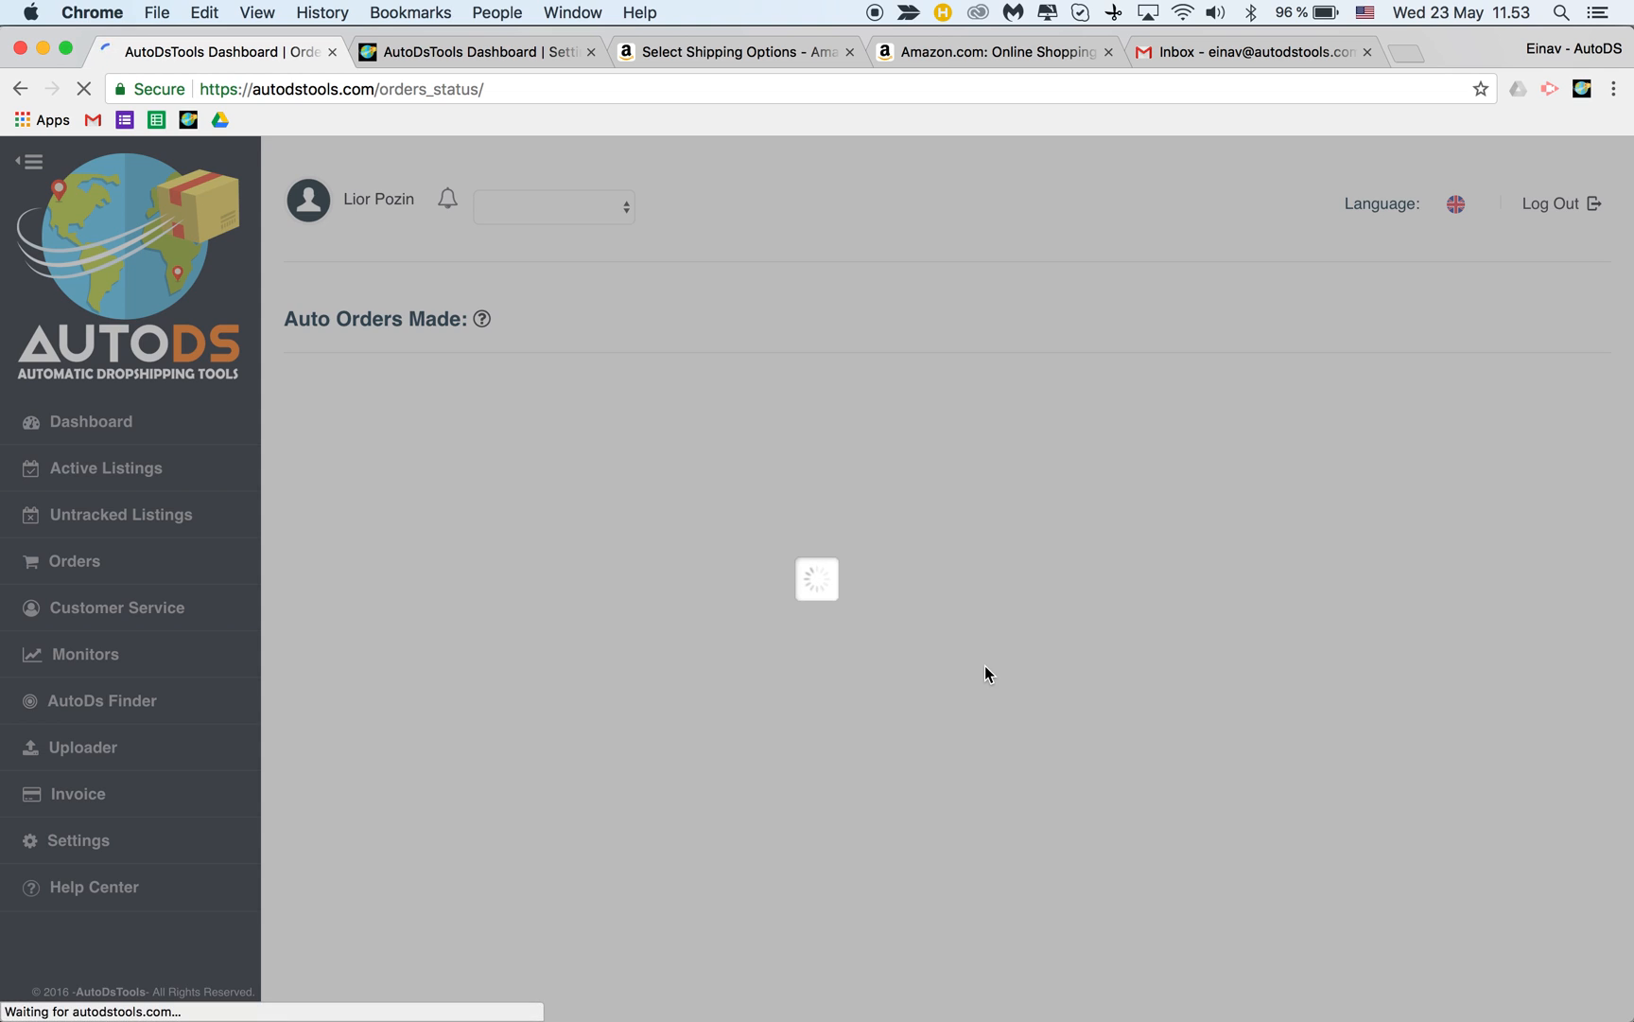
mouse_move(1223, 681)
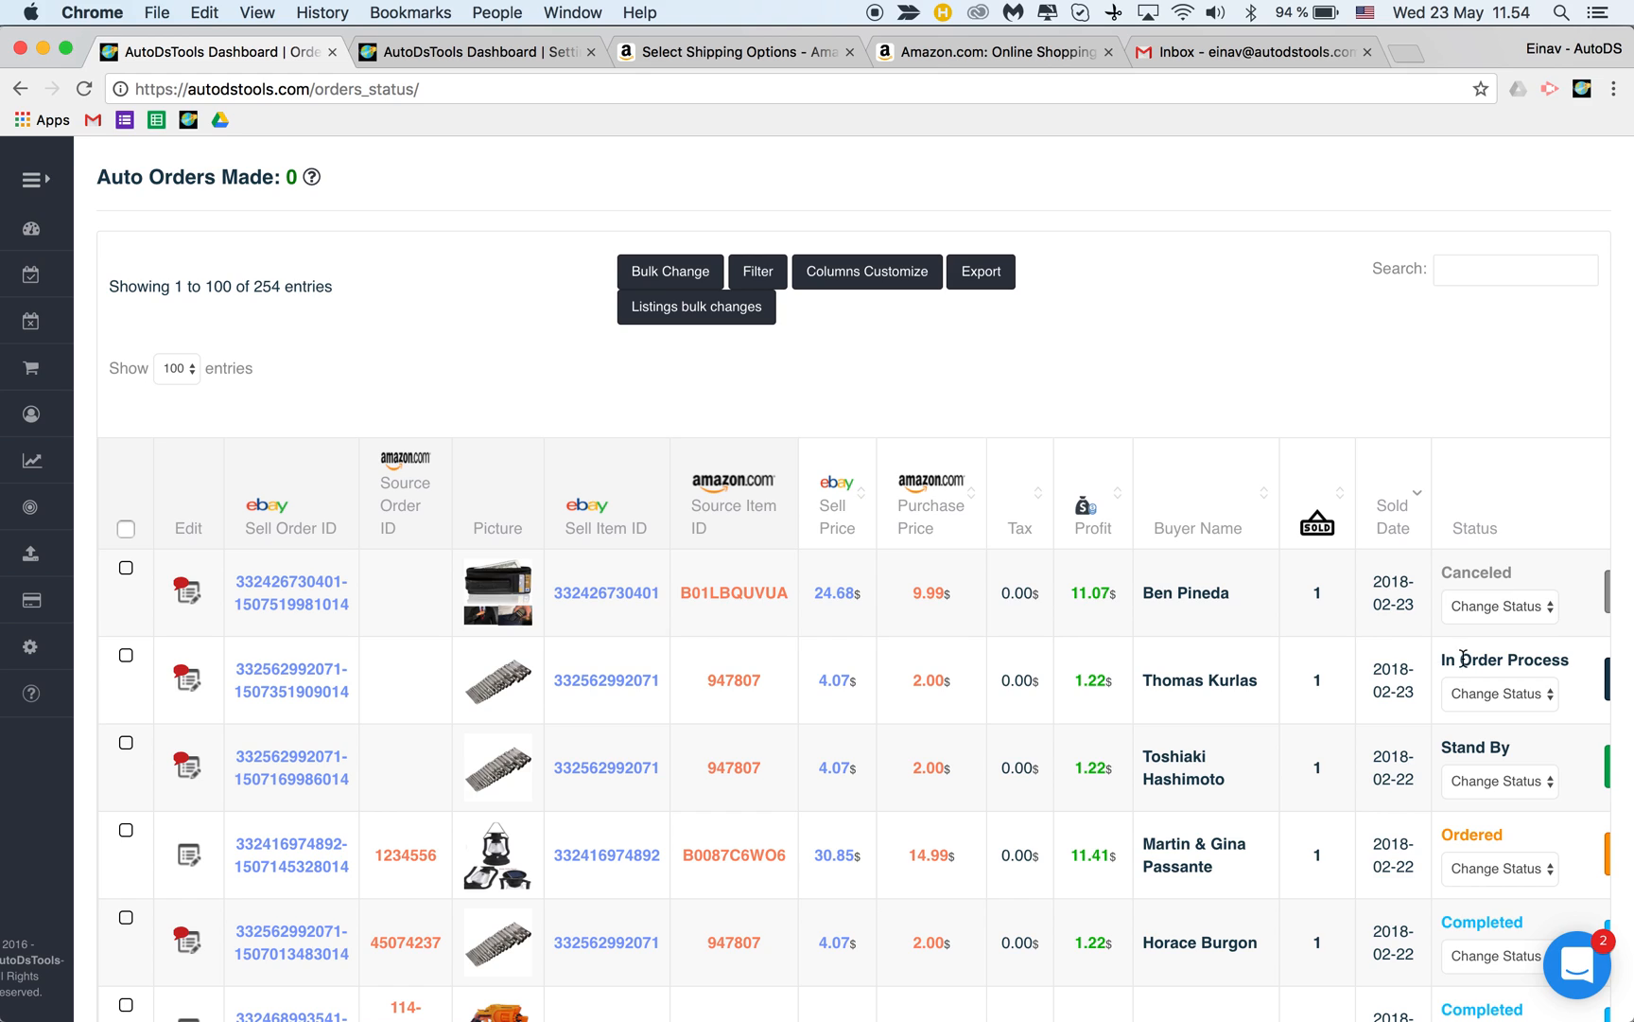
mouse_move(1553, 660)
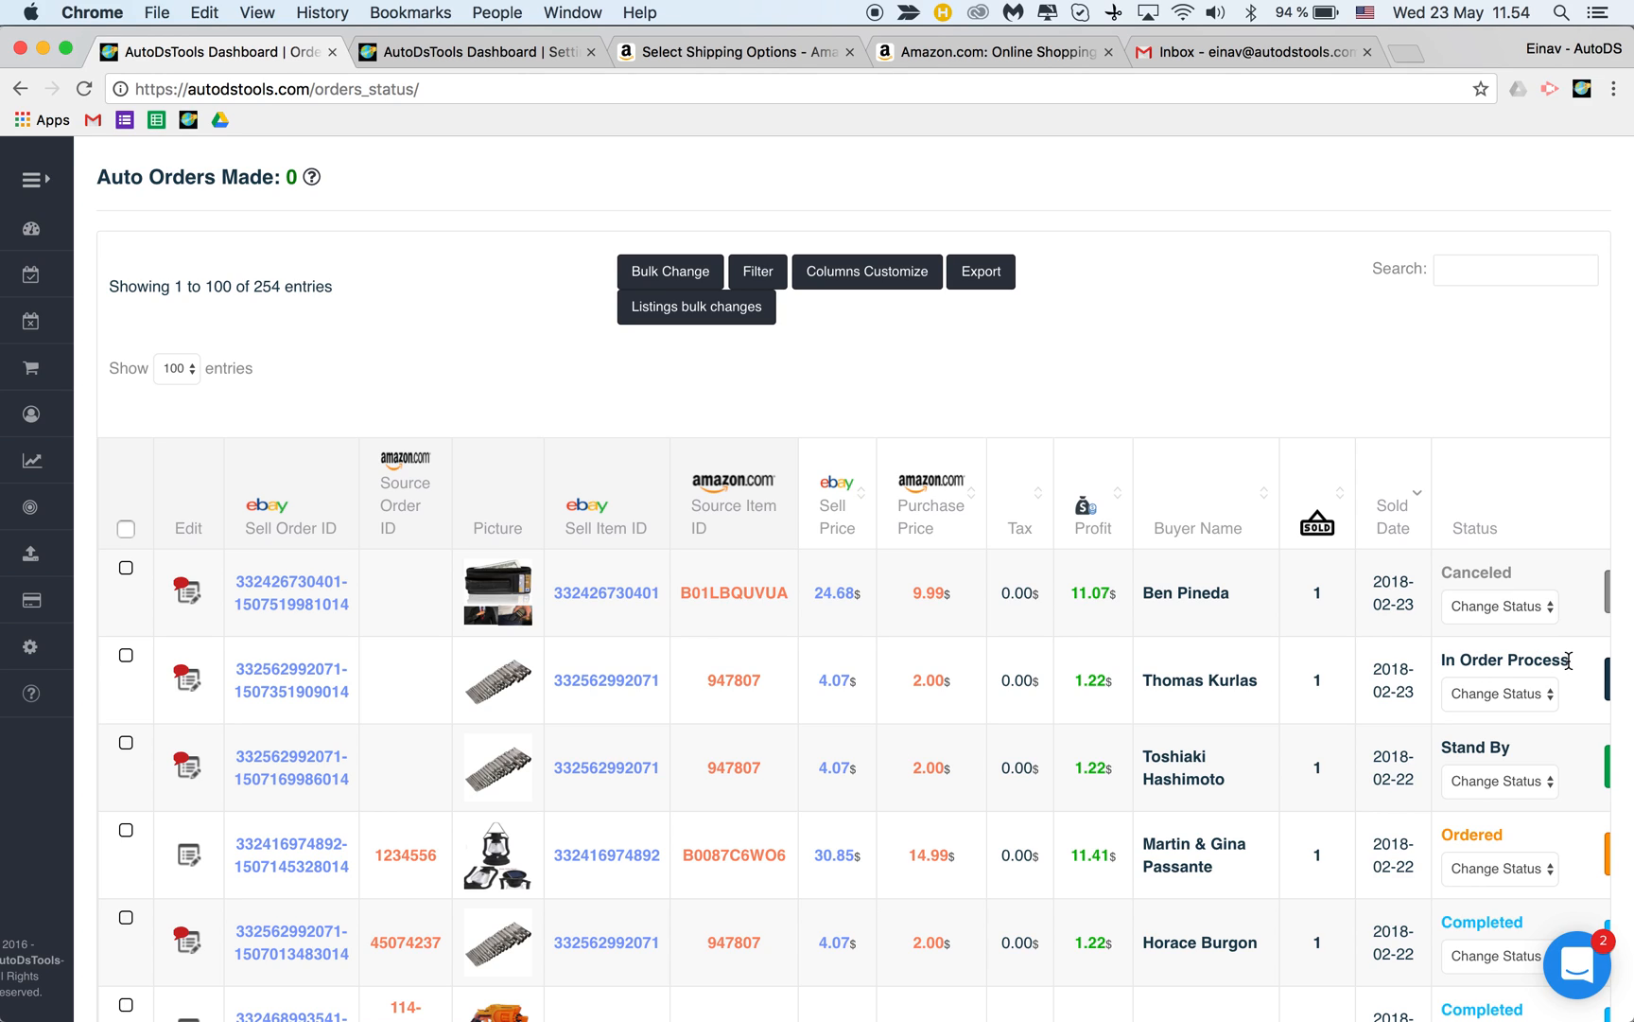
mouse_move(1441, 667)
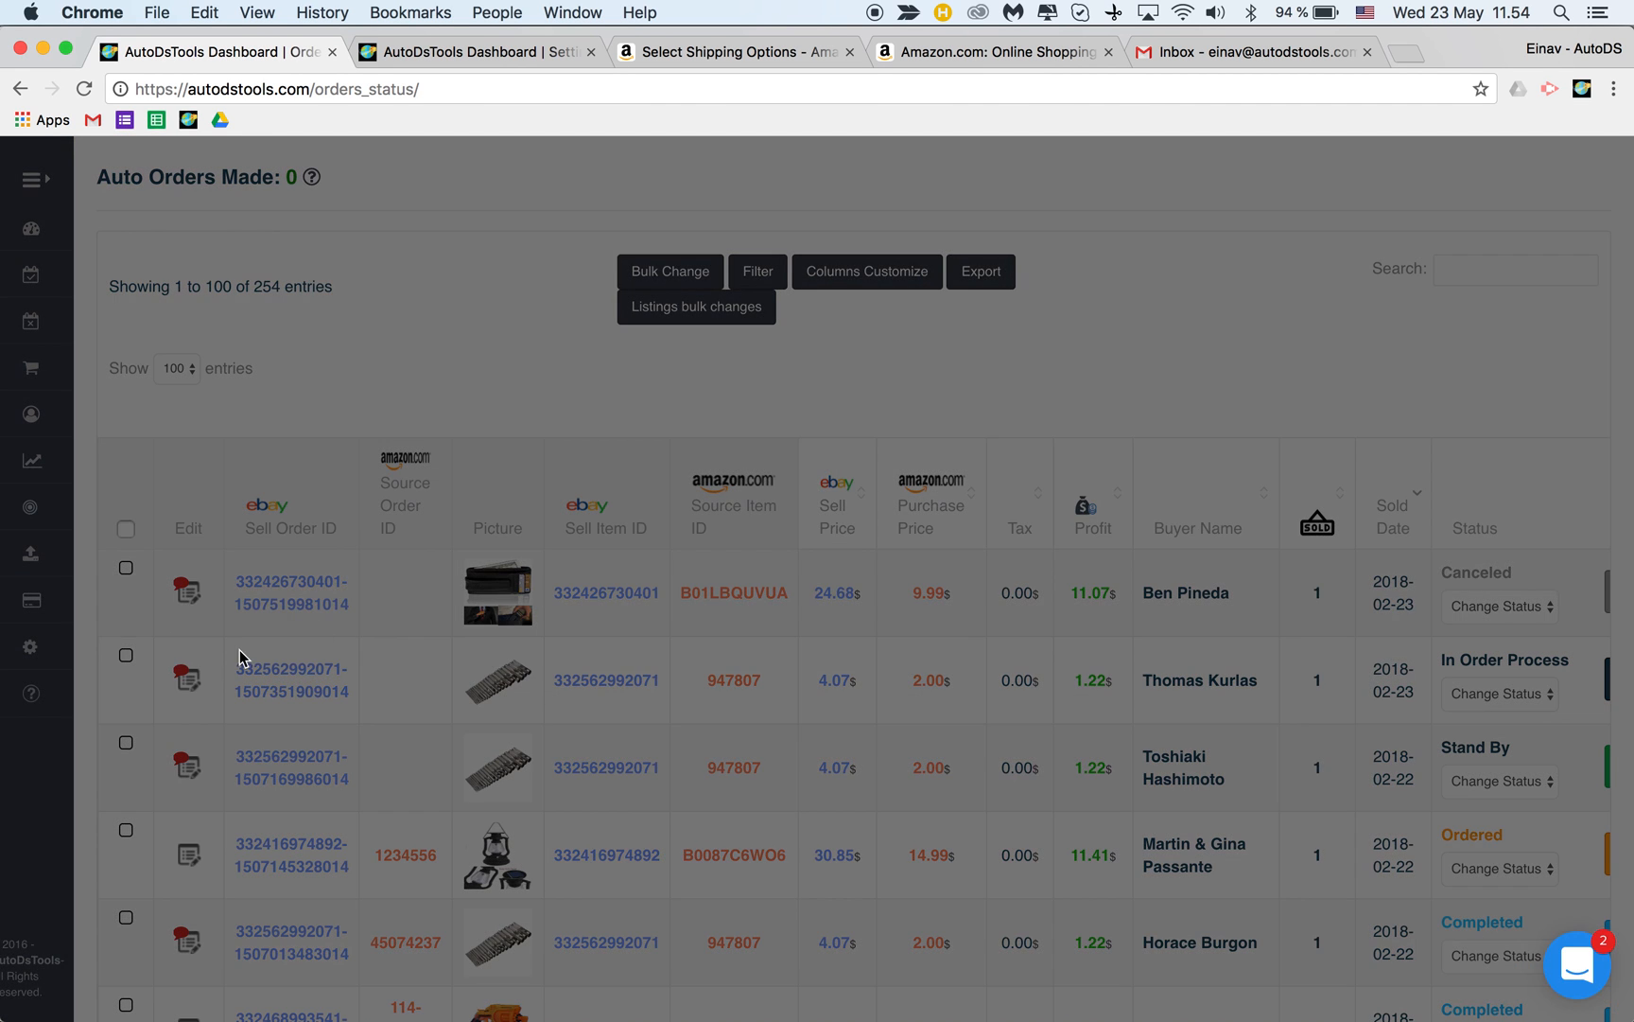
click(189, 678)
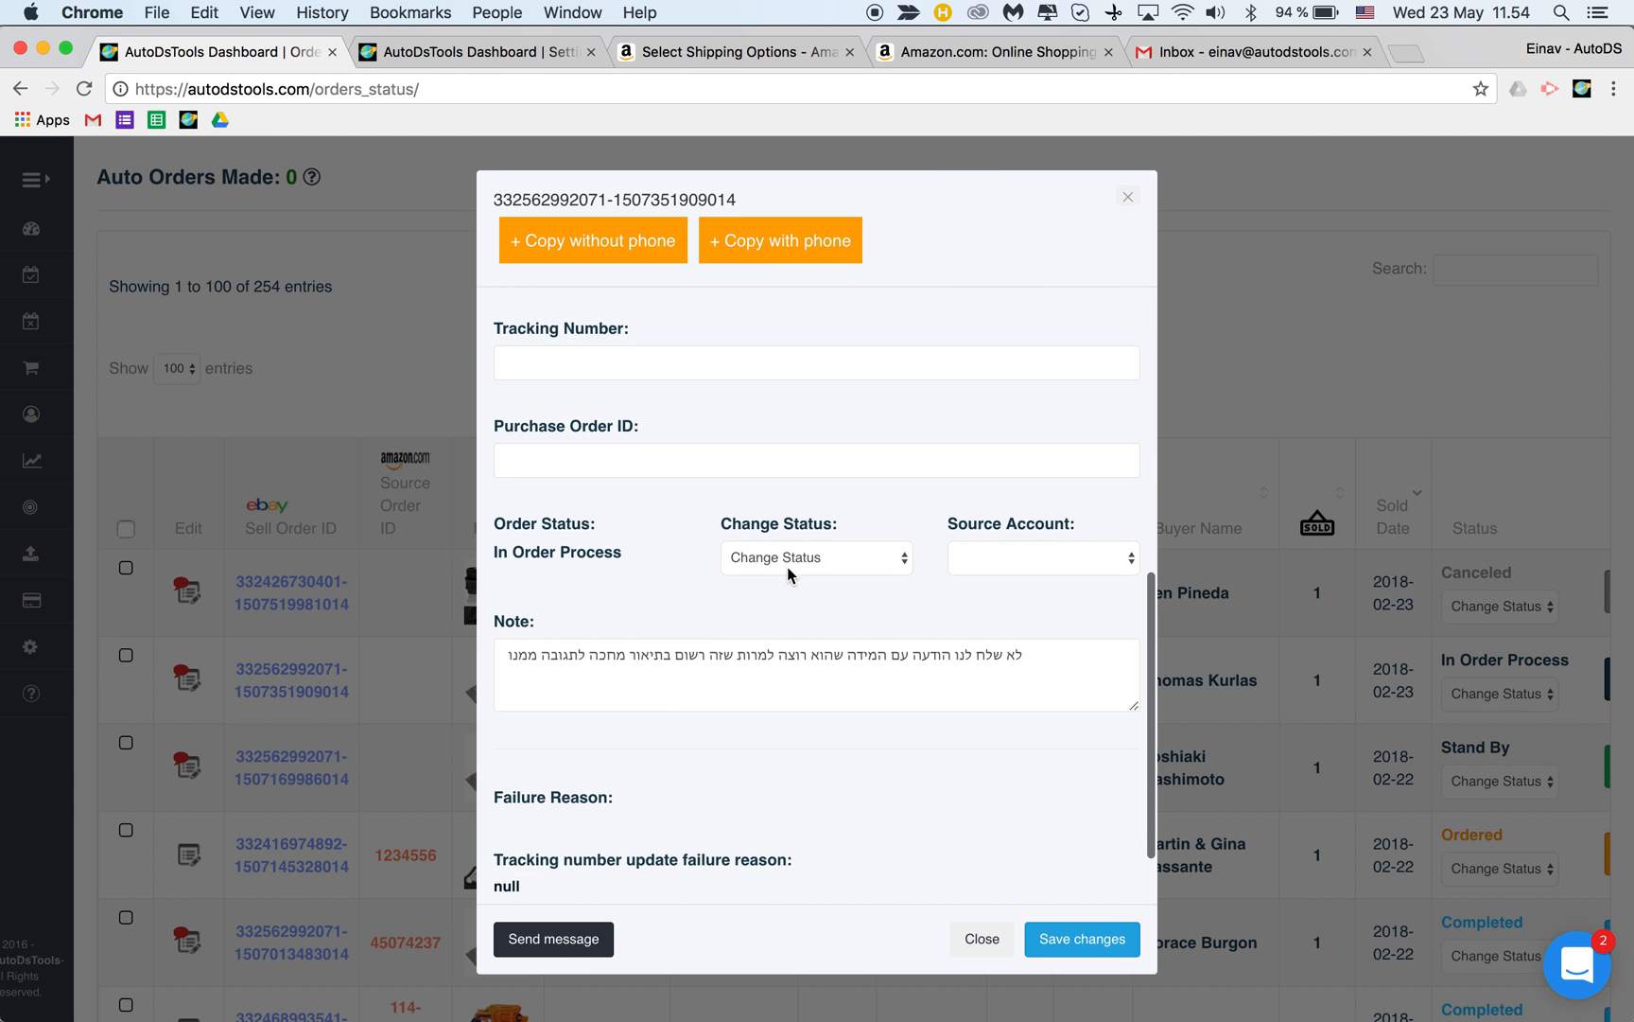
click(816, 556)
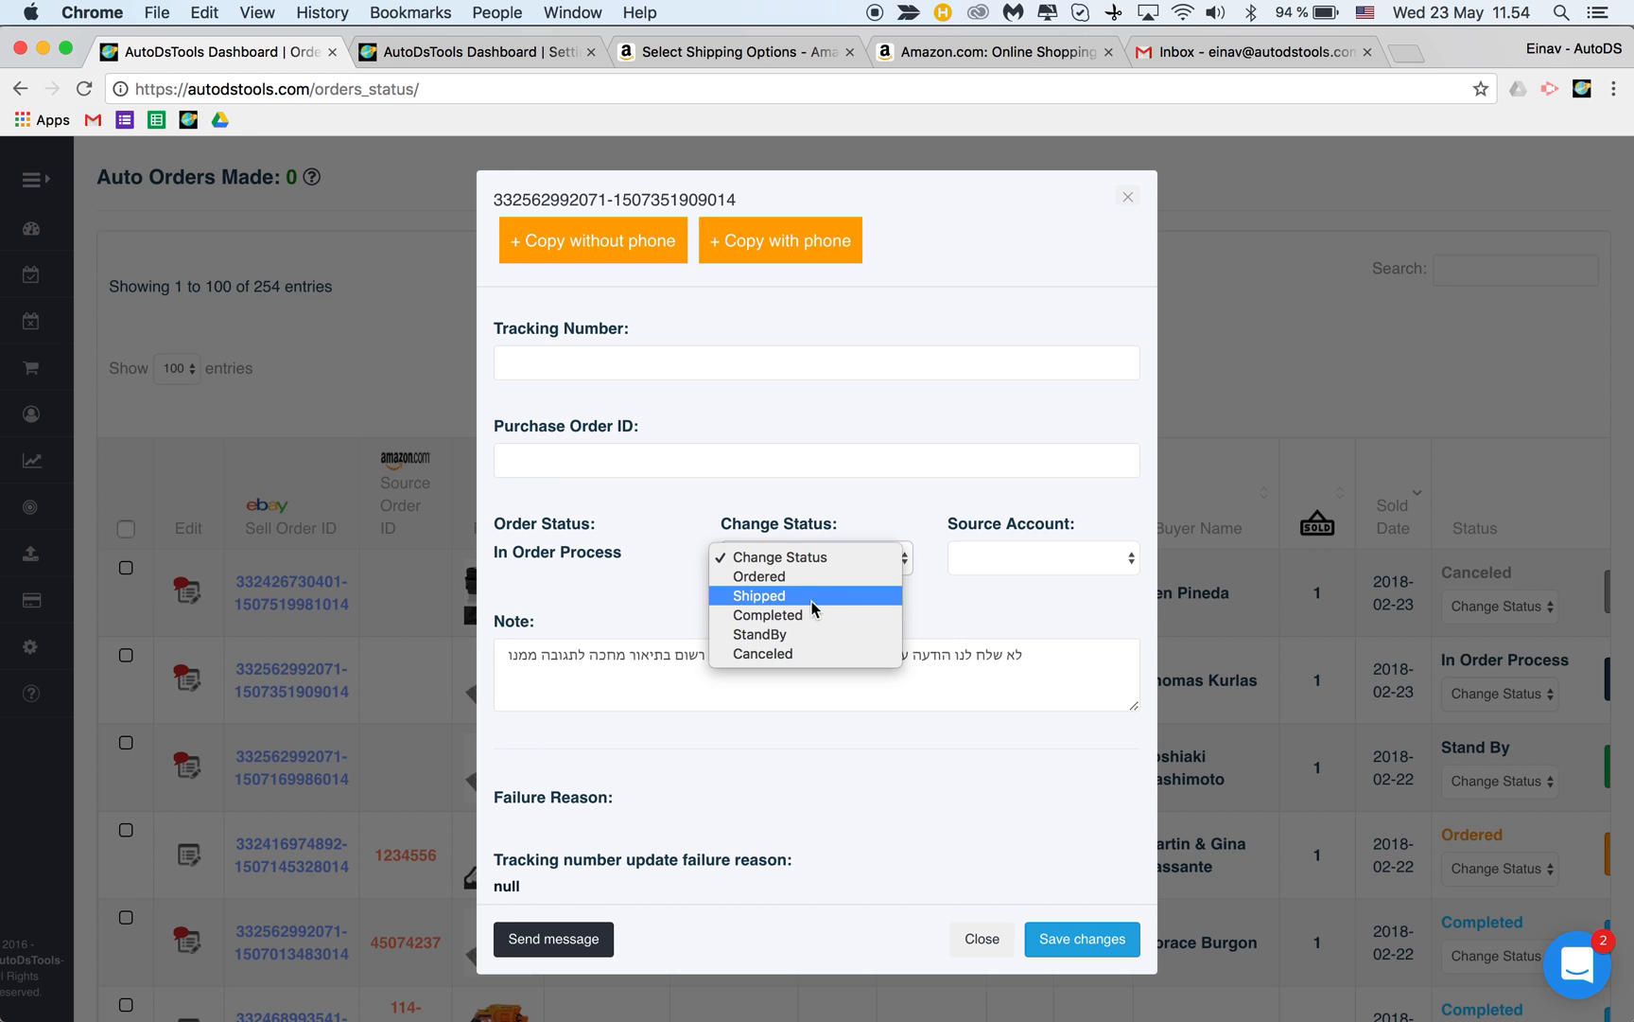
click(755, 576)
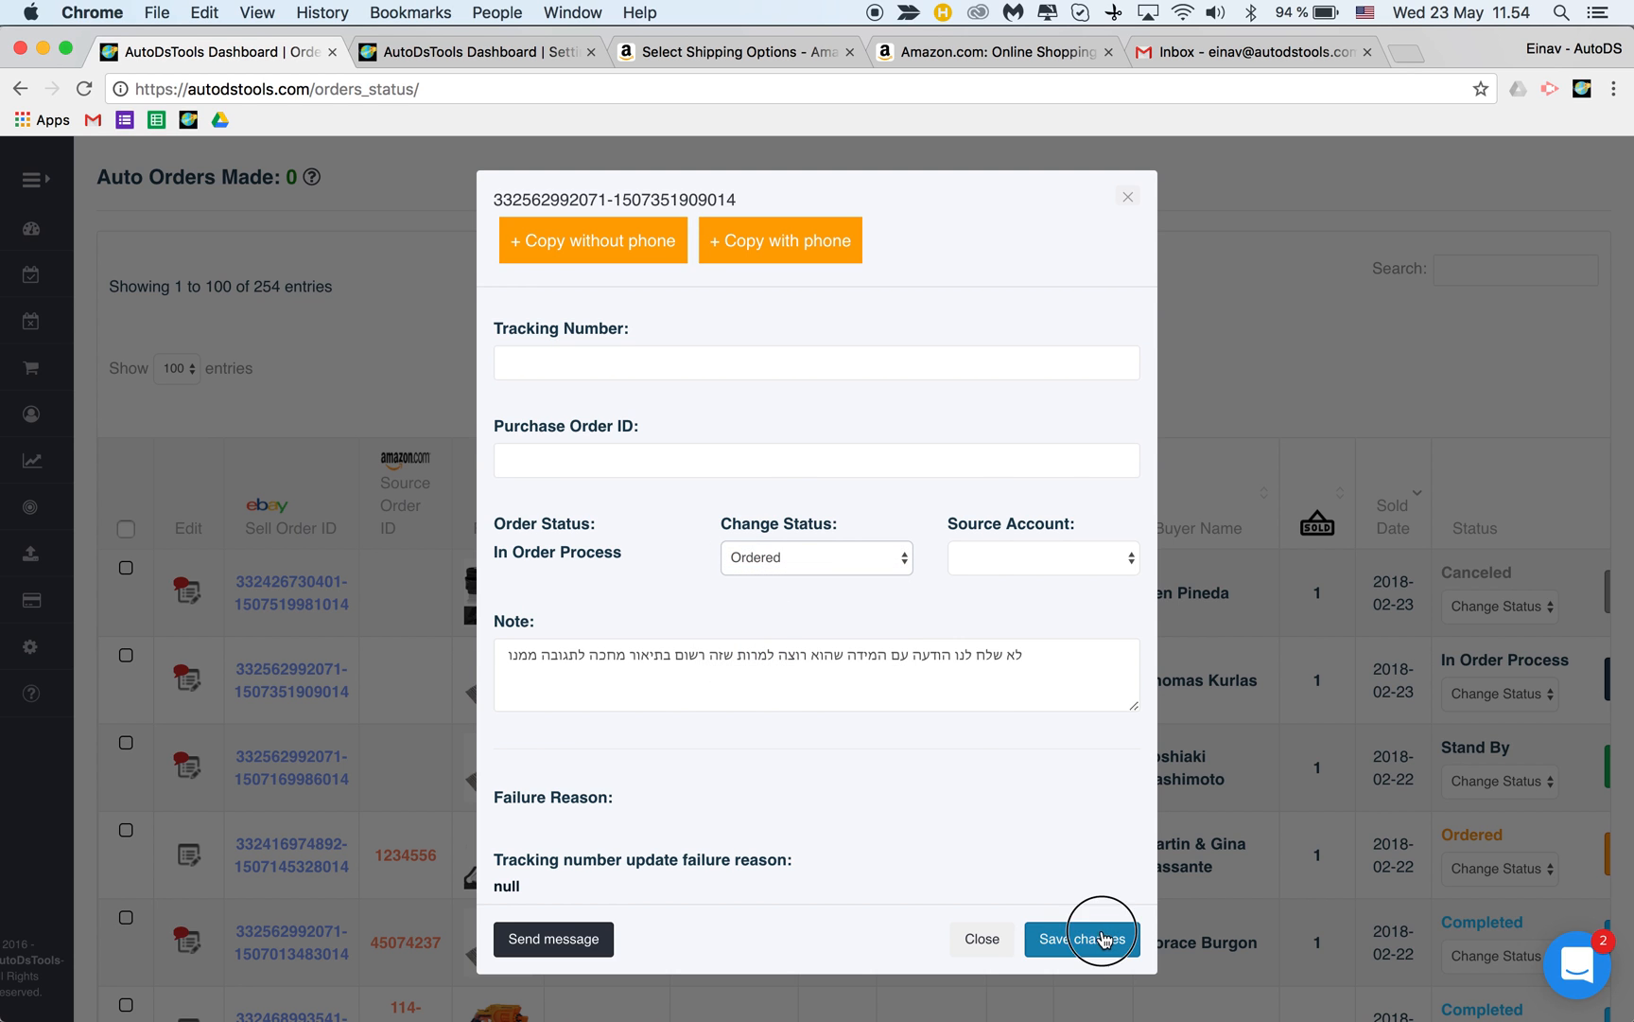
click(1082, 938)
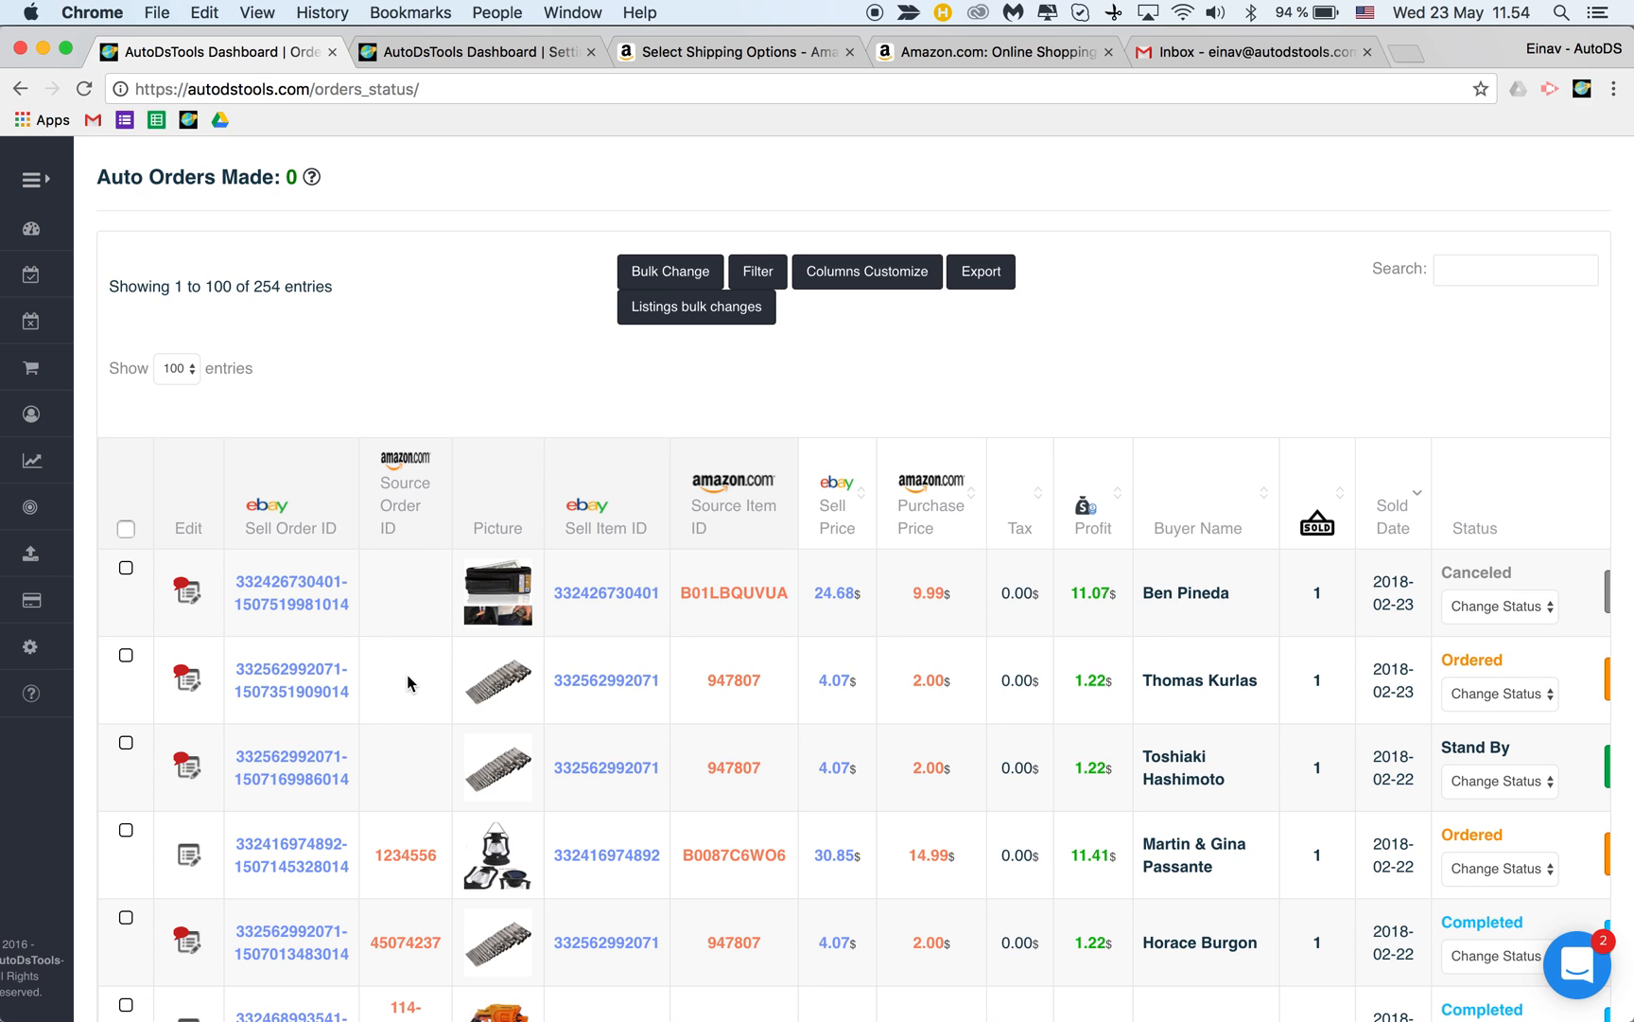
mouse_move(407, 499)
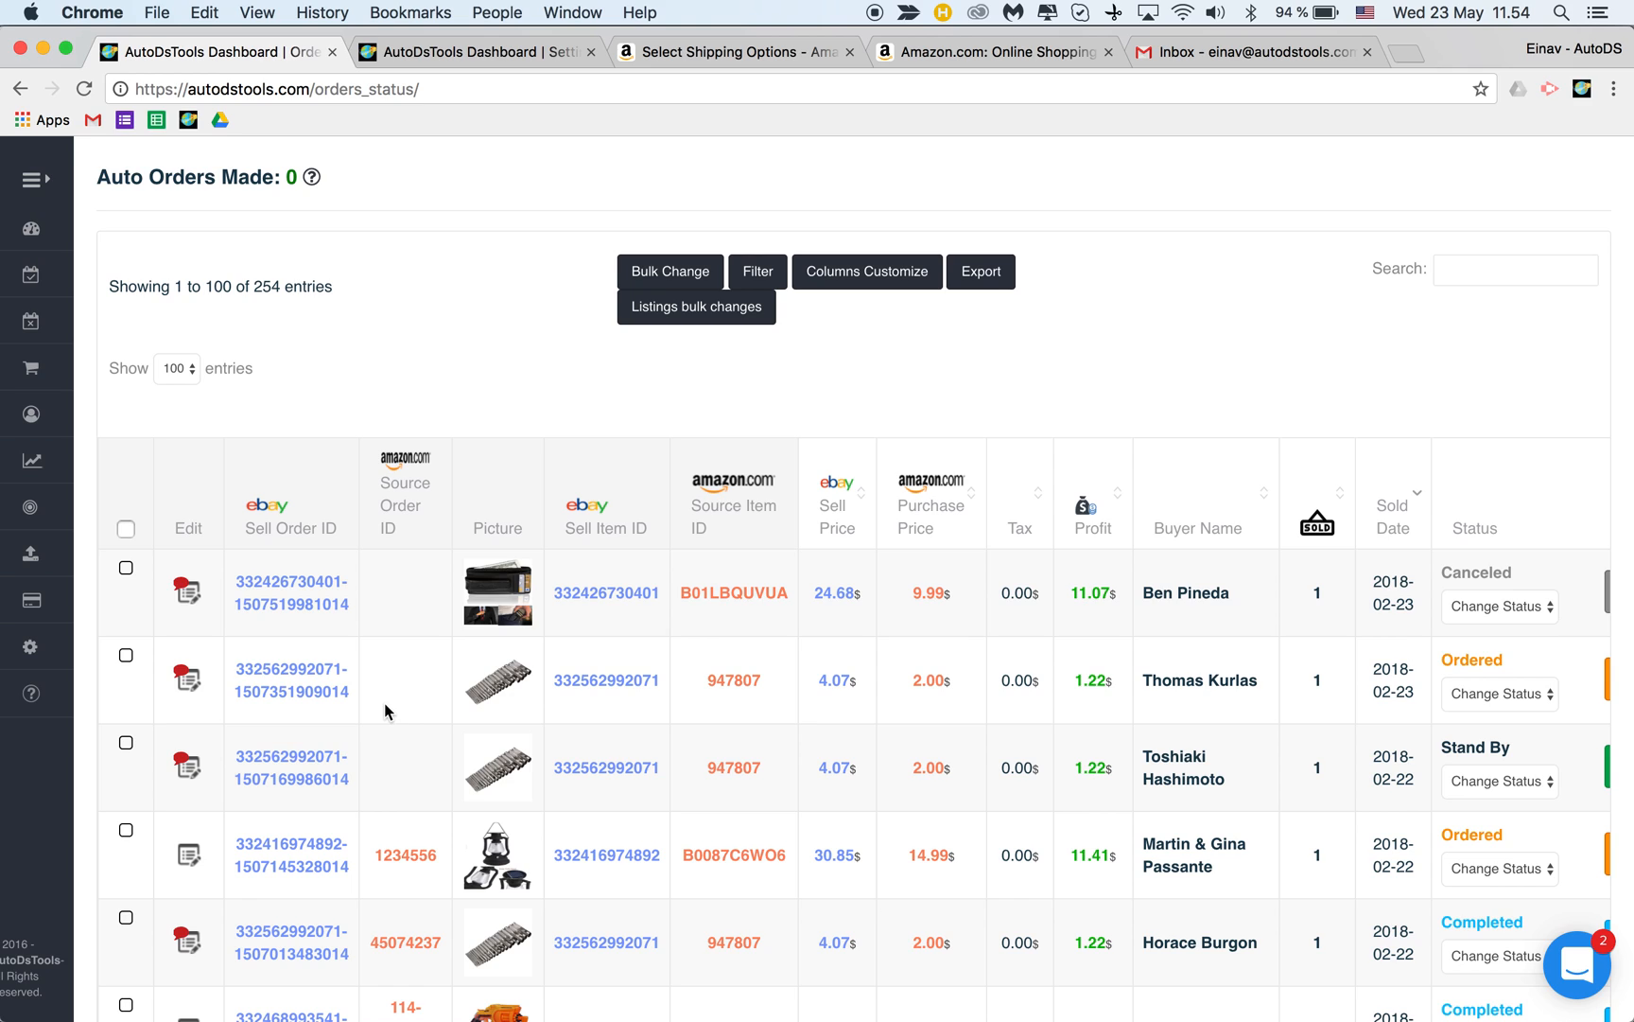
mouse_move(423, 676)
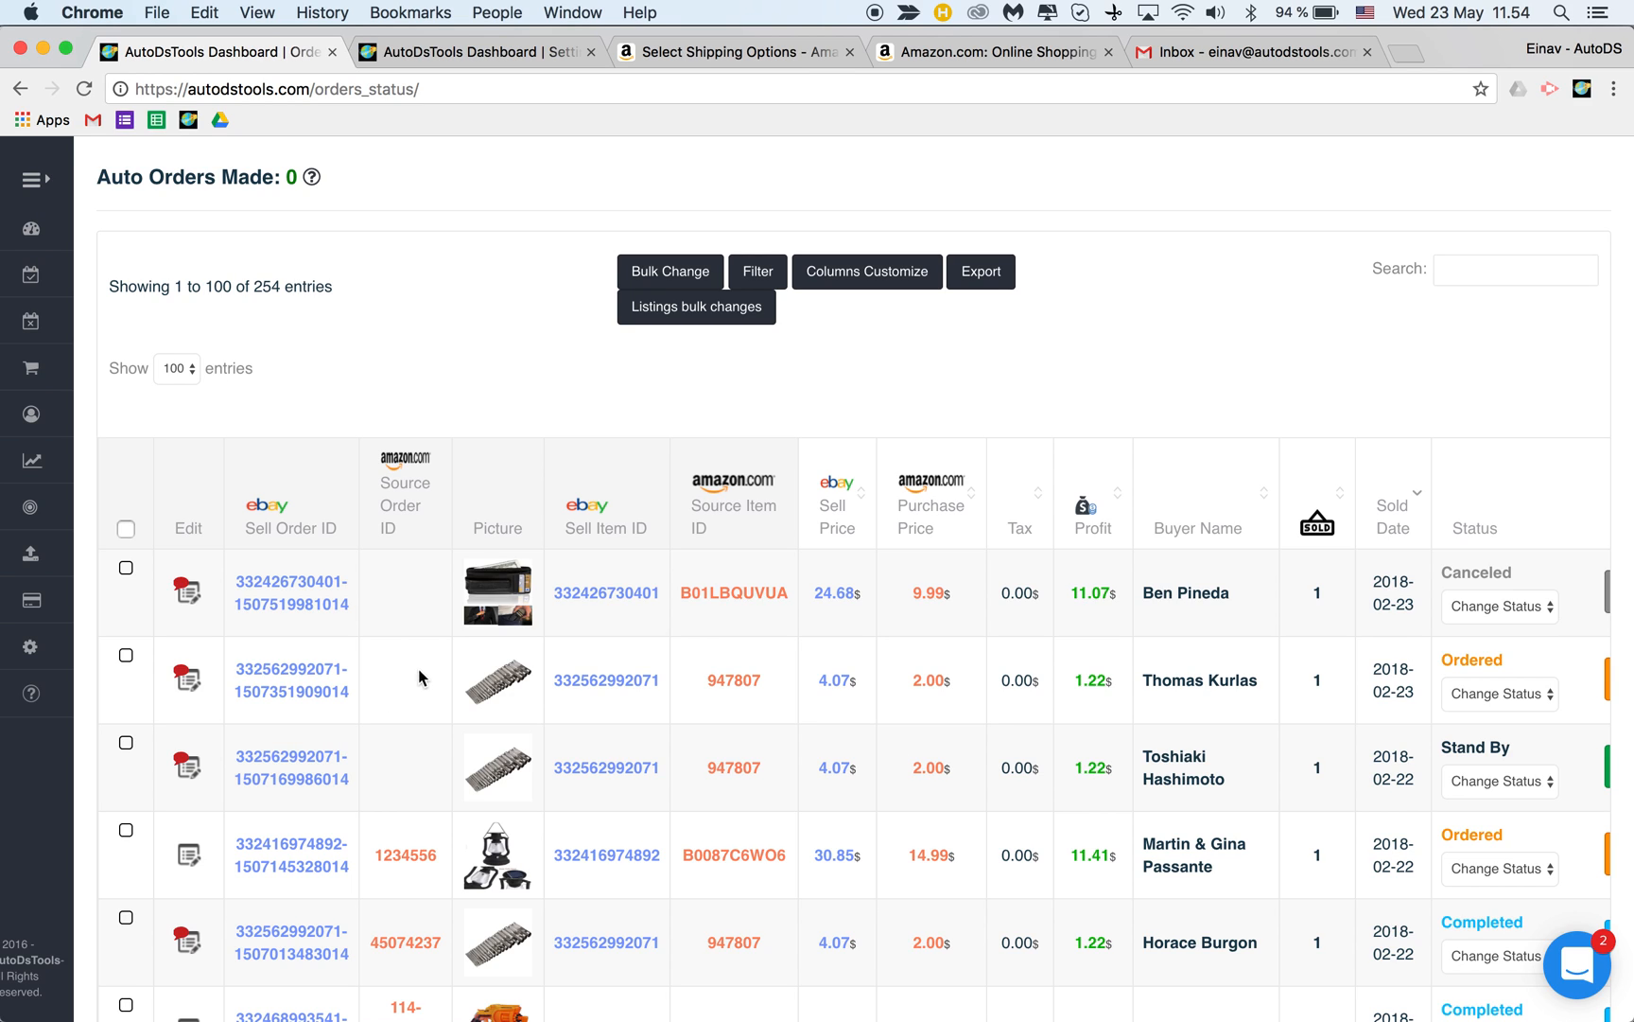
mouse_move(396, 708)
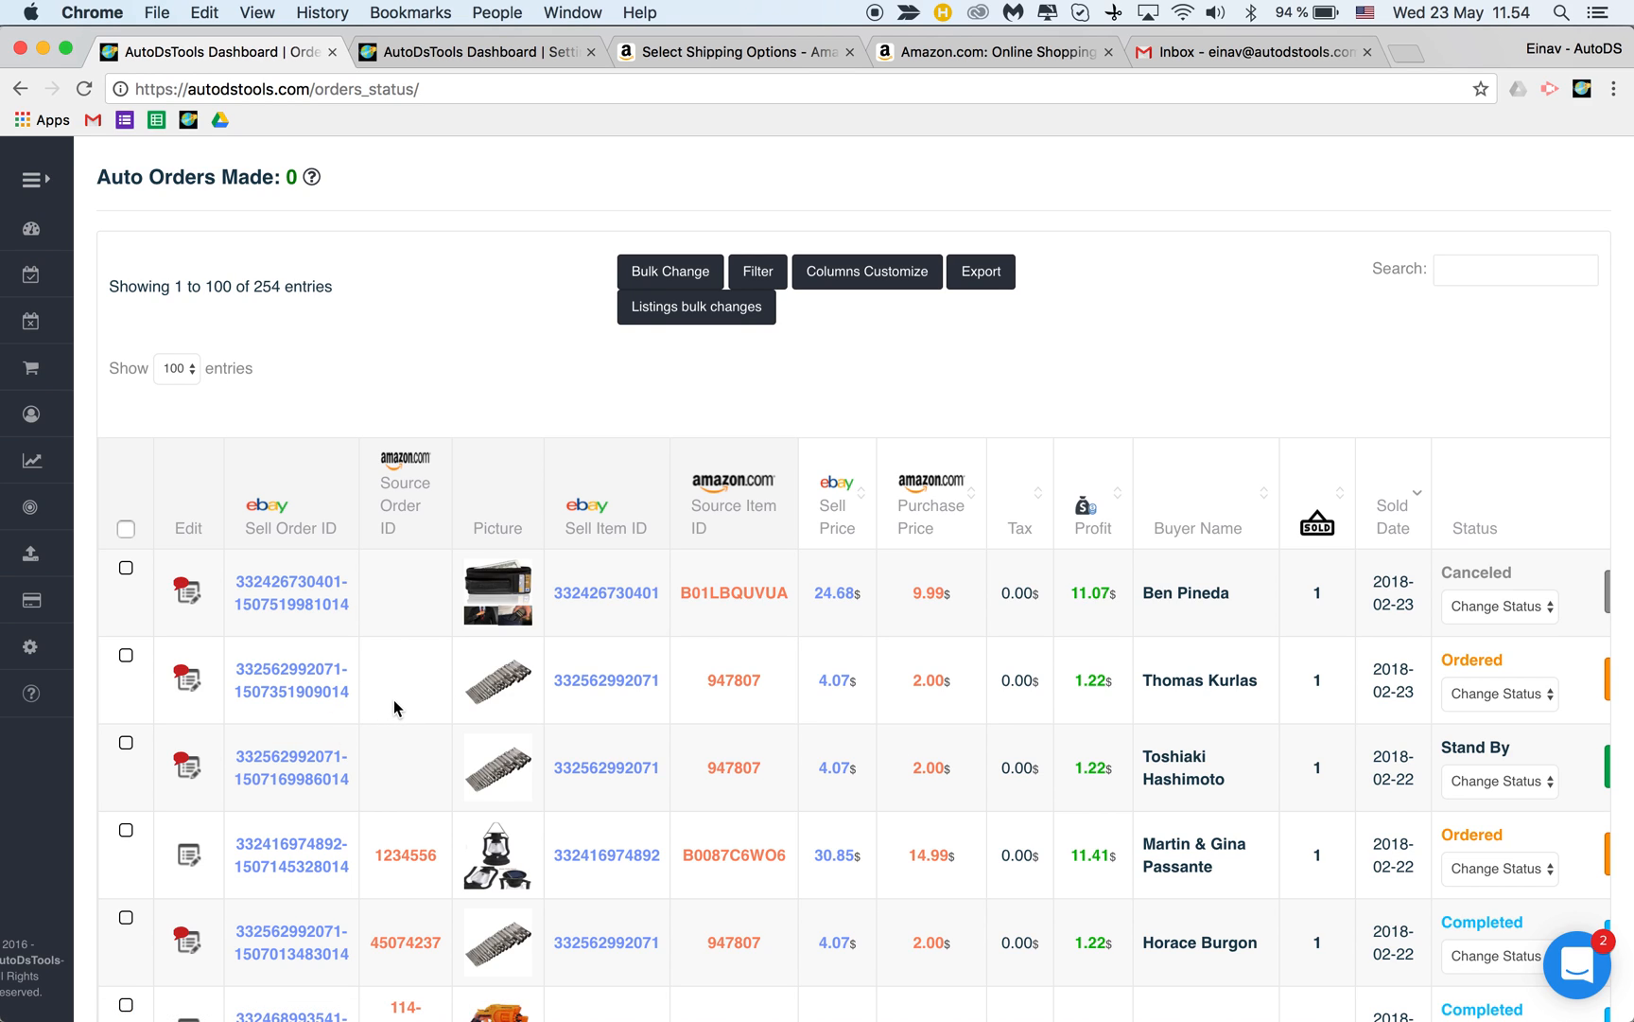
scroll(down, 3)
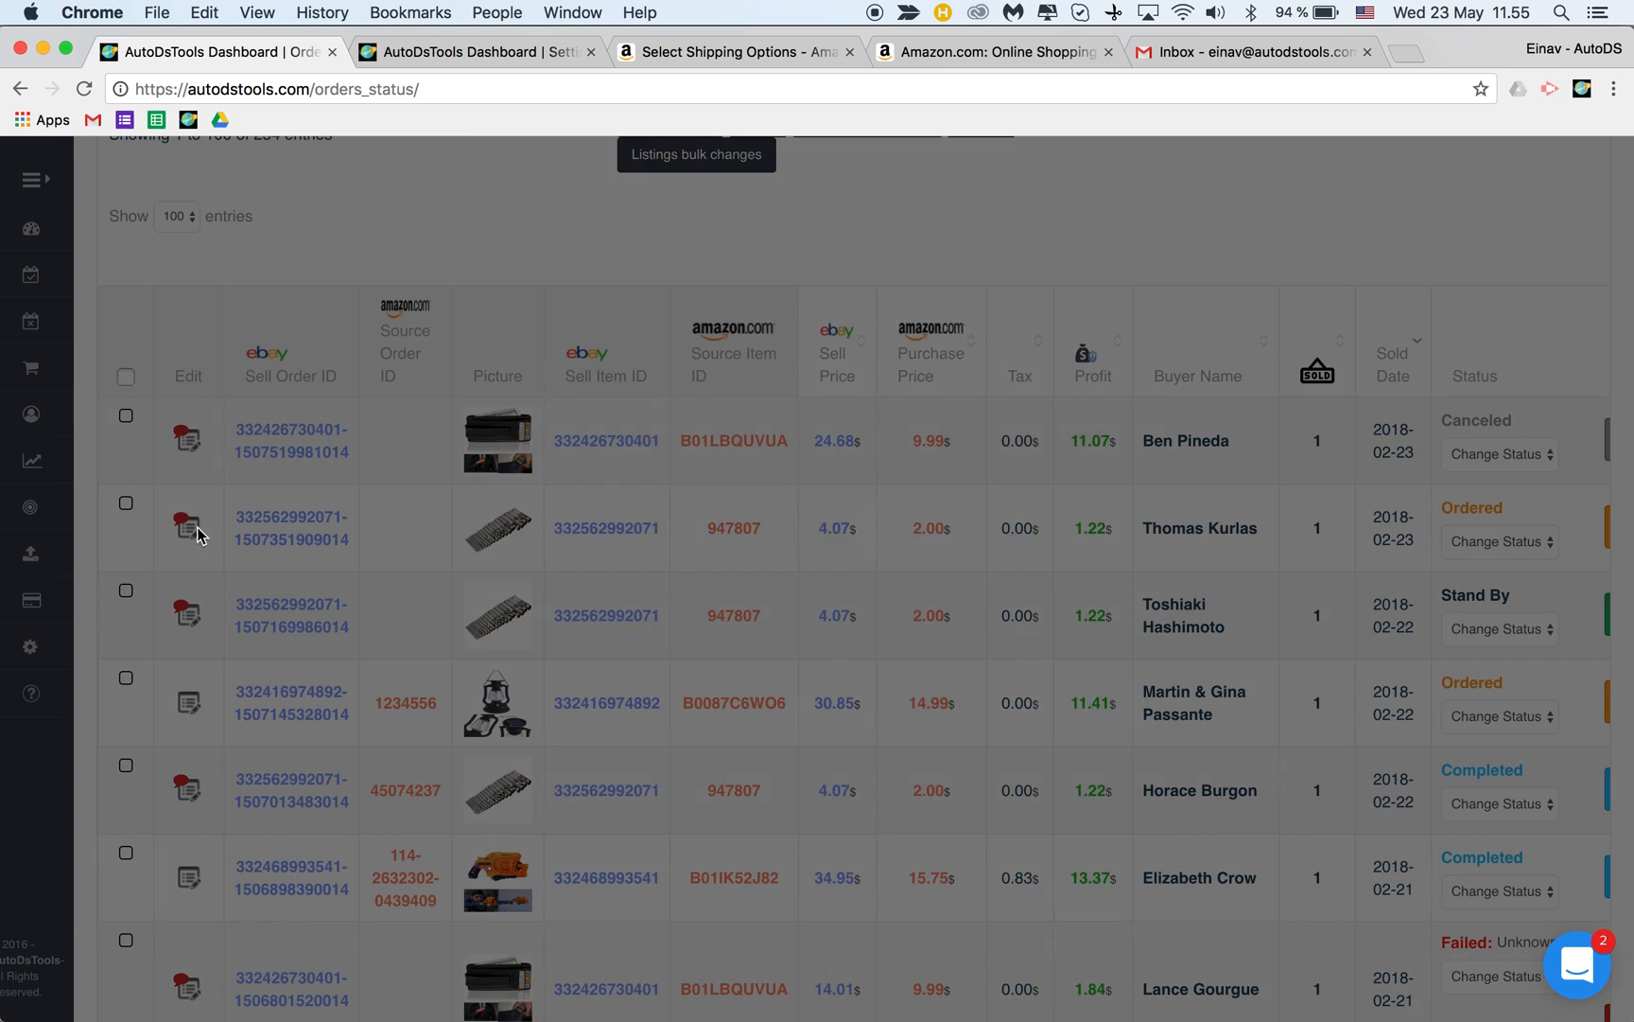
click(805, 673)
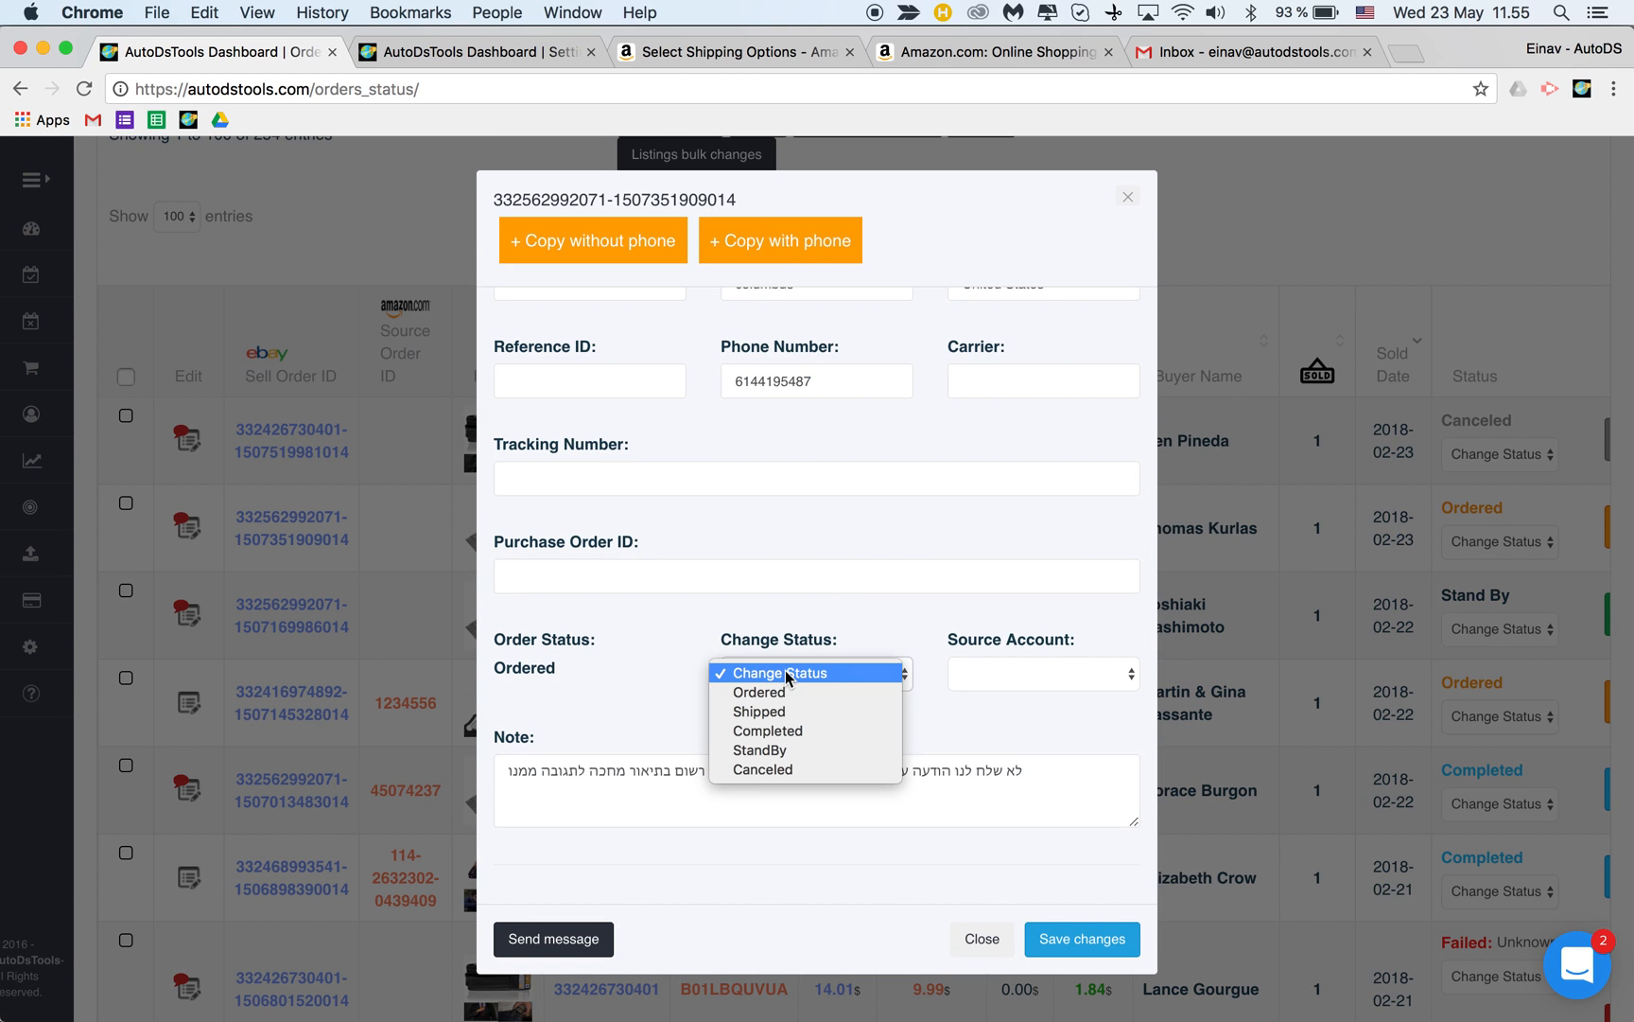
mouse_move(759, 711)
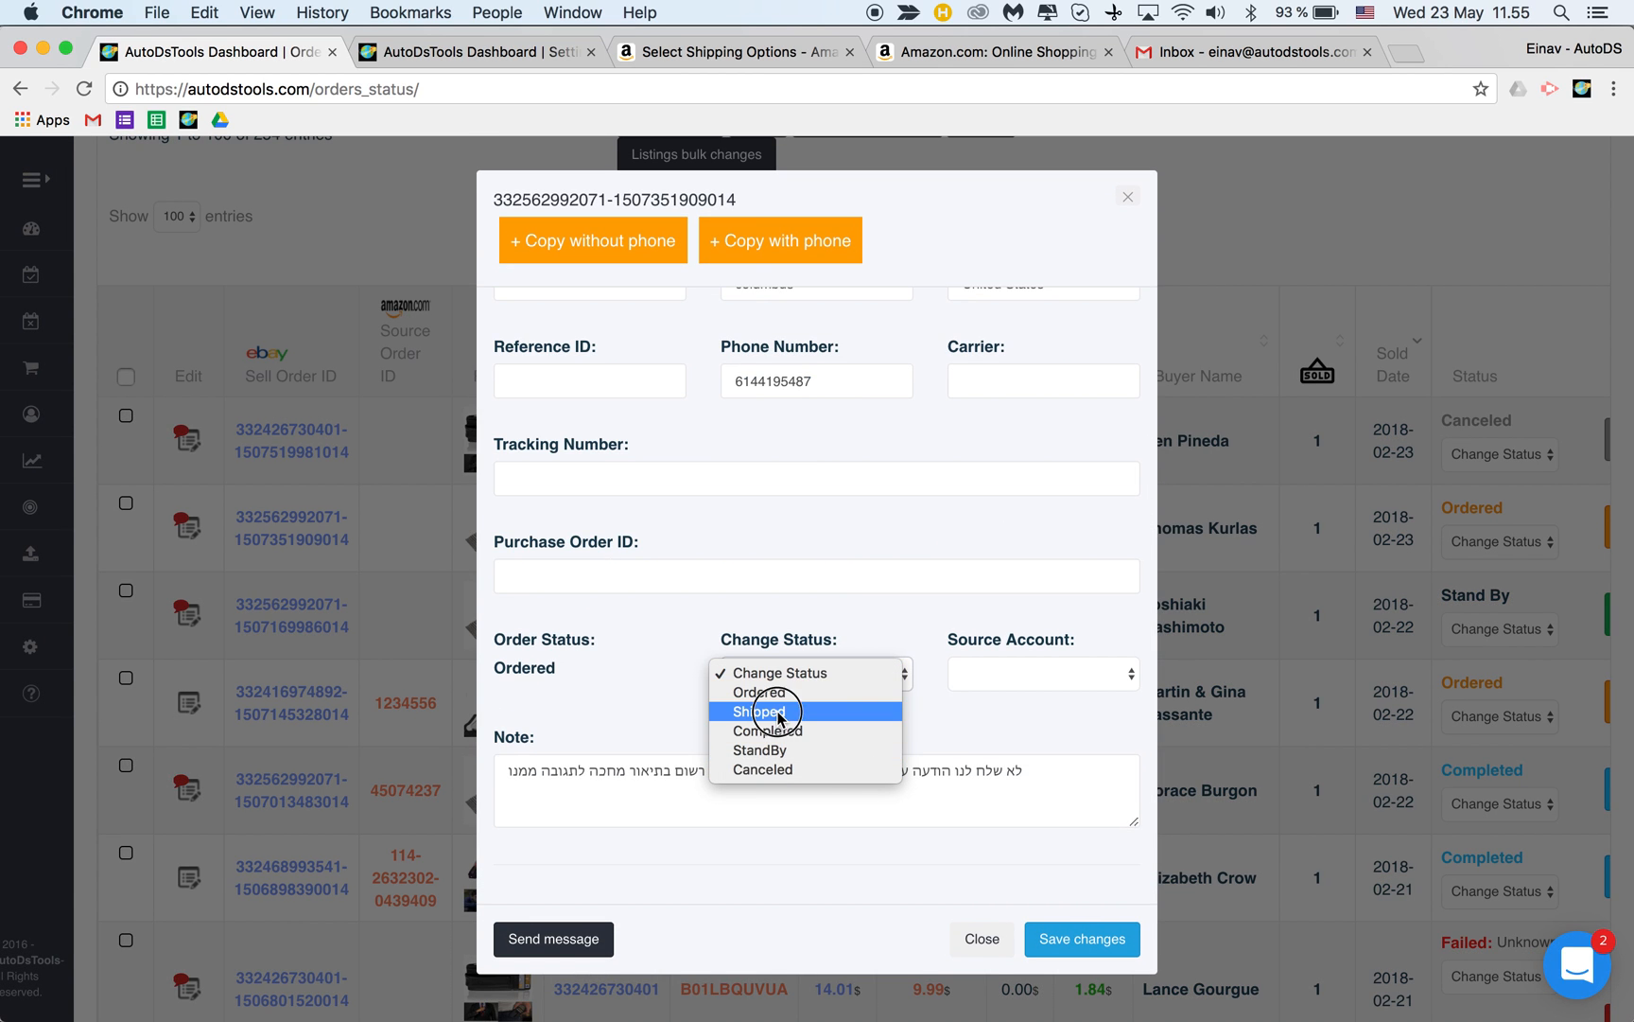
click(757, 712)
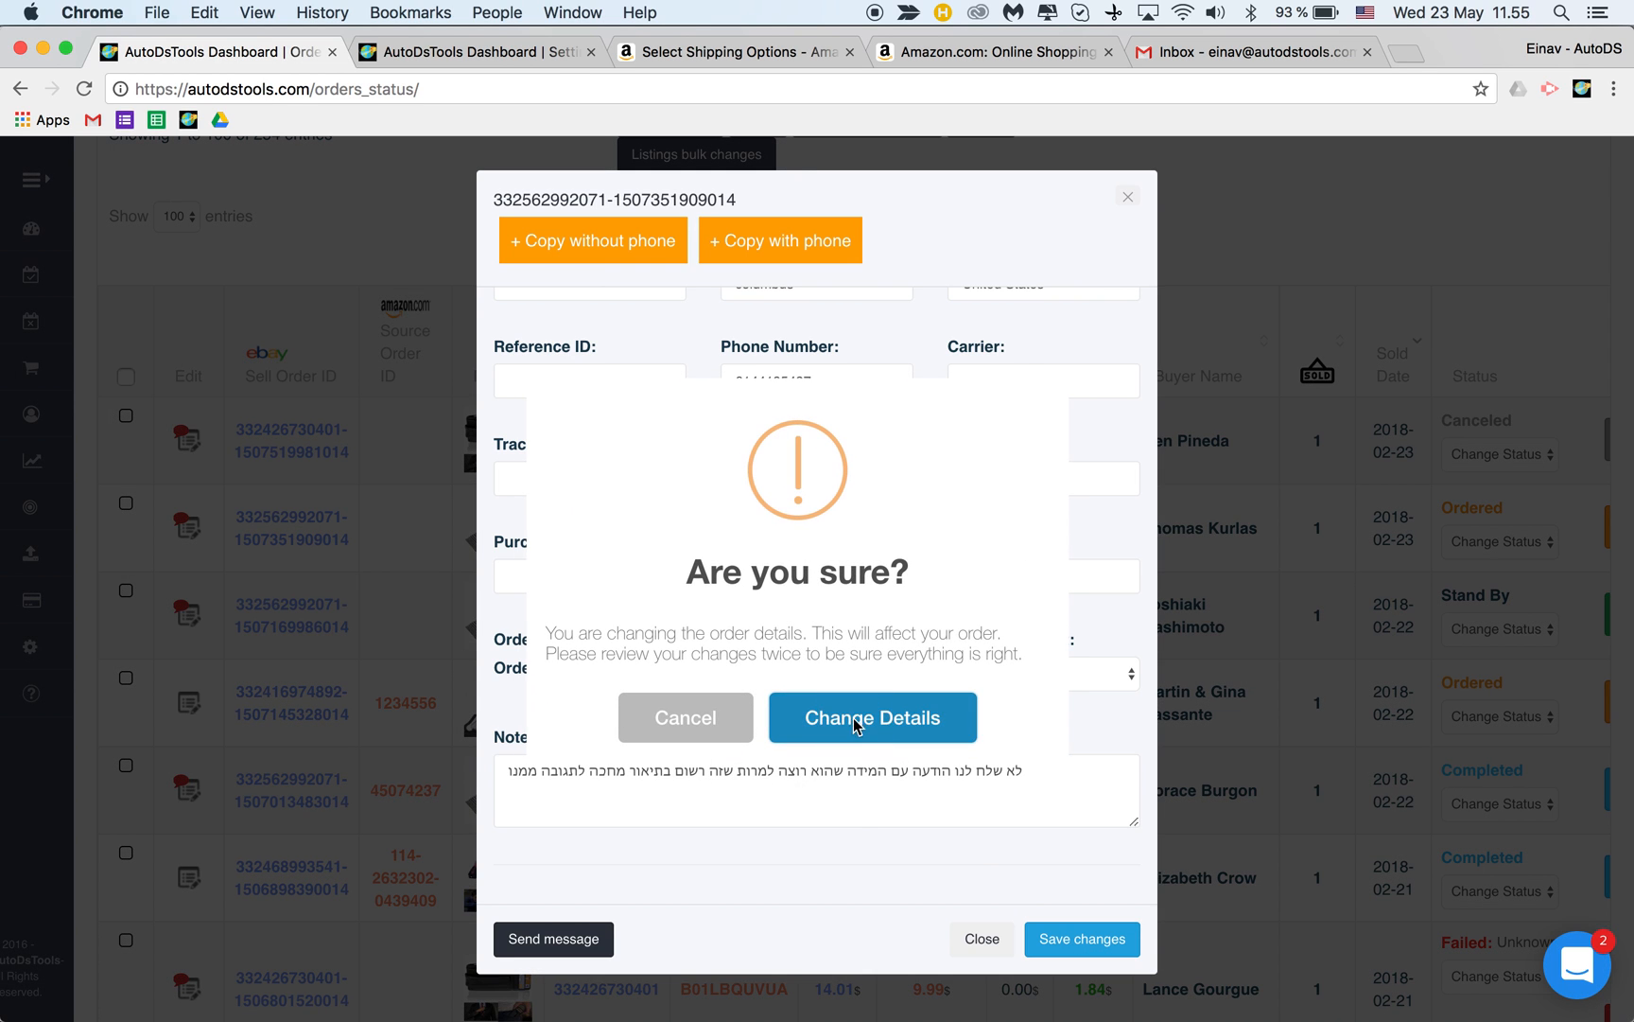
click(872, 717)
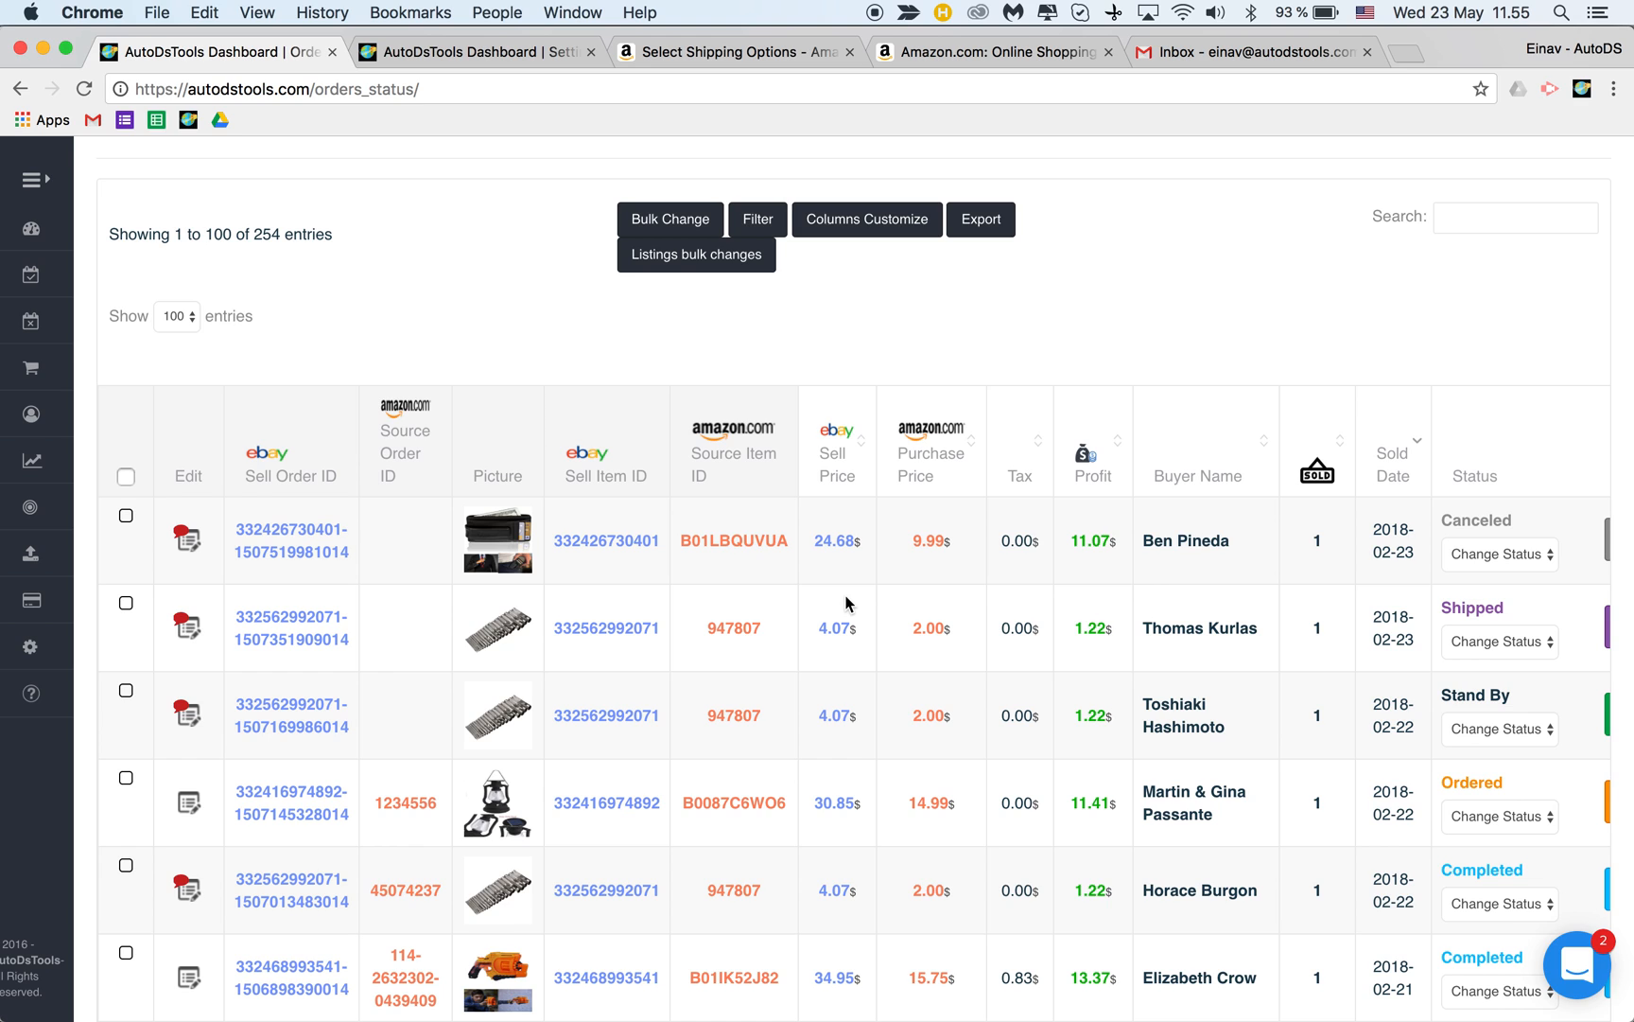
scroll(down, 3)
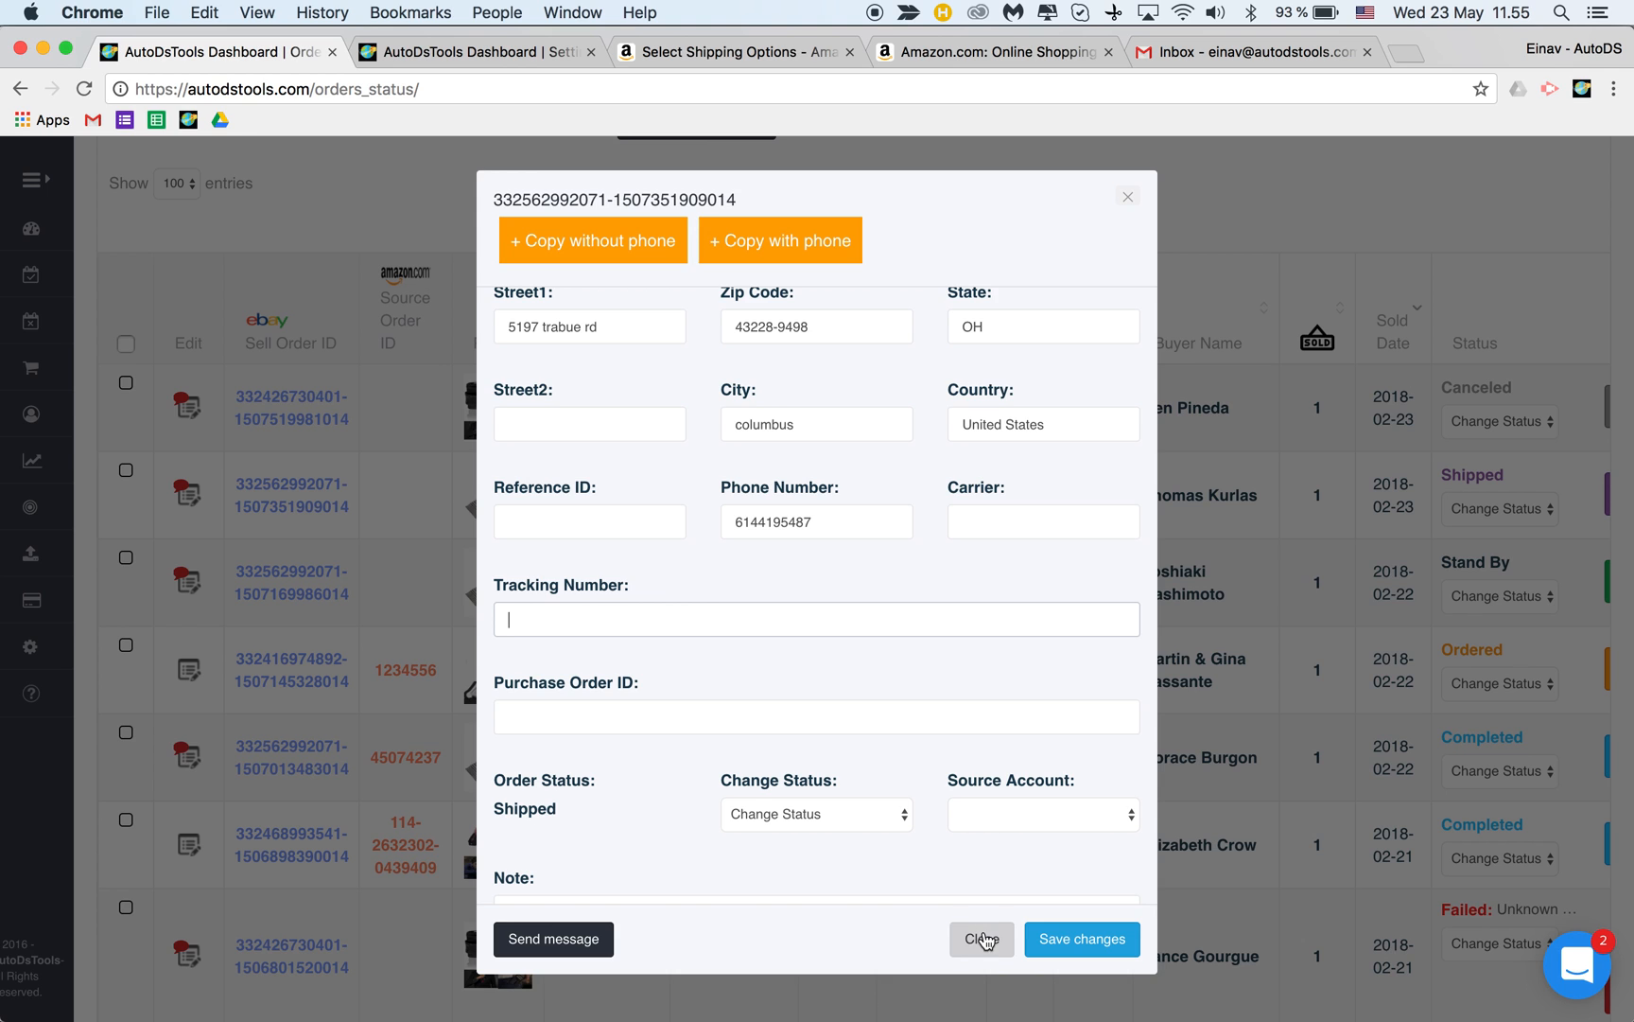
click(980, 938)
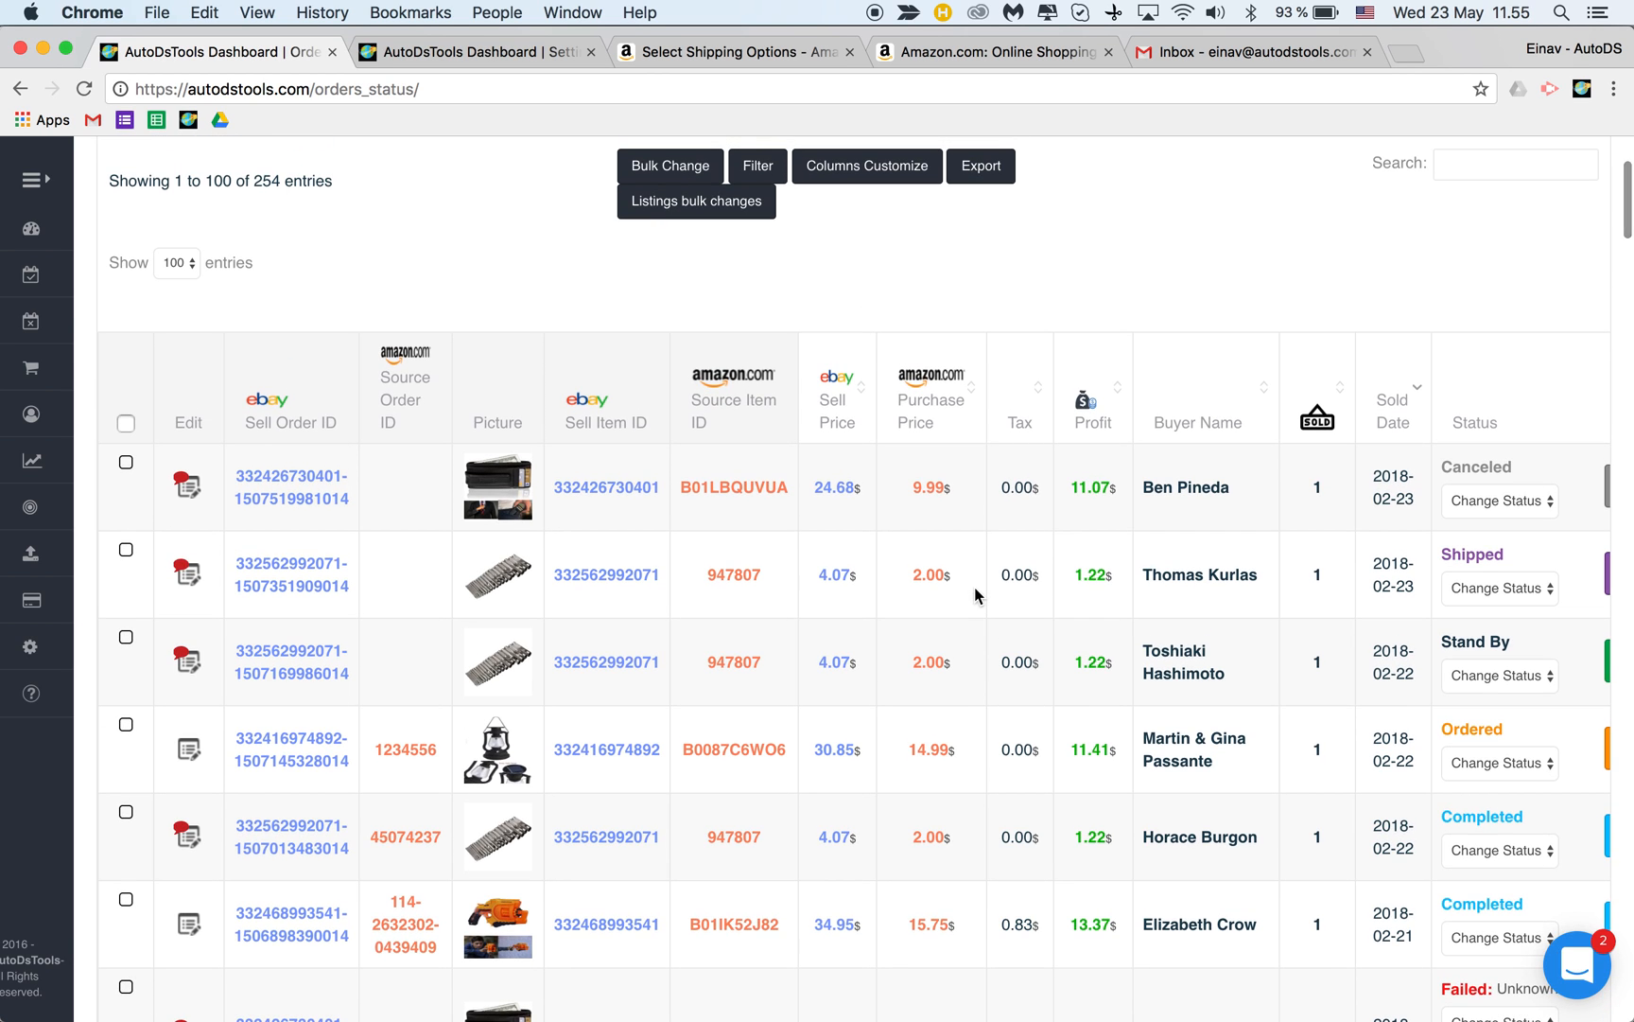
- Switch to the Settings tab, dismiss the subscription prompt, and show Orders Processor settings
click(475, 51)
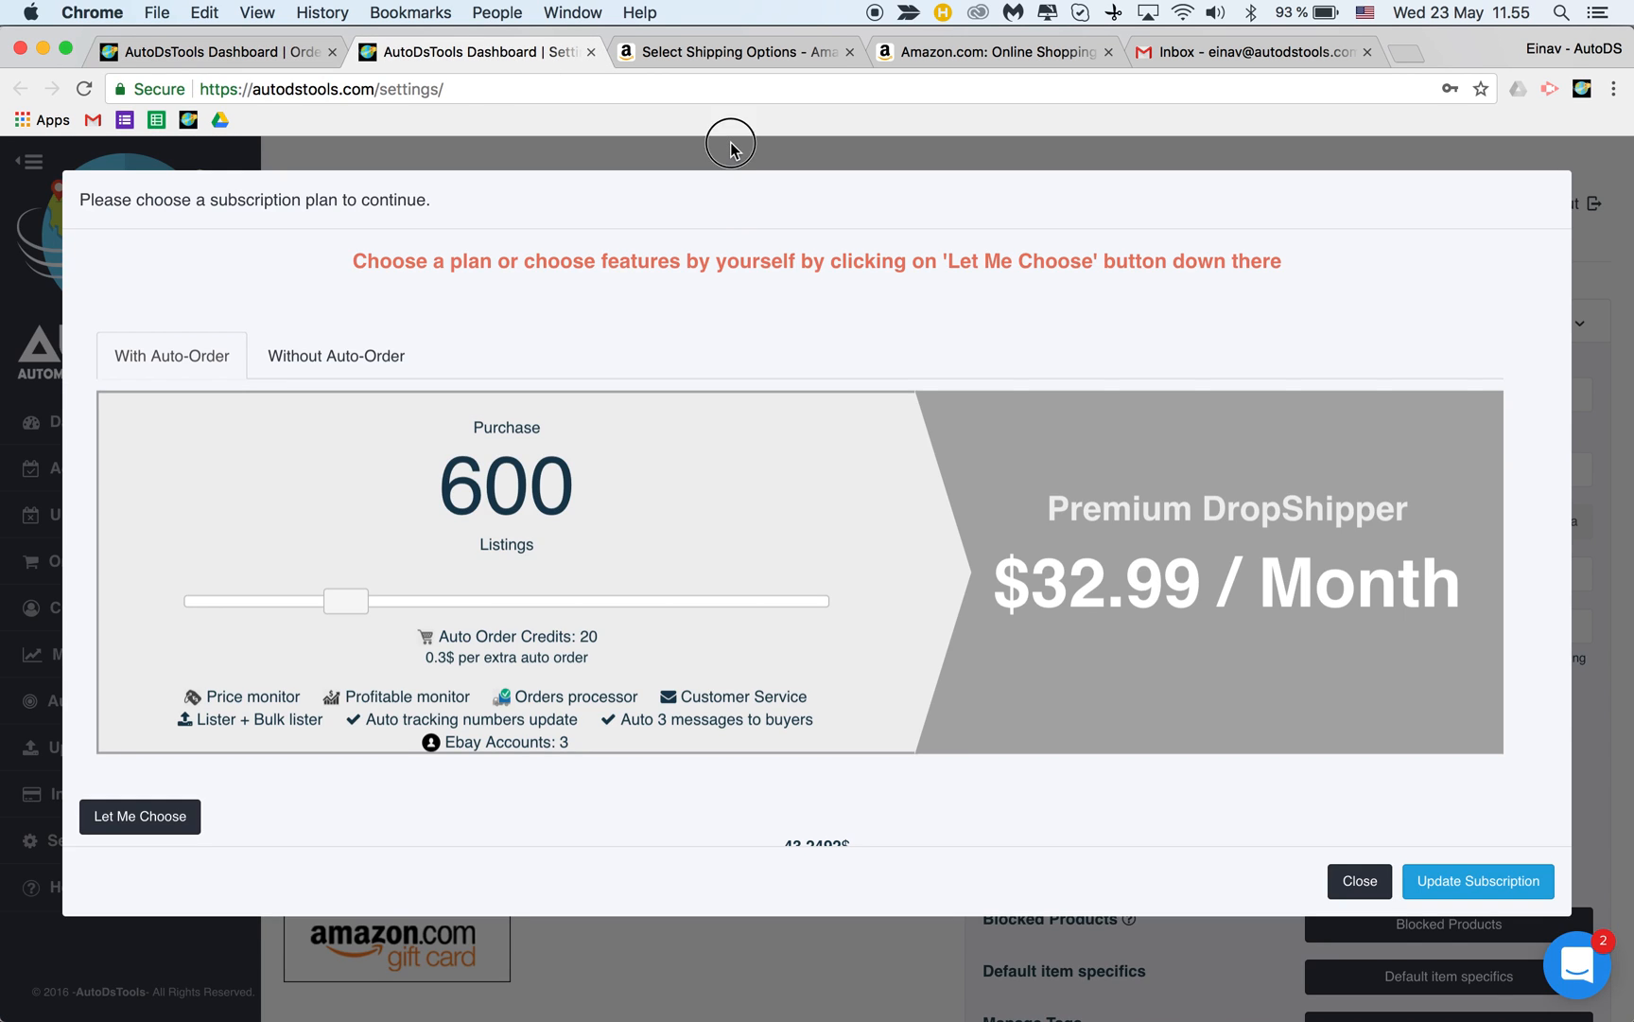
click(1358, 880)
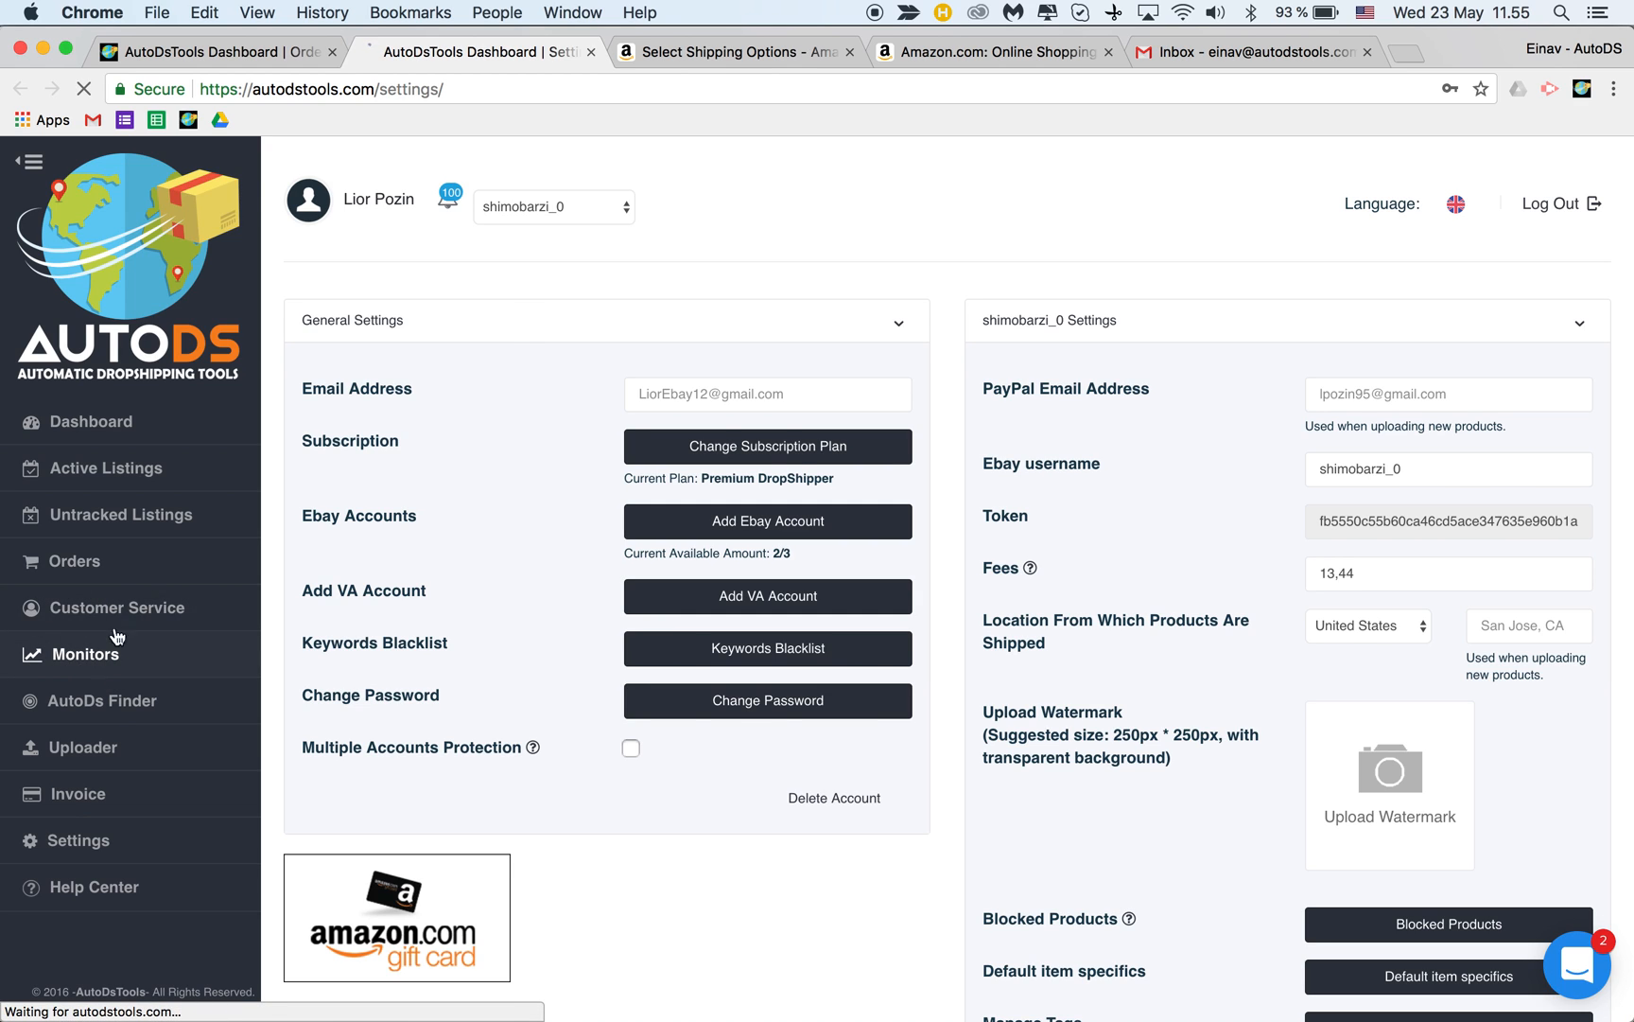
click(83, 653)
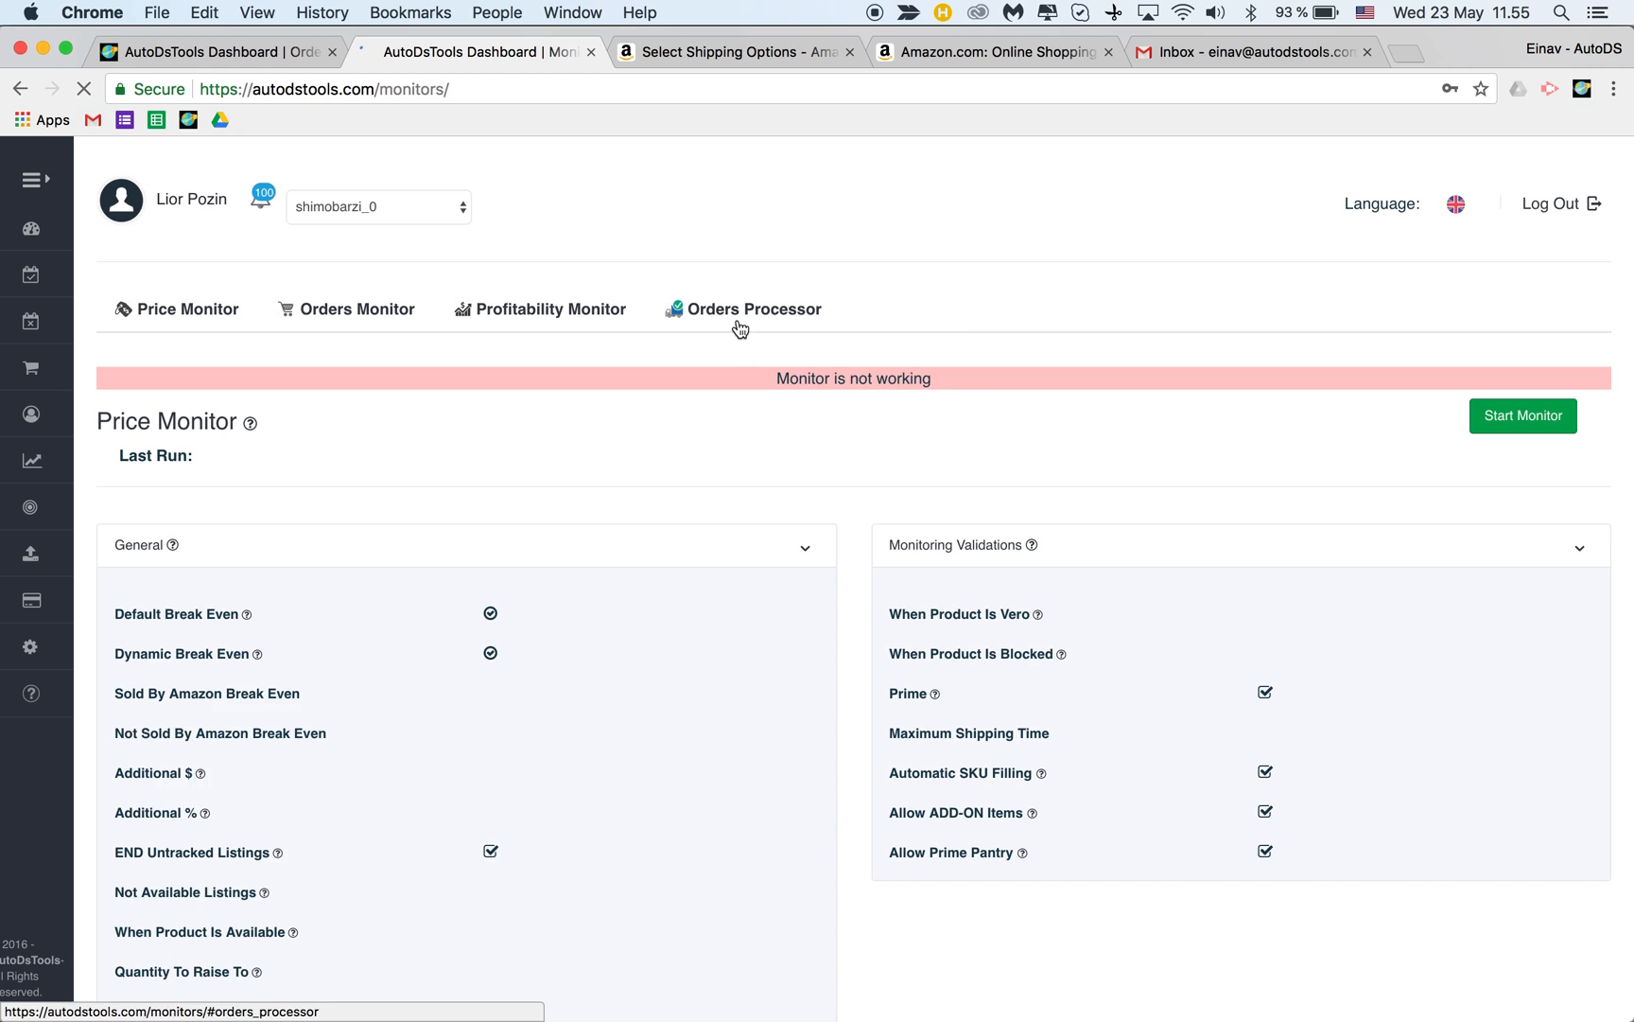
click(754, 308)
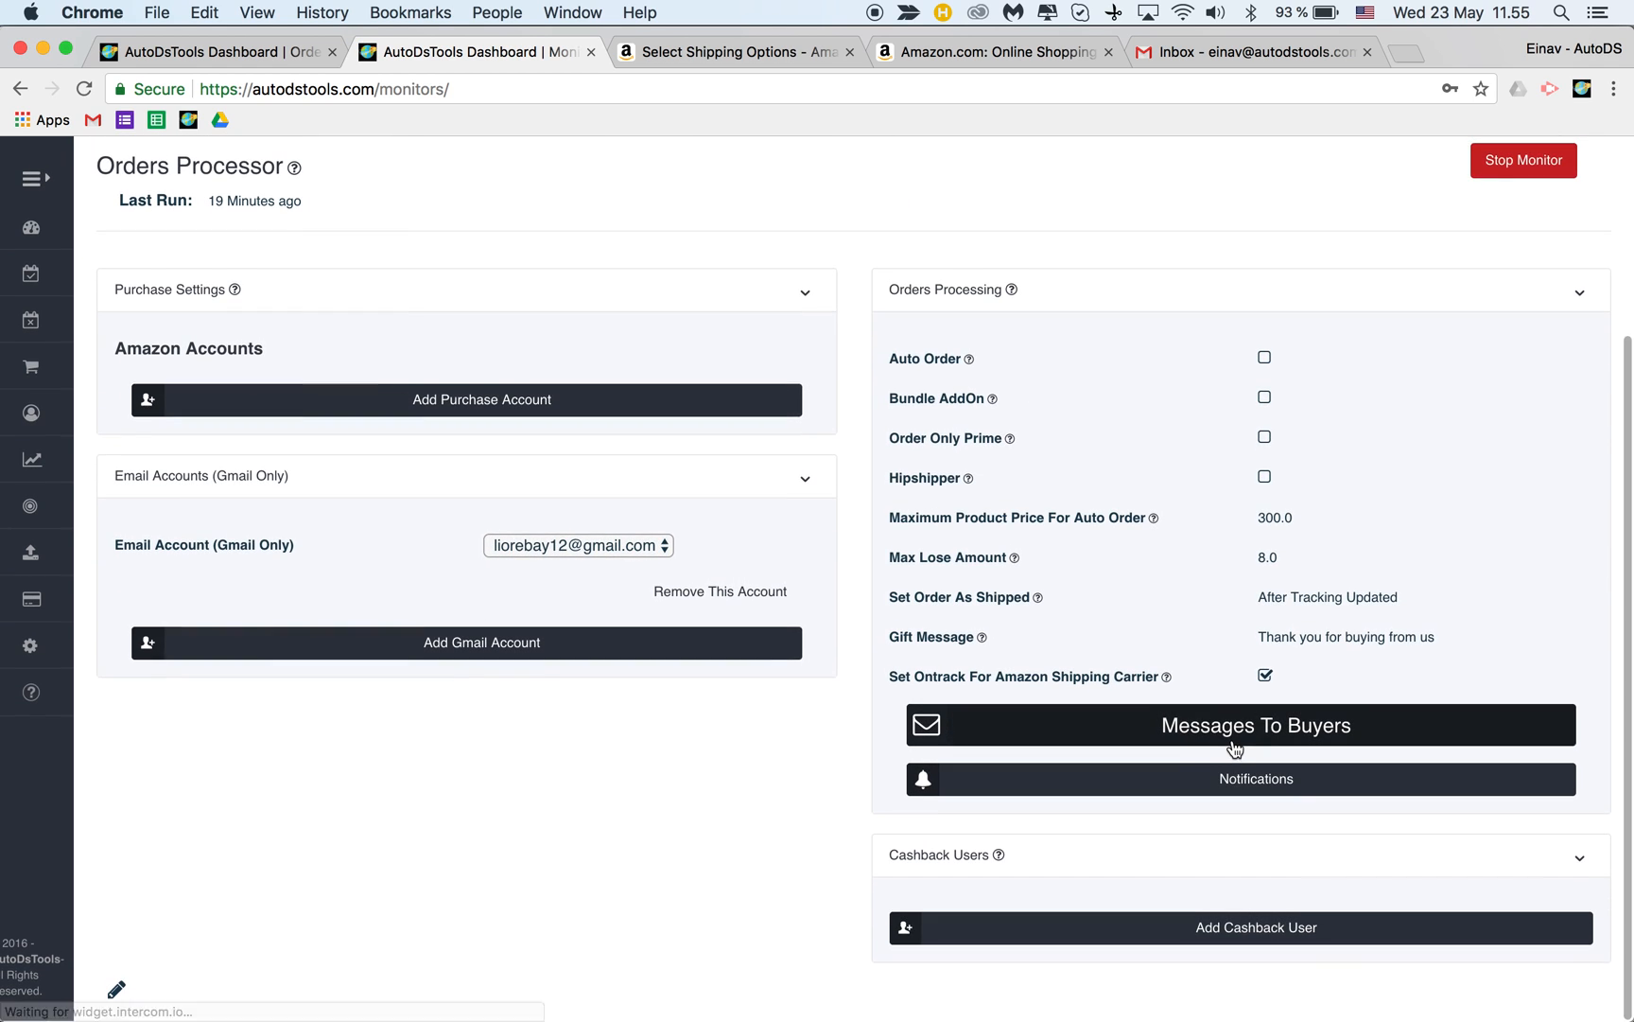
- Review thank-you message delays of 8 days US and 31 international, then return to orders
click(1237, 725)
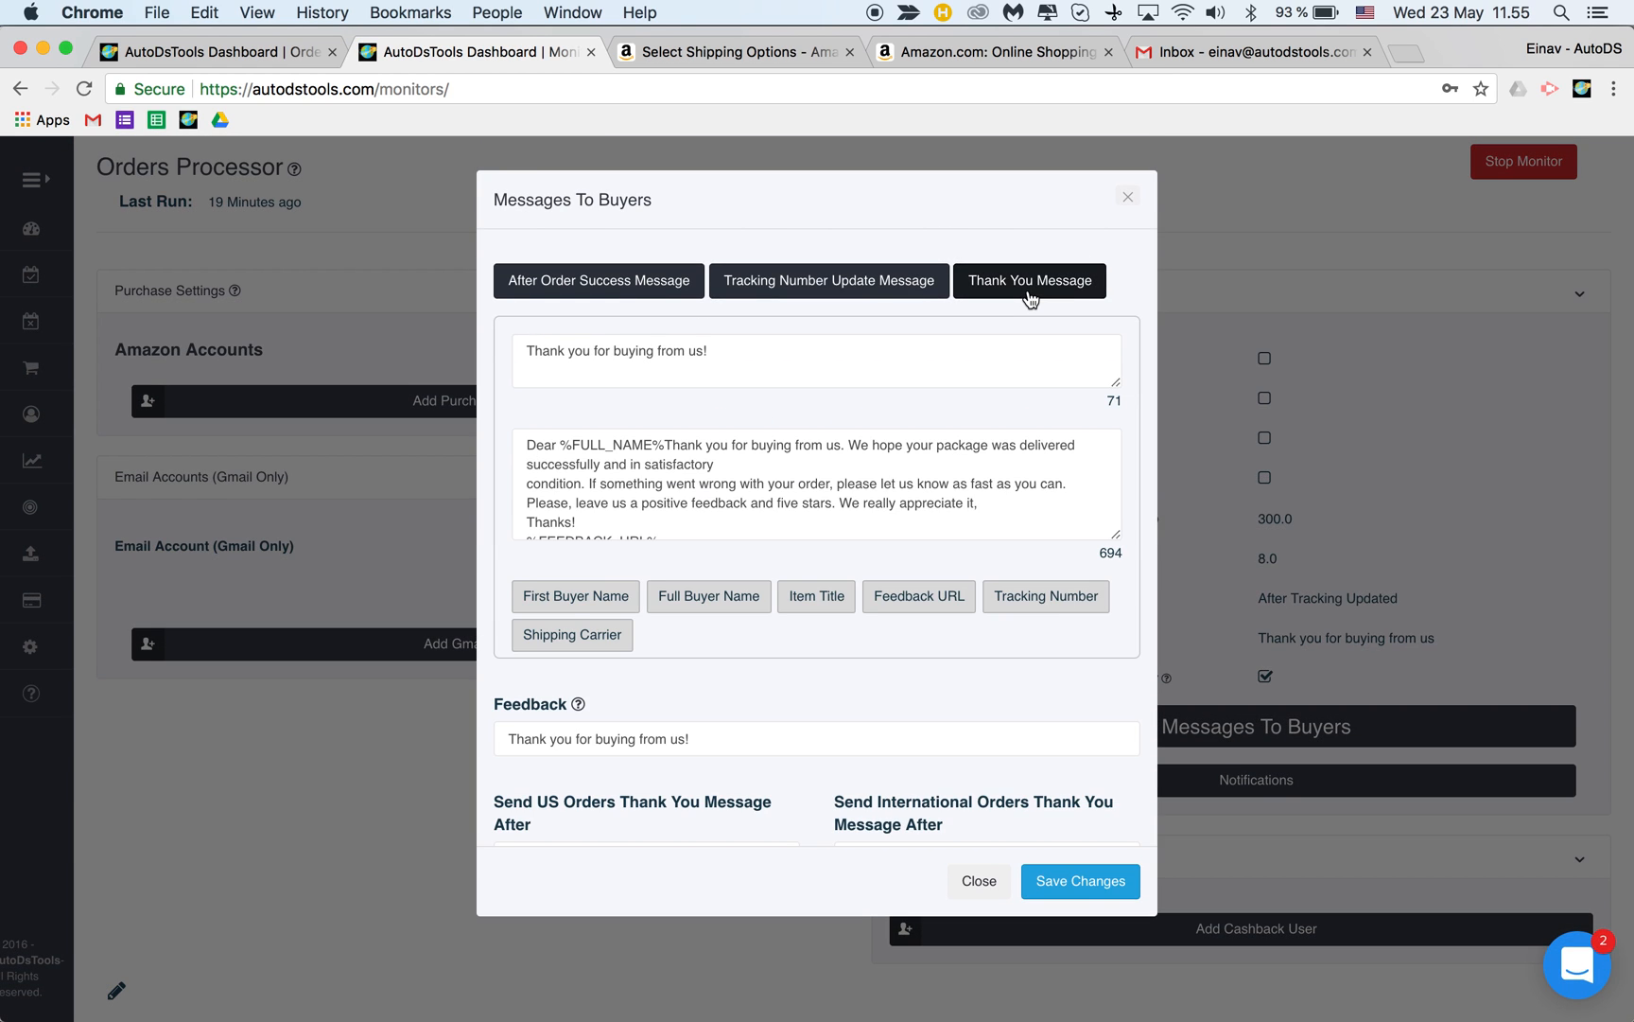
scroll(down, 3)
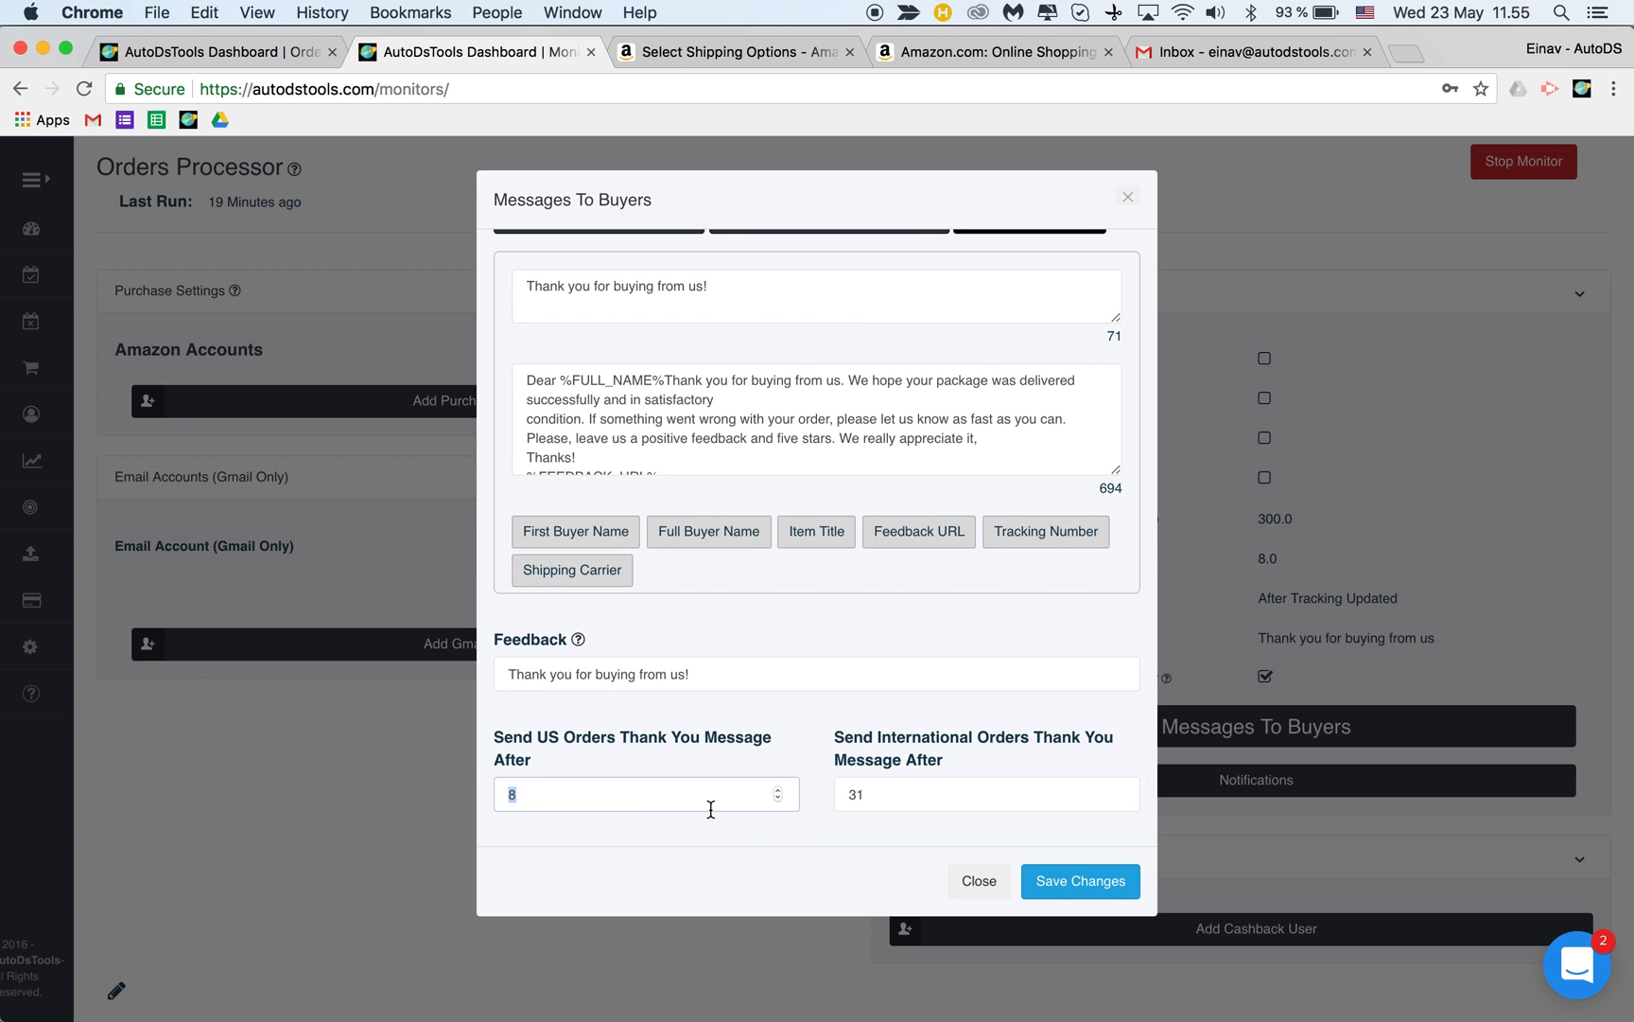
click(977, 880)
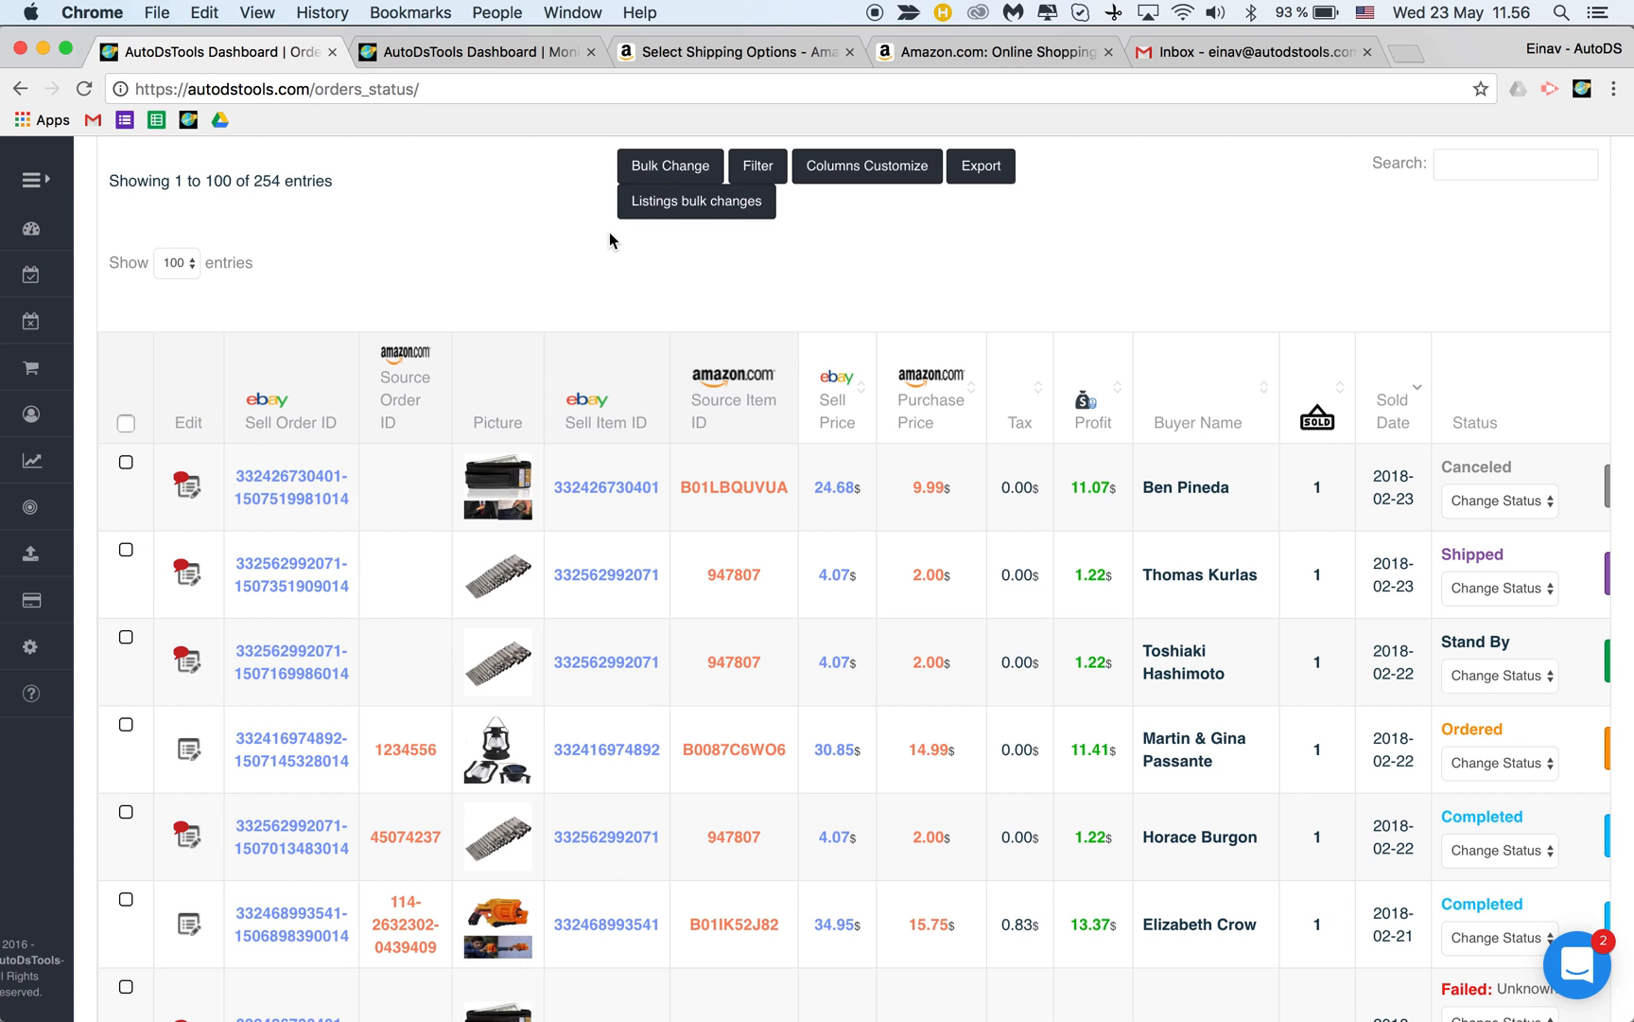
scroll(down, 3)
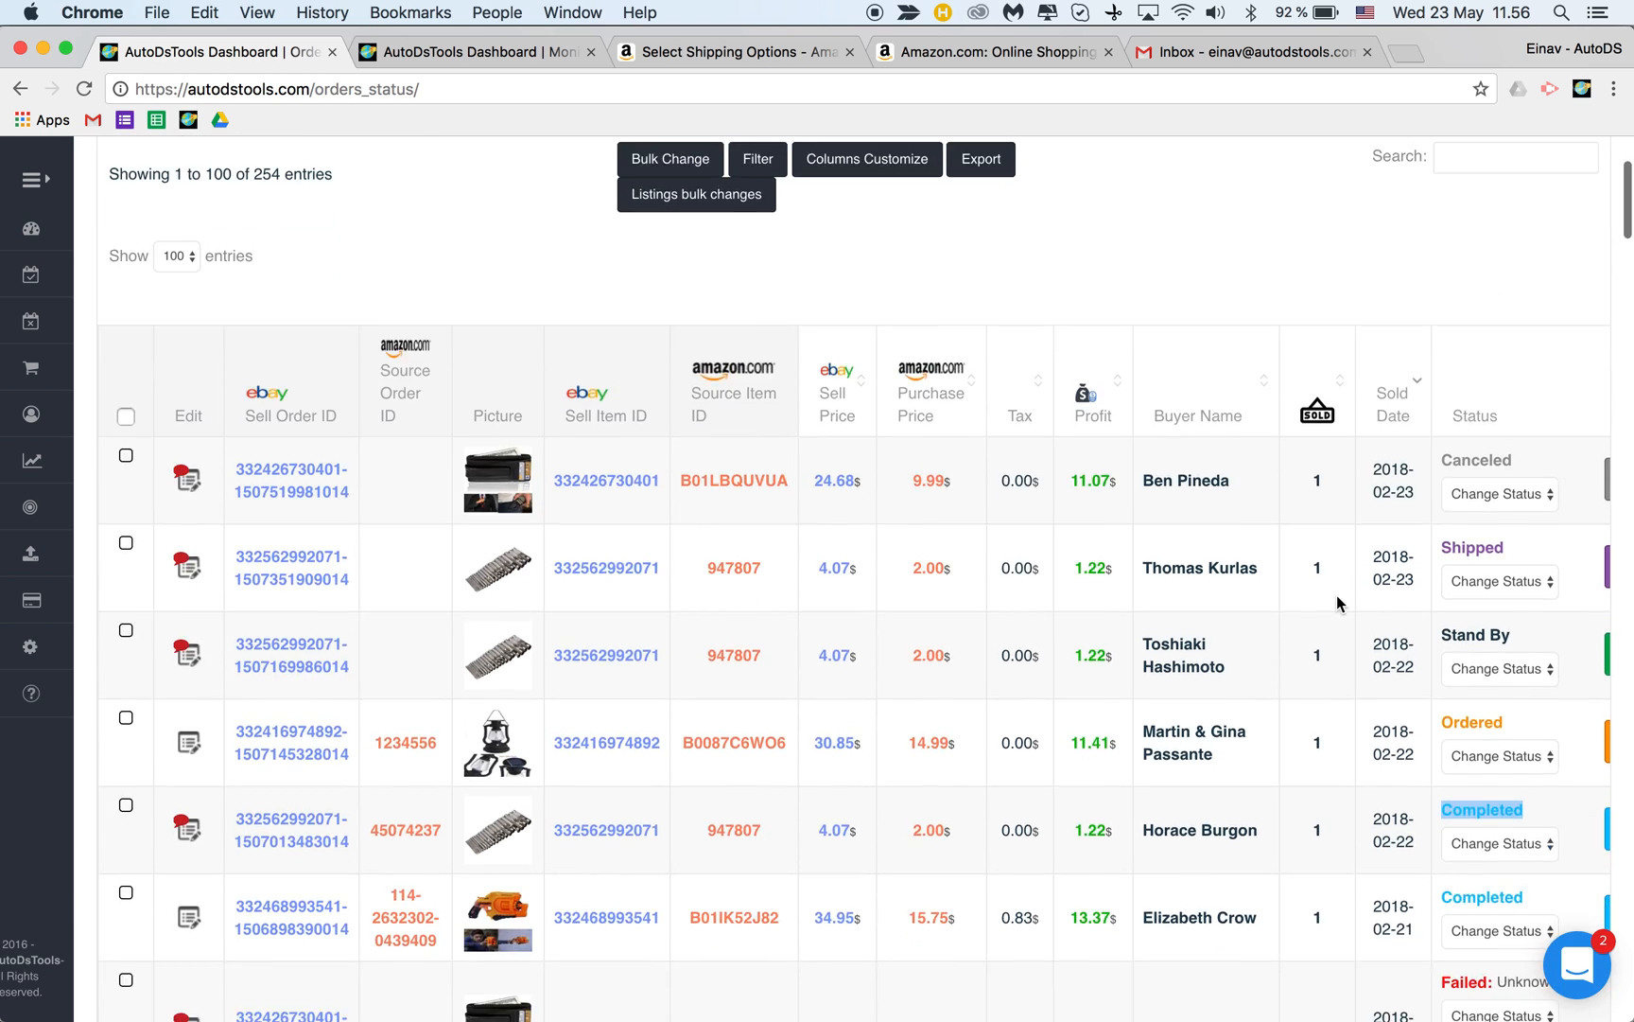
scroll(down, 3)
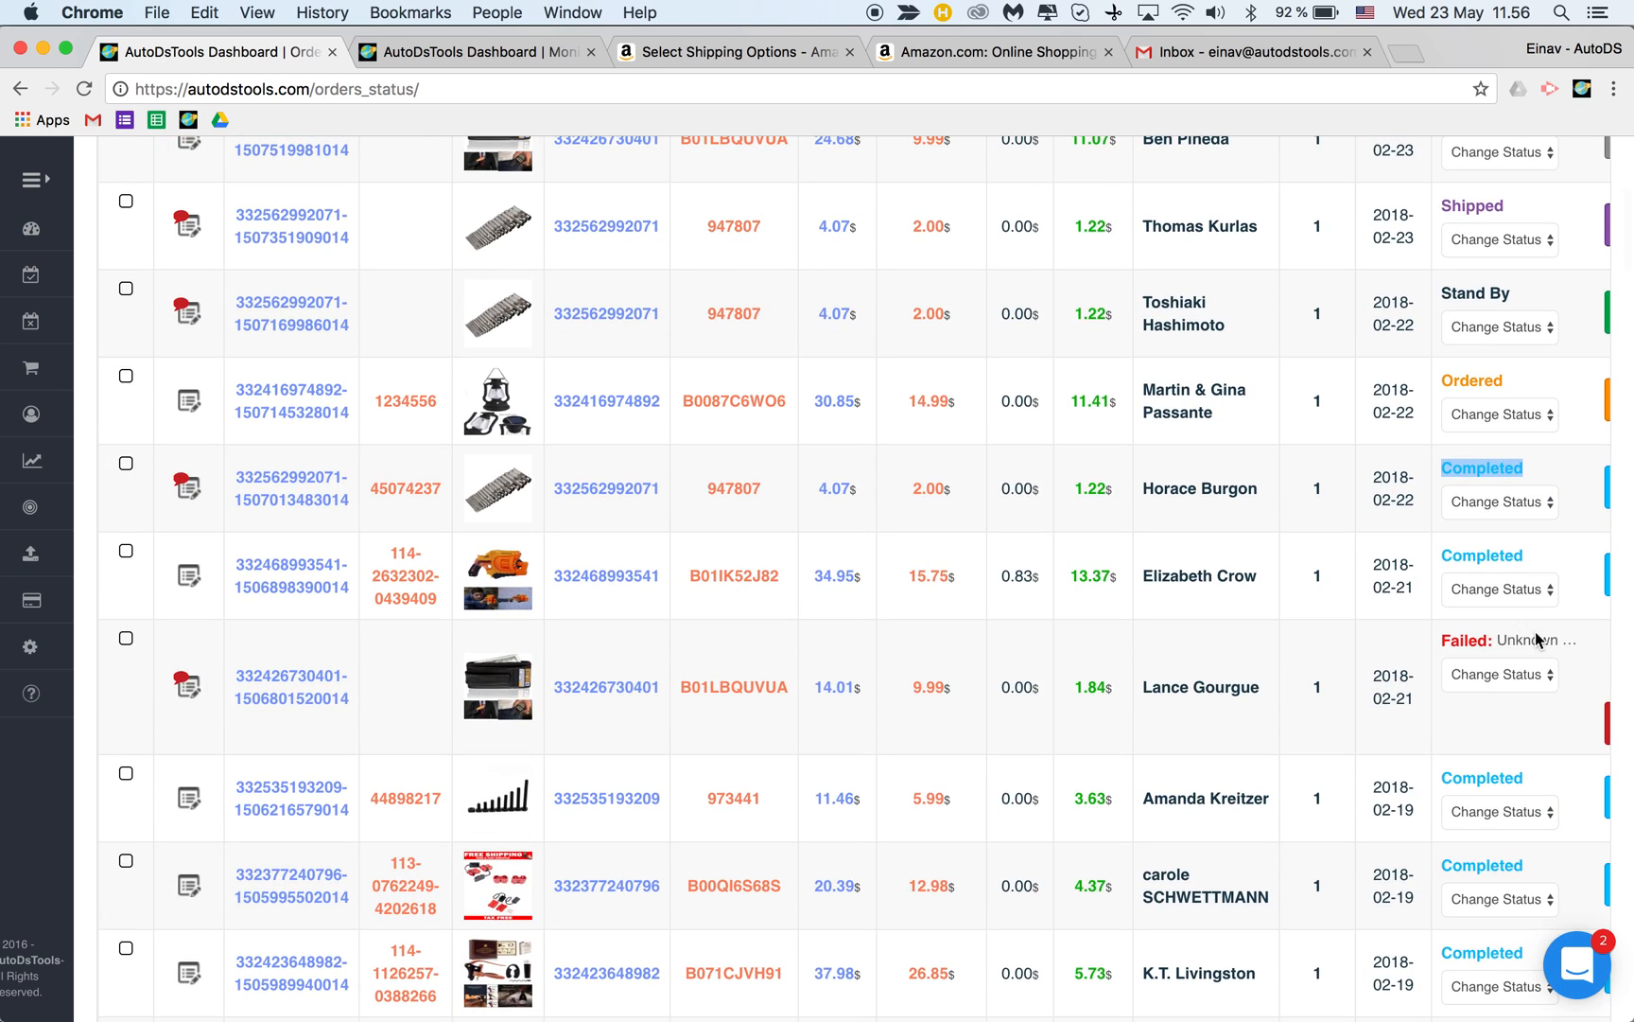
scroll(down, 3)
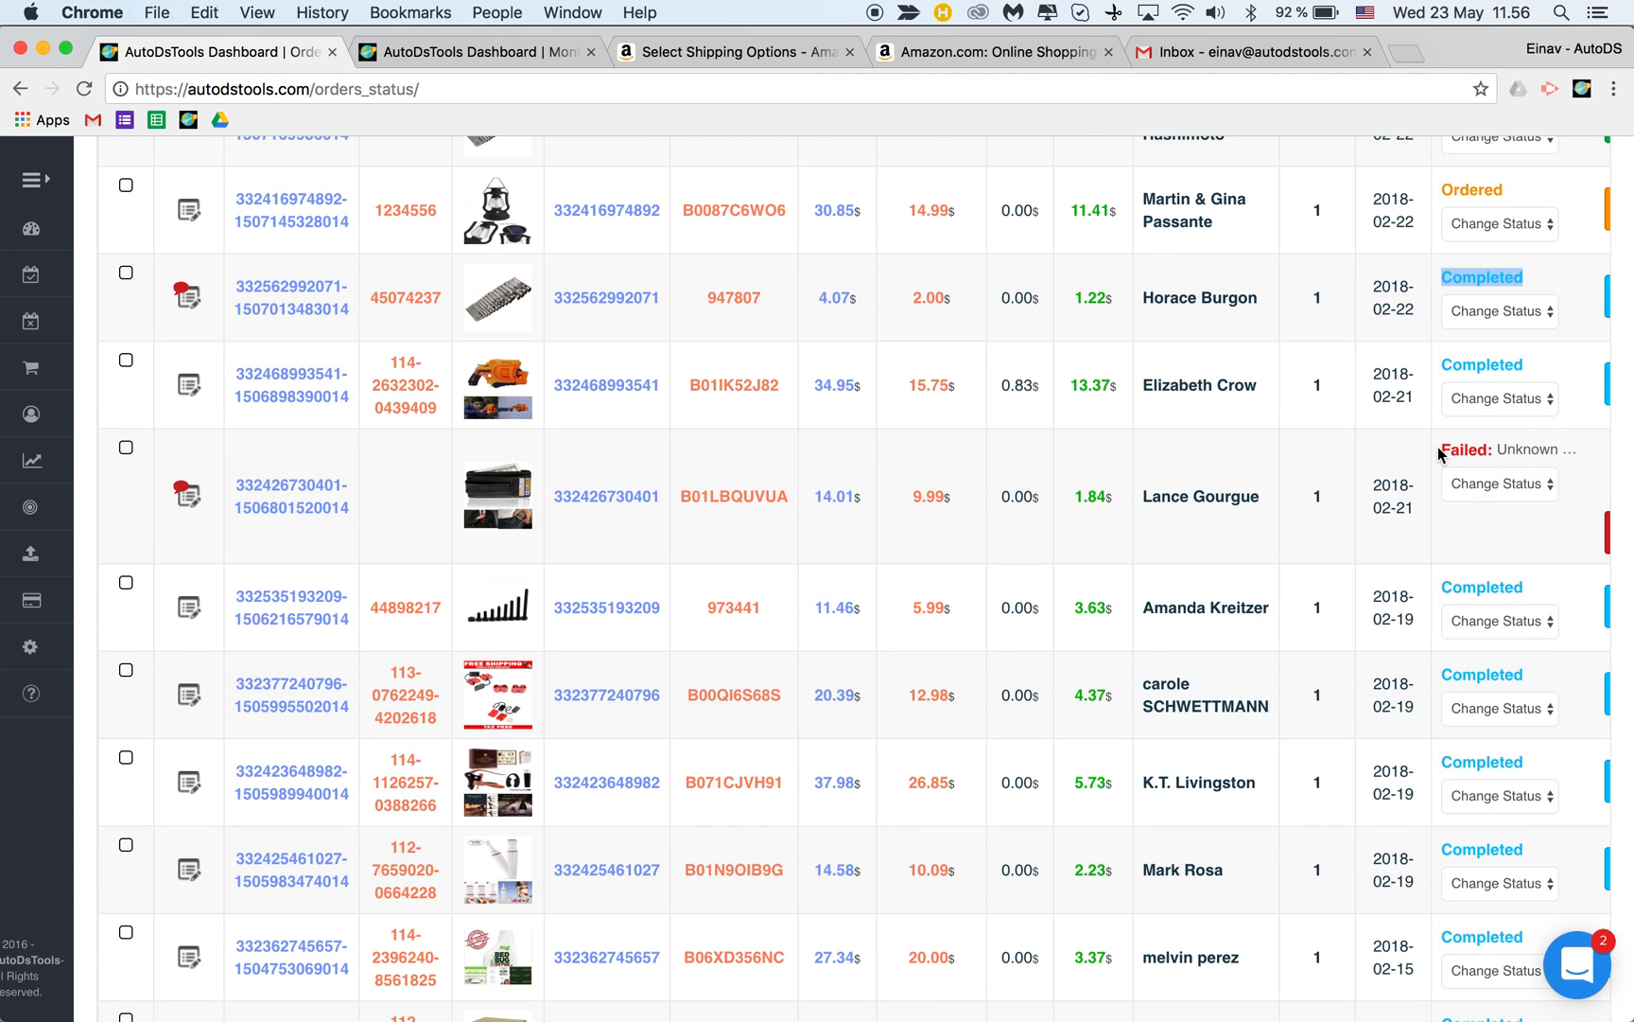
mouse_move(1469, 449)
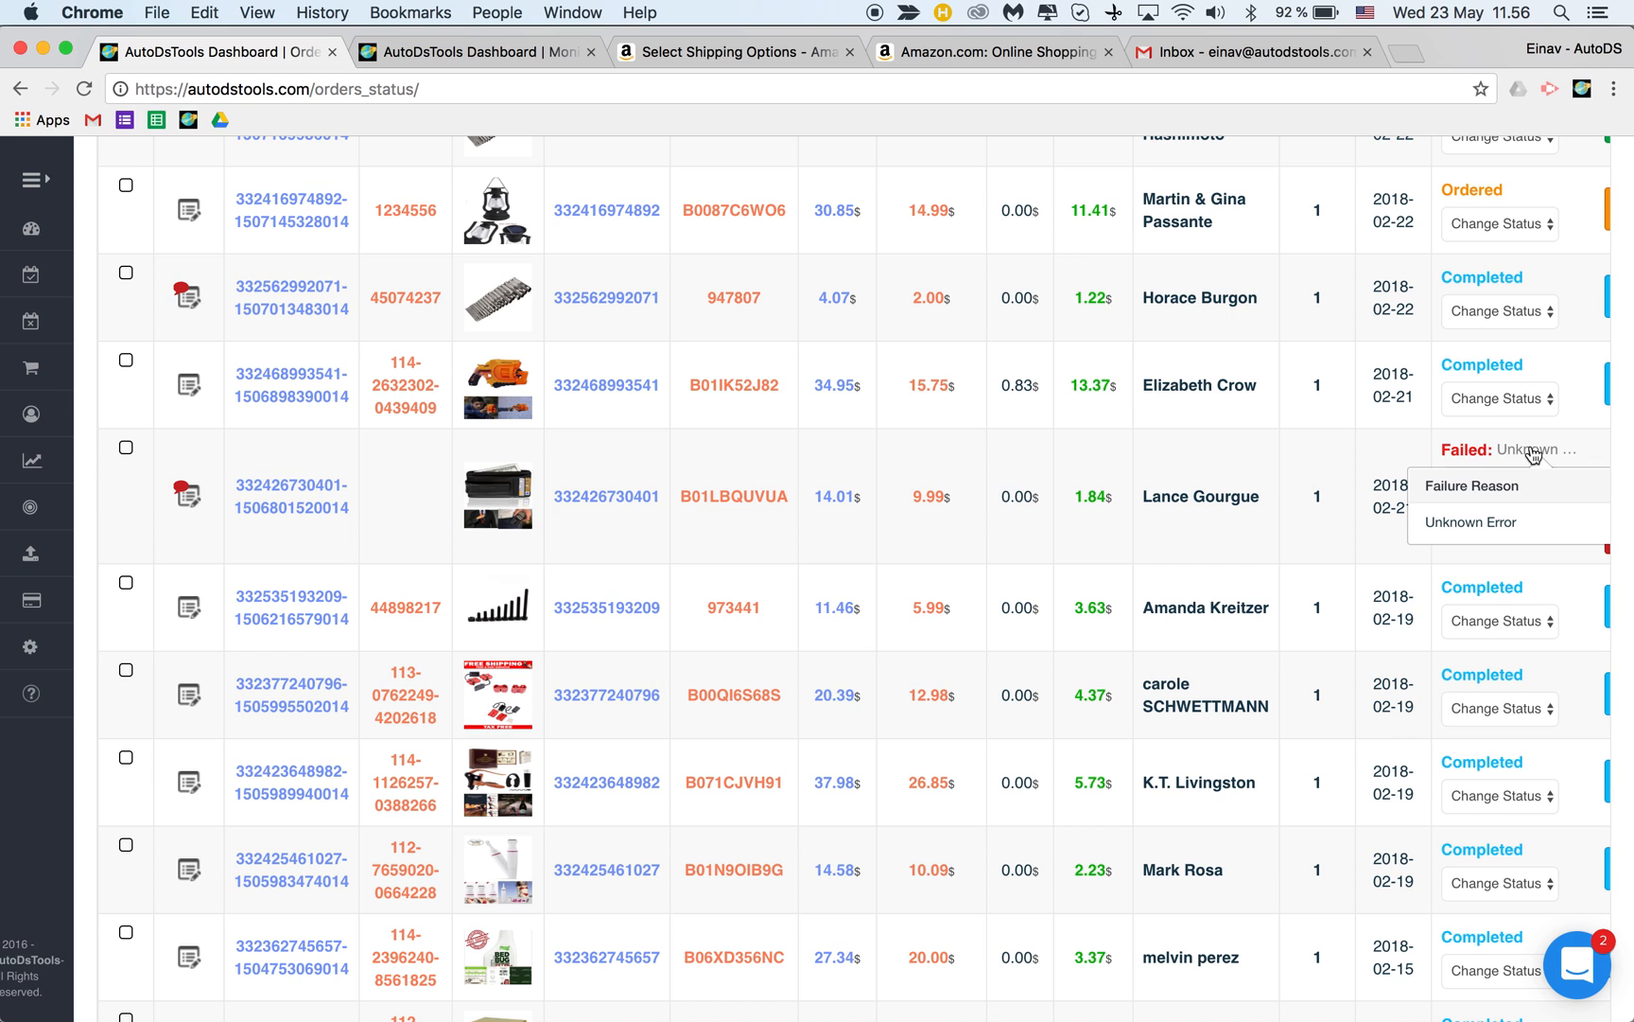
scroll(down, 3)
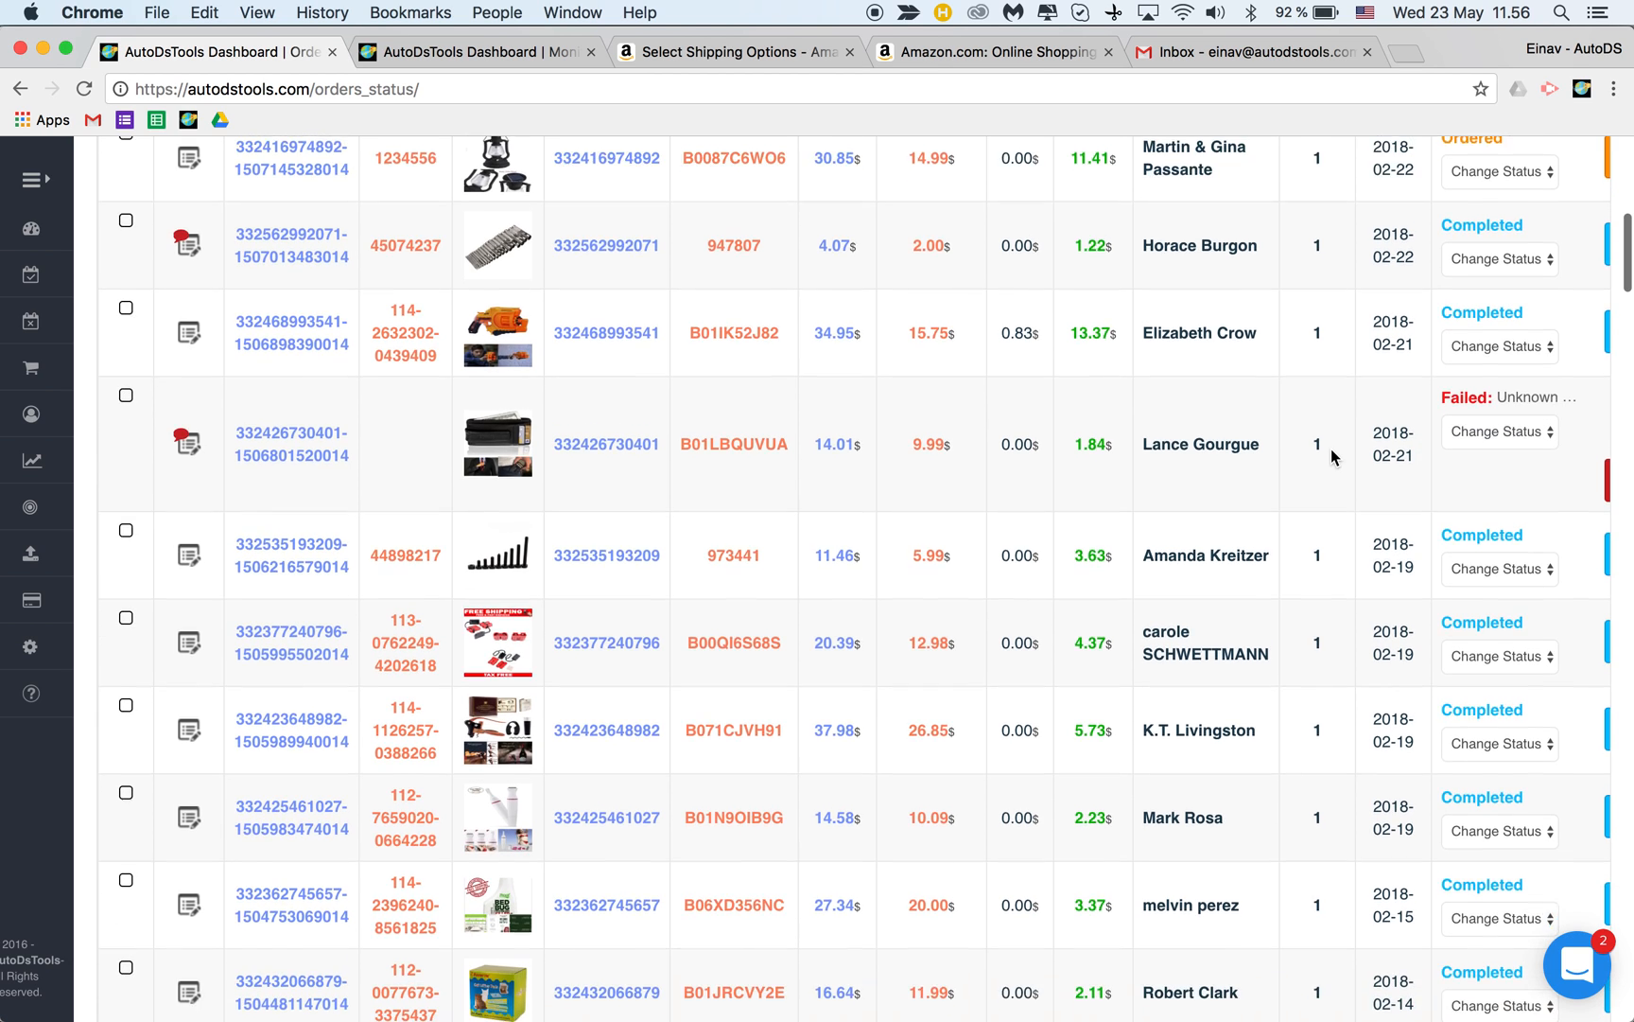
scroll(down, 3)
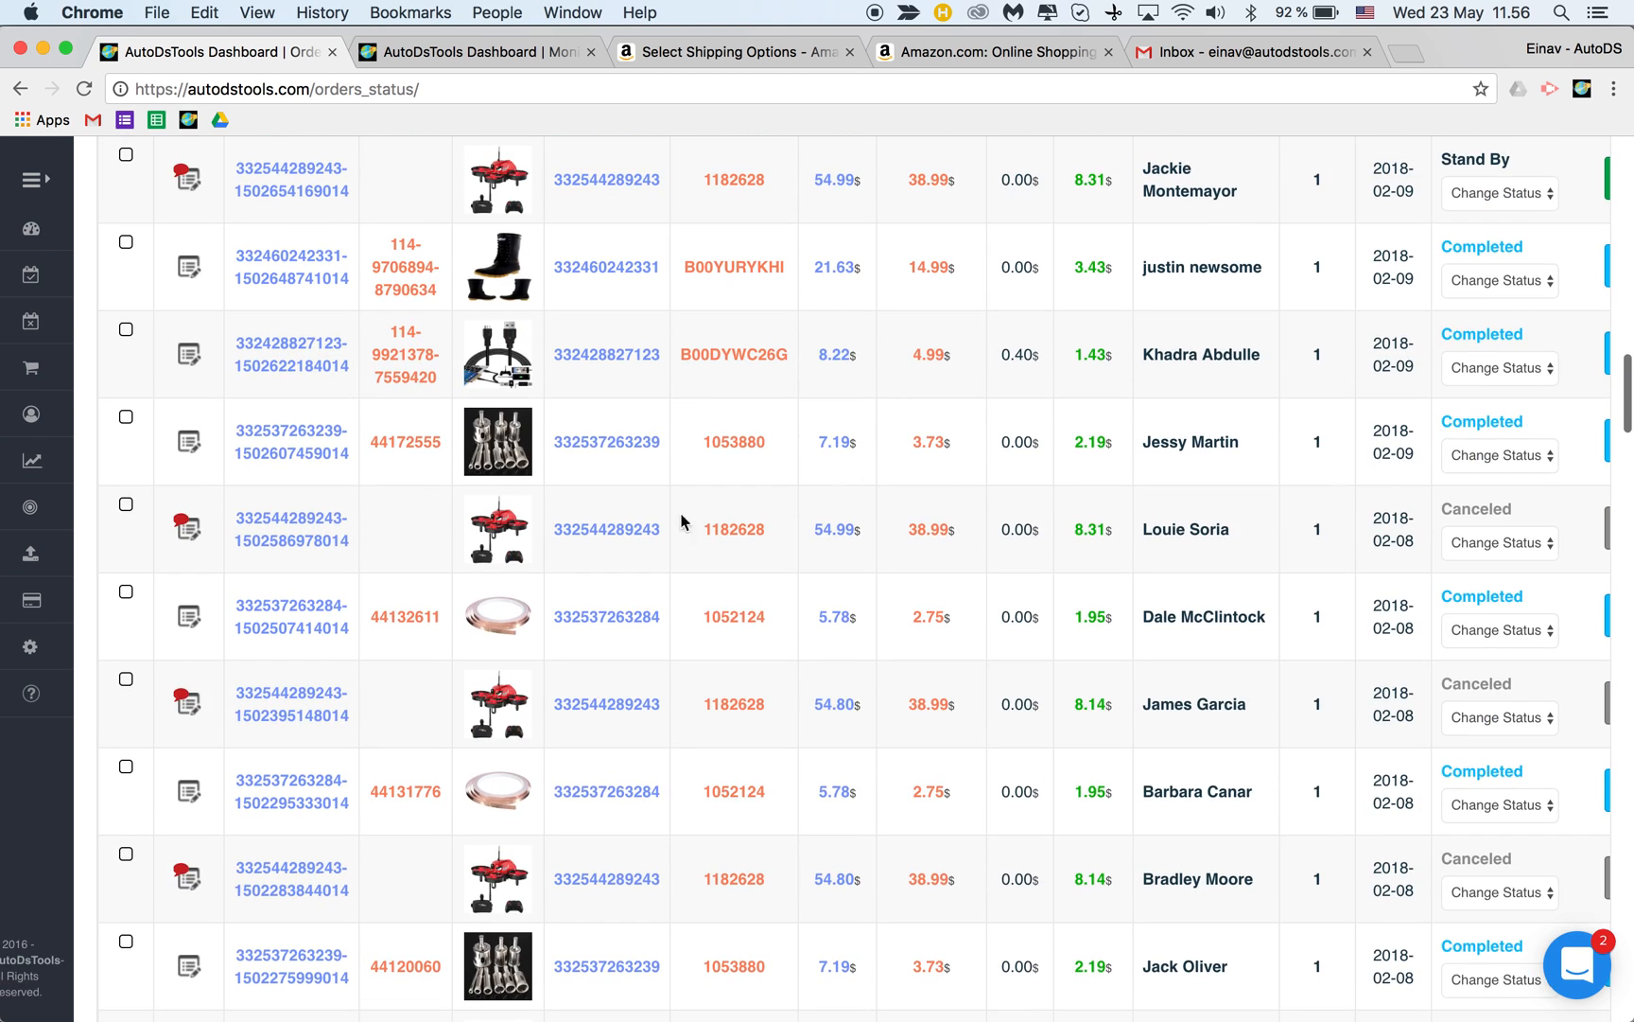
- Open the Help Center in a new tab and enter the FAQ English collection
right_click(37, 690)
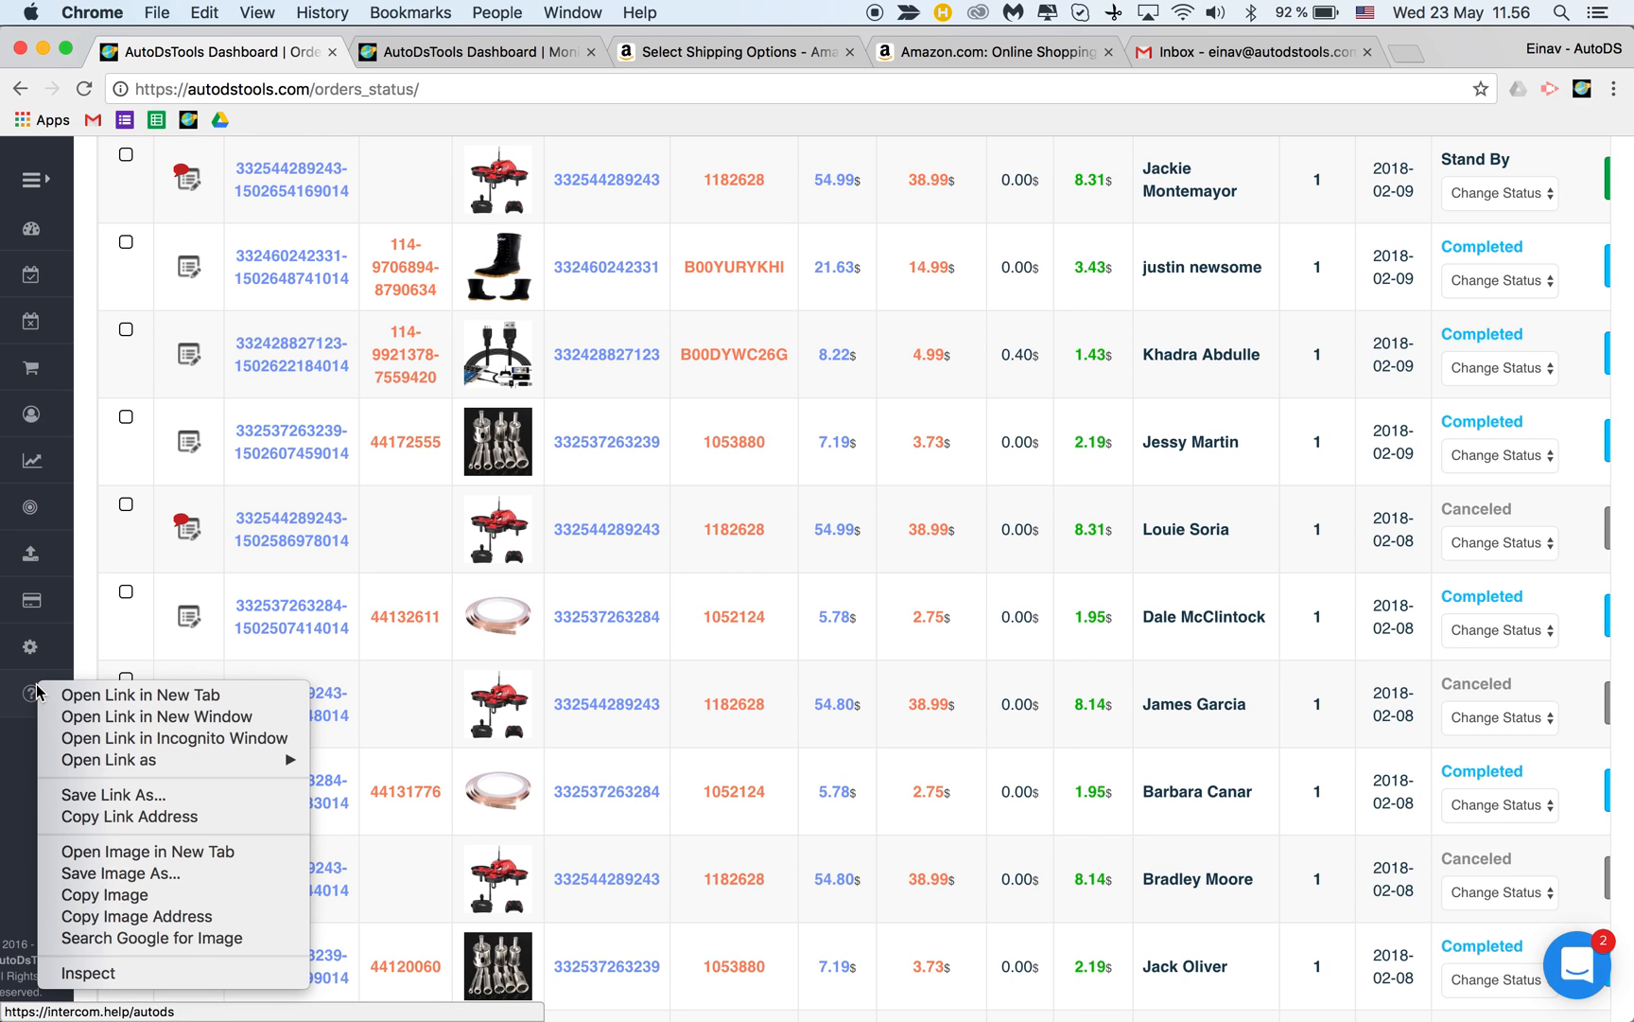
click(135, 694)
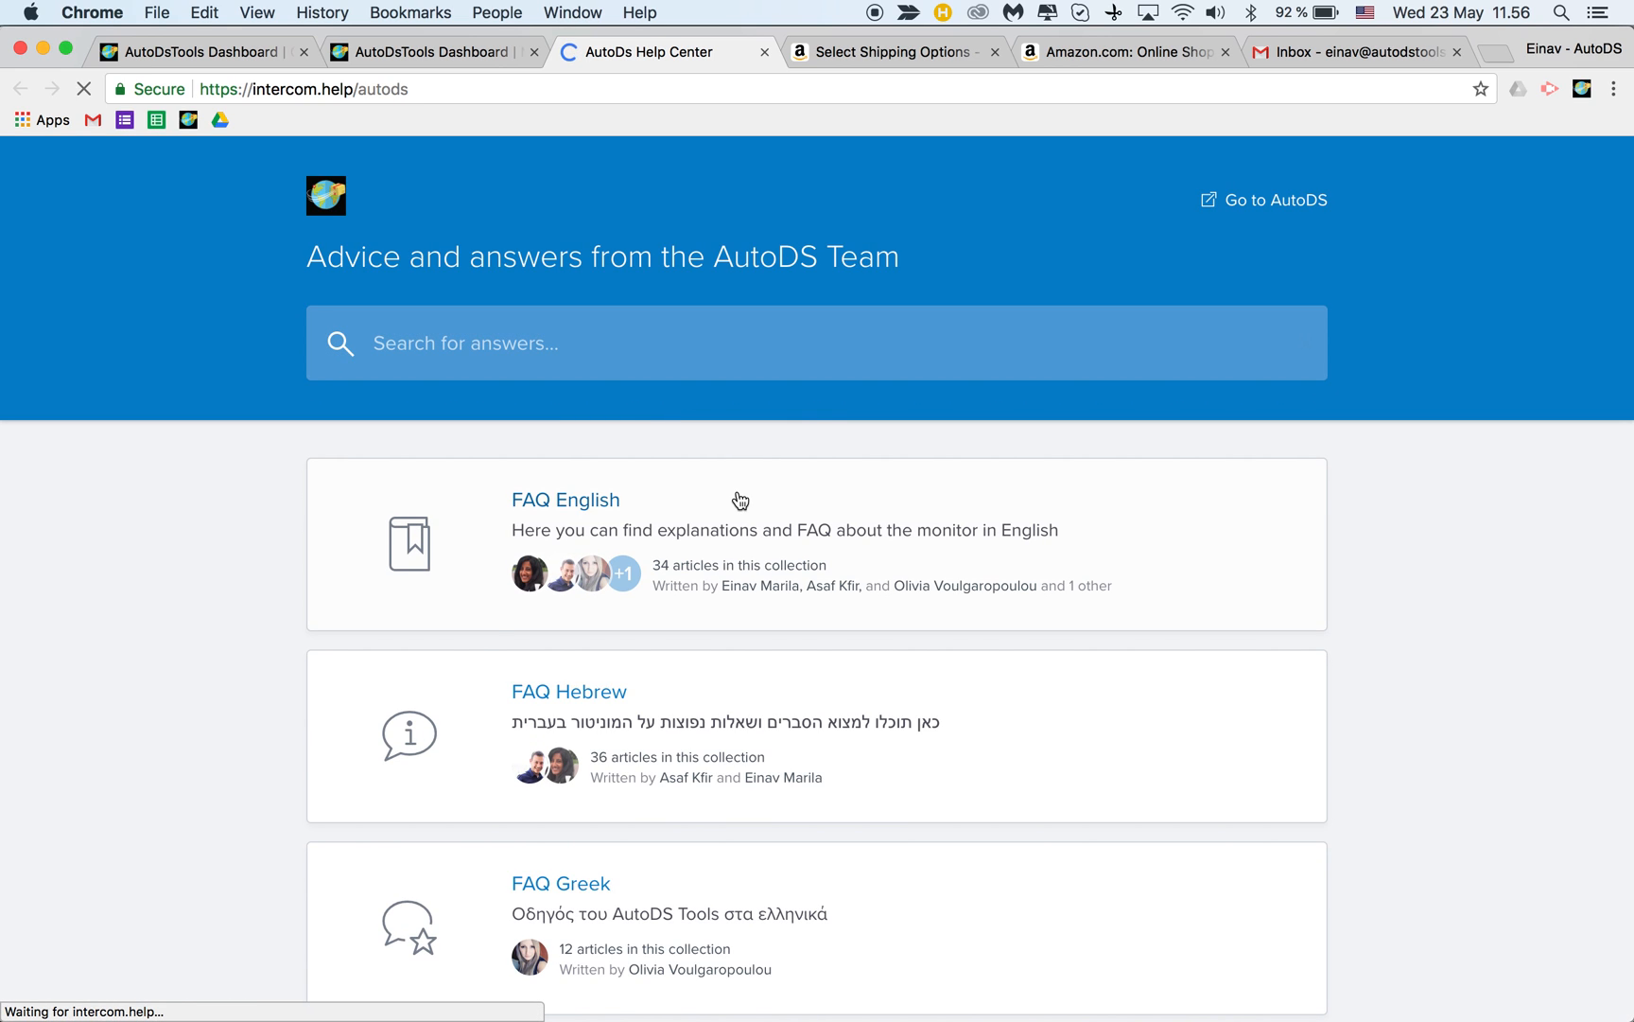
click(565, 500)
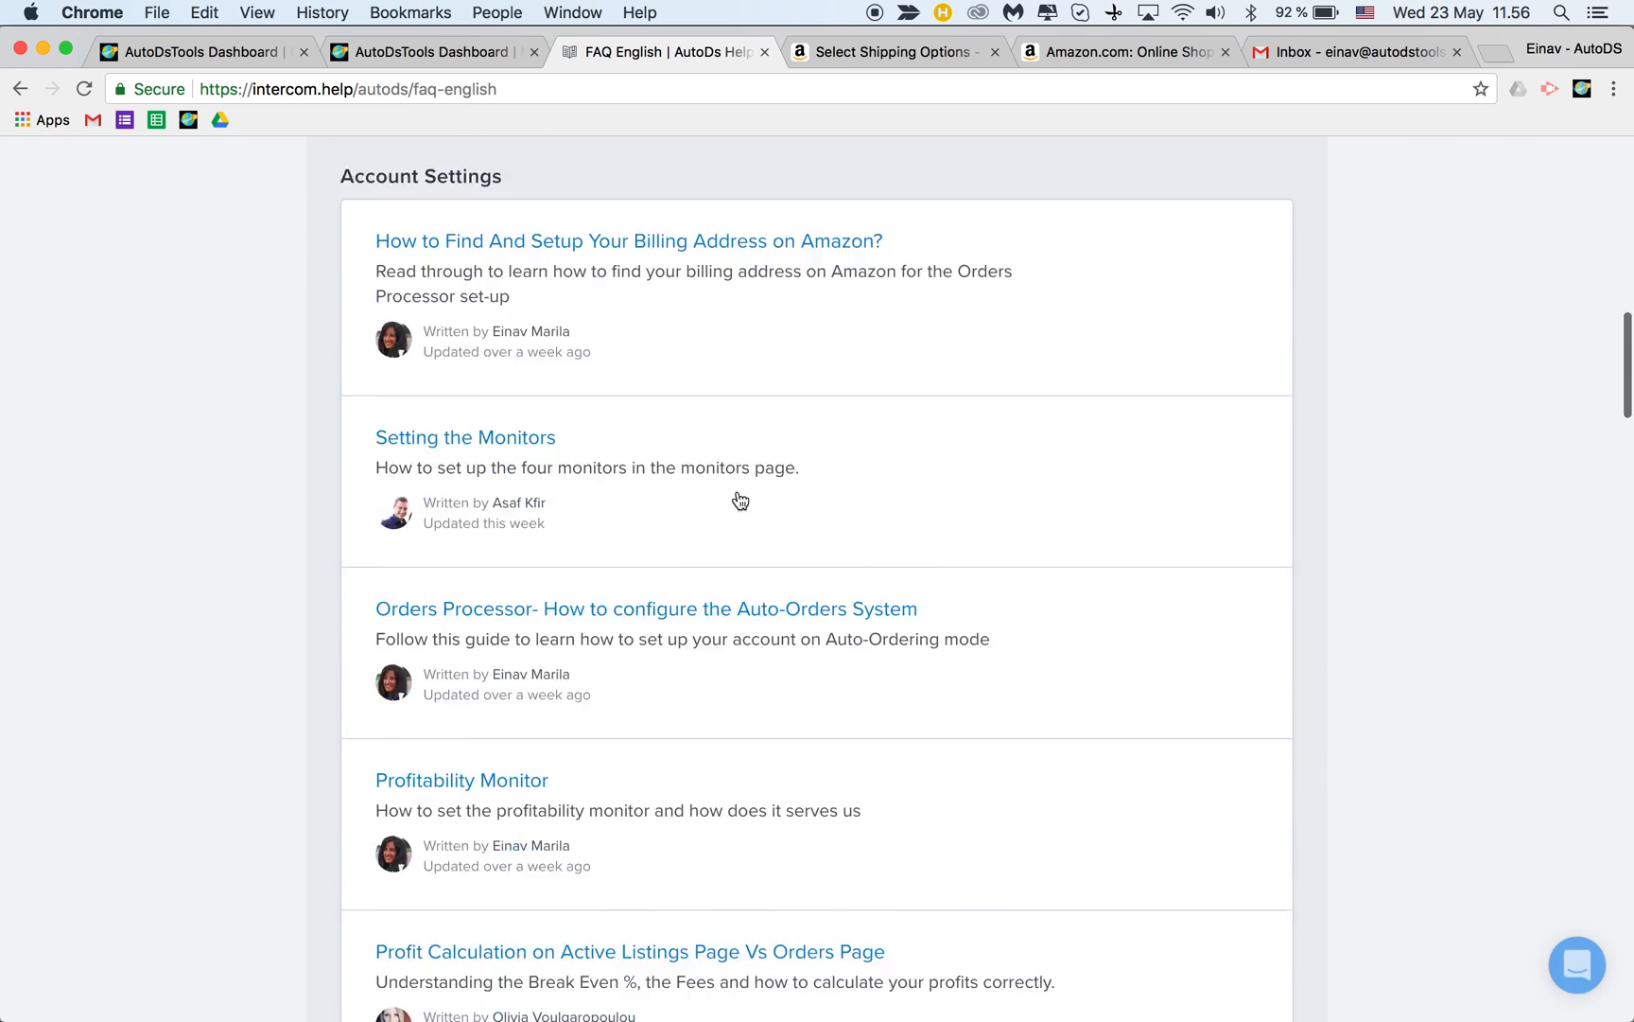
- Read the 11 Common Reasons for Auto Orders Failures article, highlighting Not Enough Gift Card Balance
scroll(down, 3)
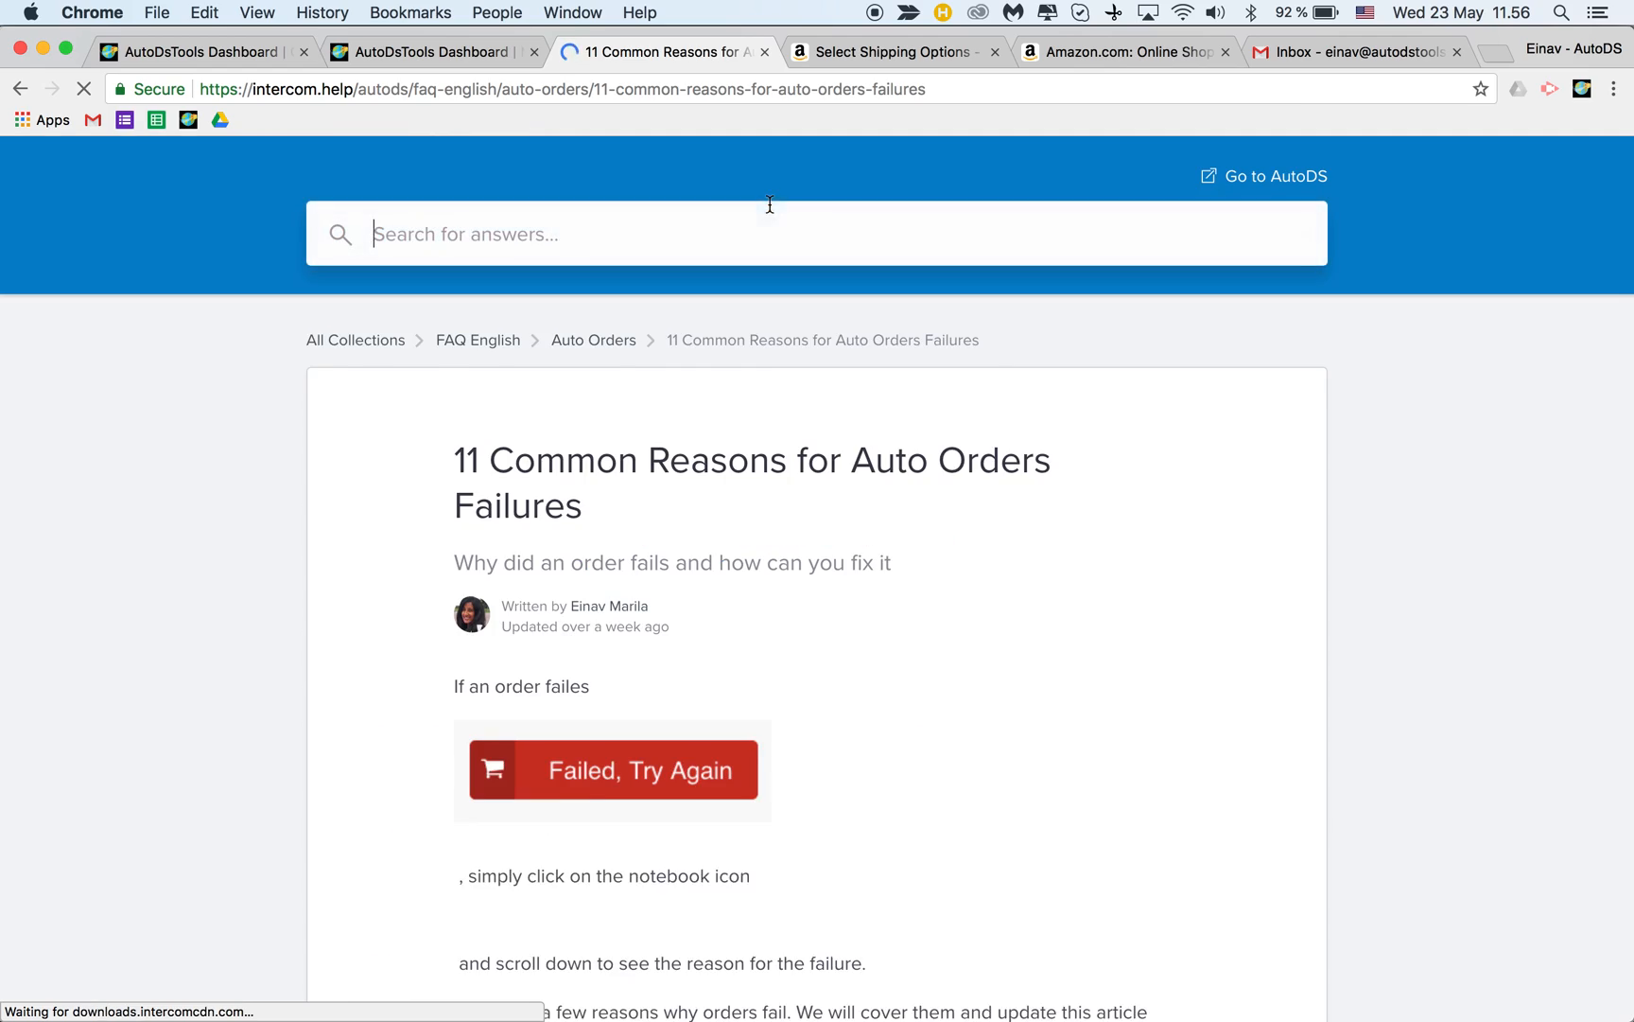
scroll(down, 3)
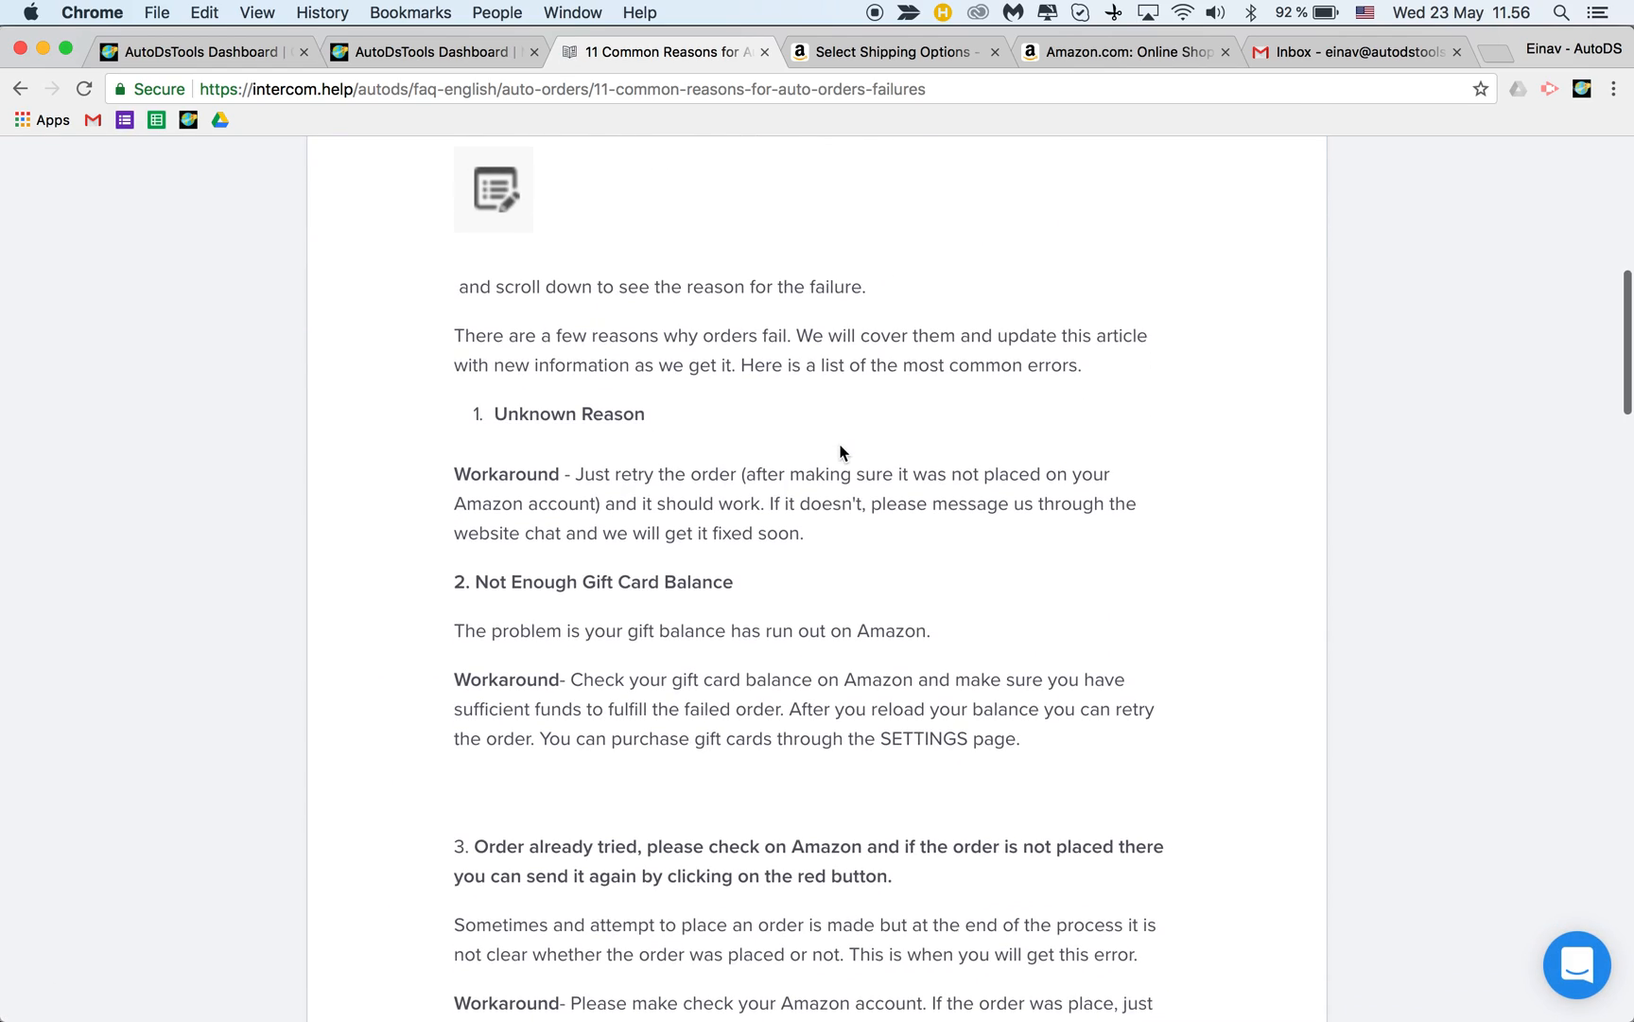
scroll(down, 3)
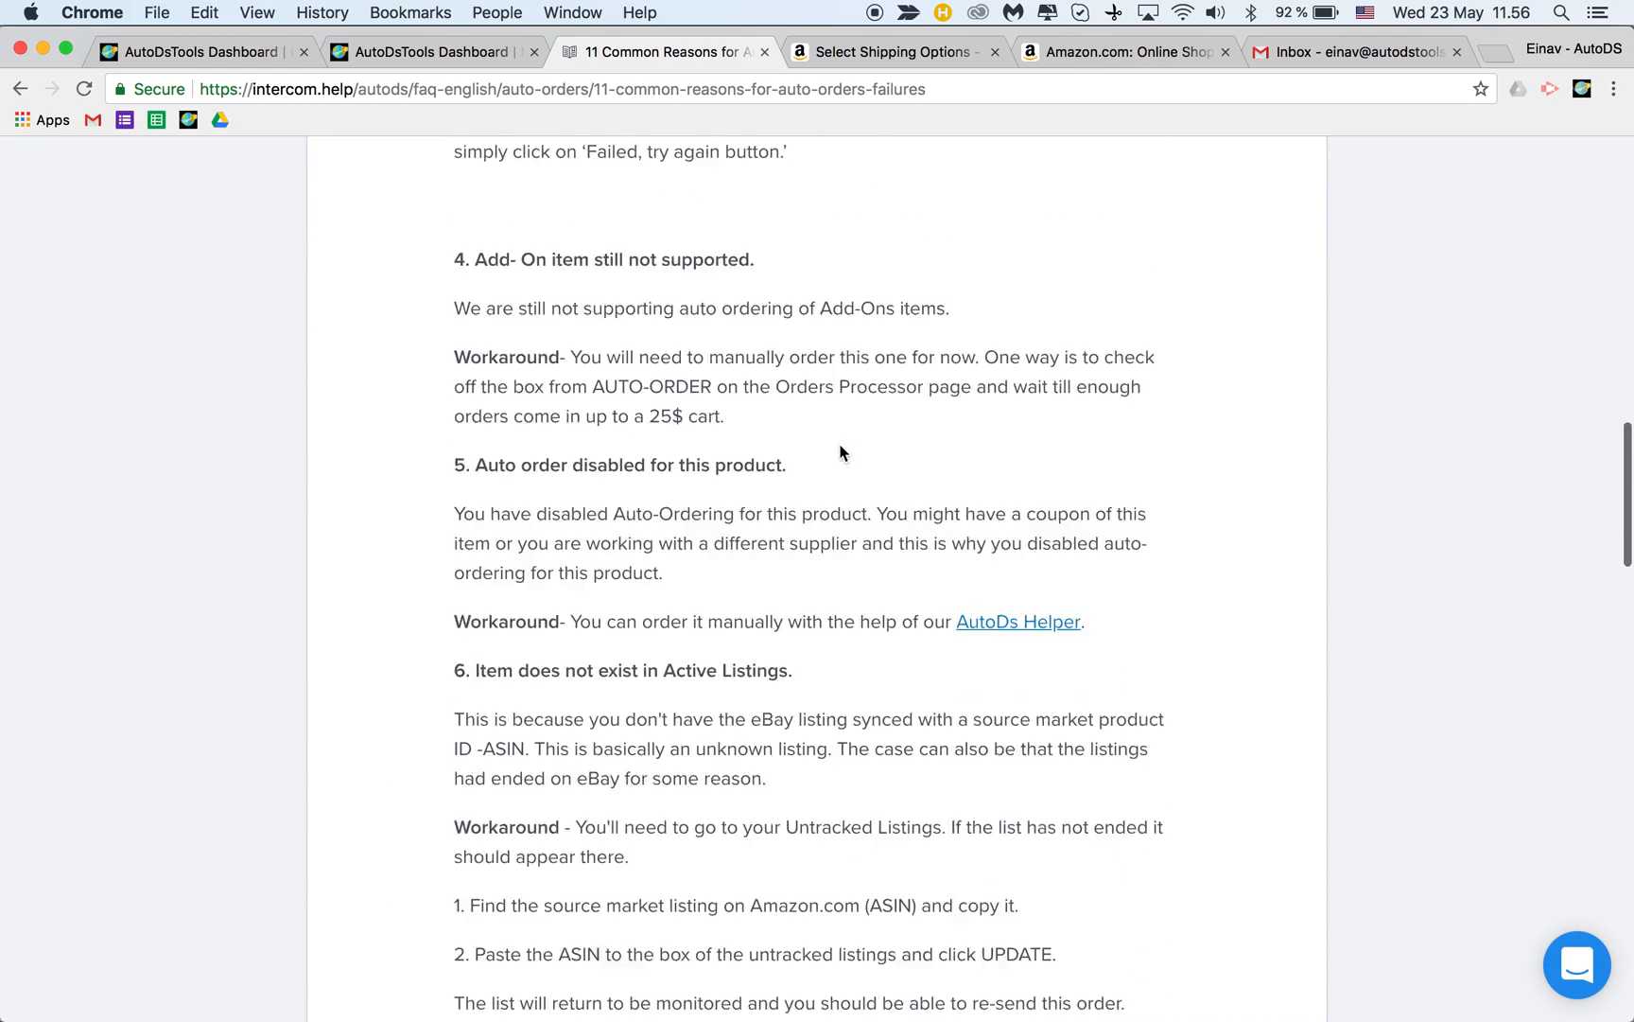
scroll(up, 3)
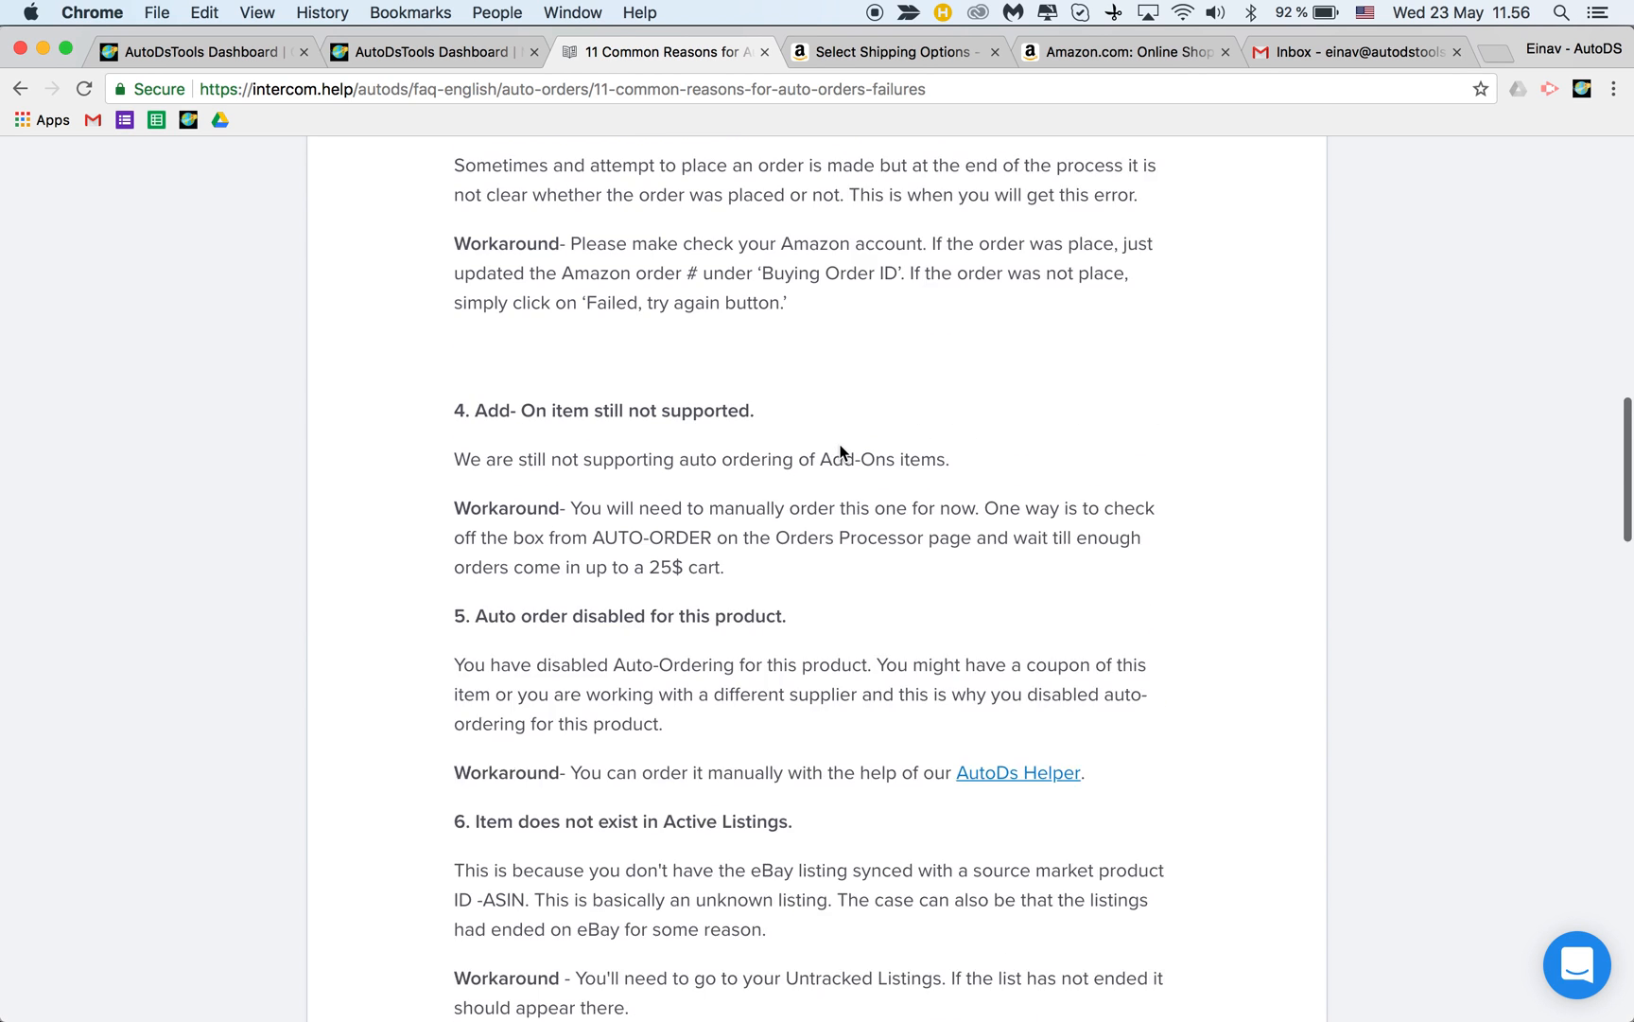
scroll(up, 3)
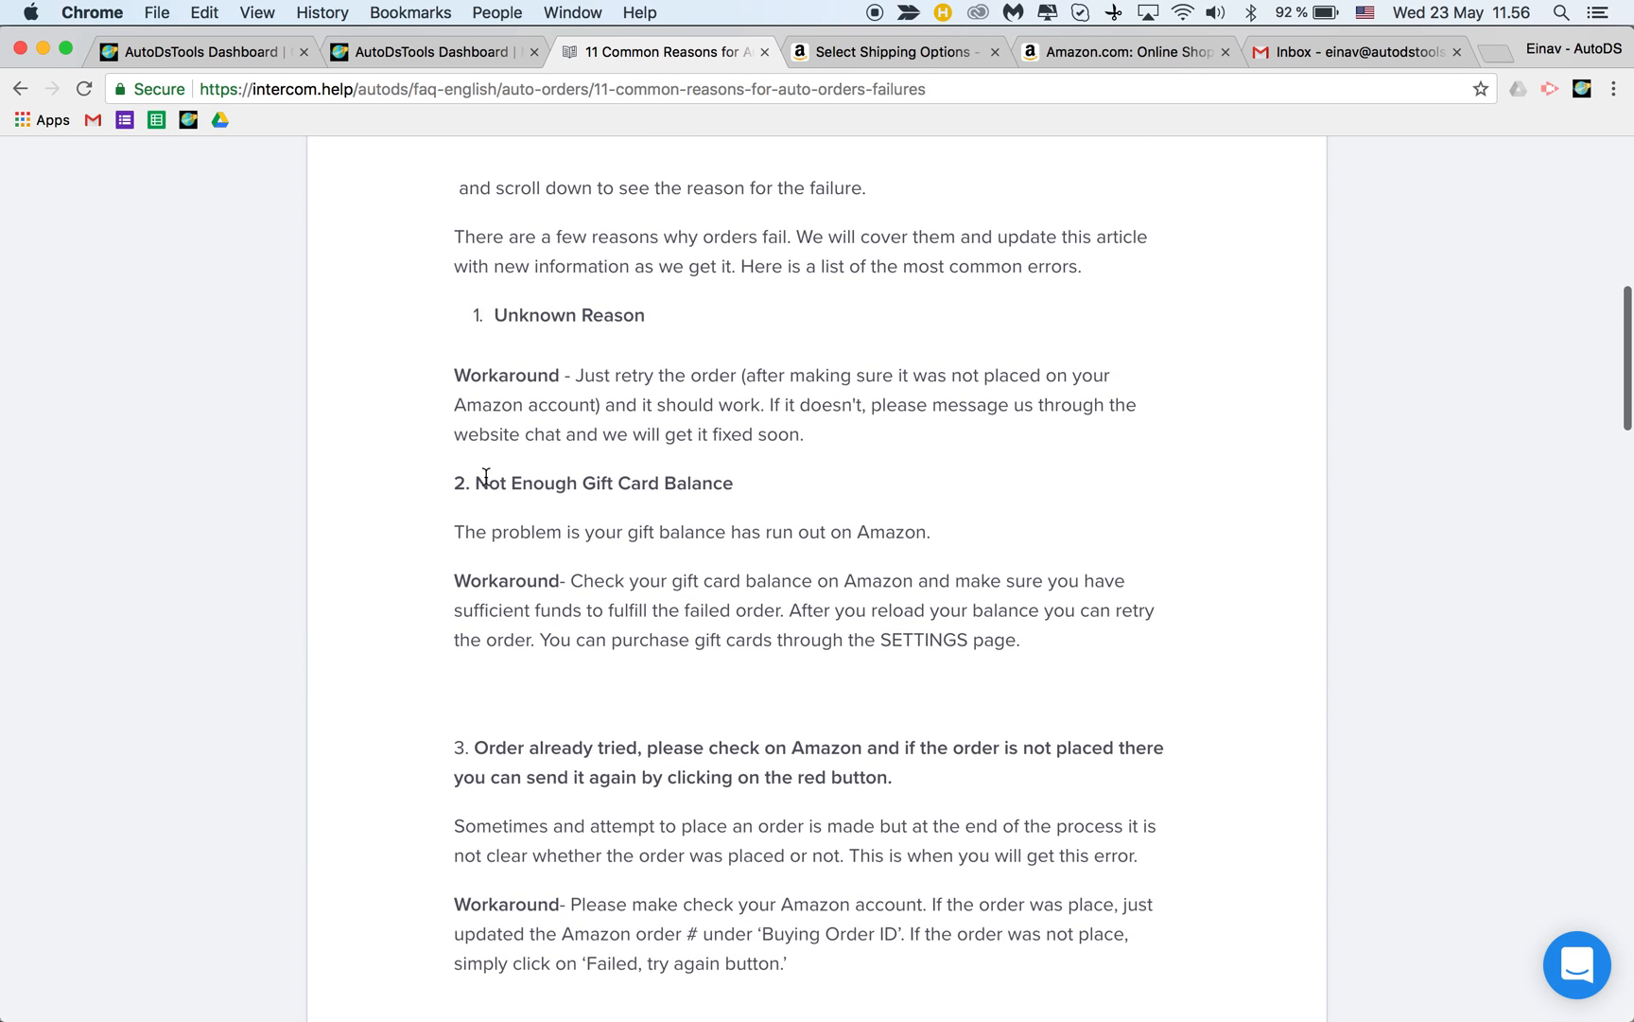
double_click(604, 482)
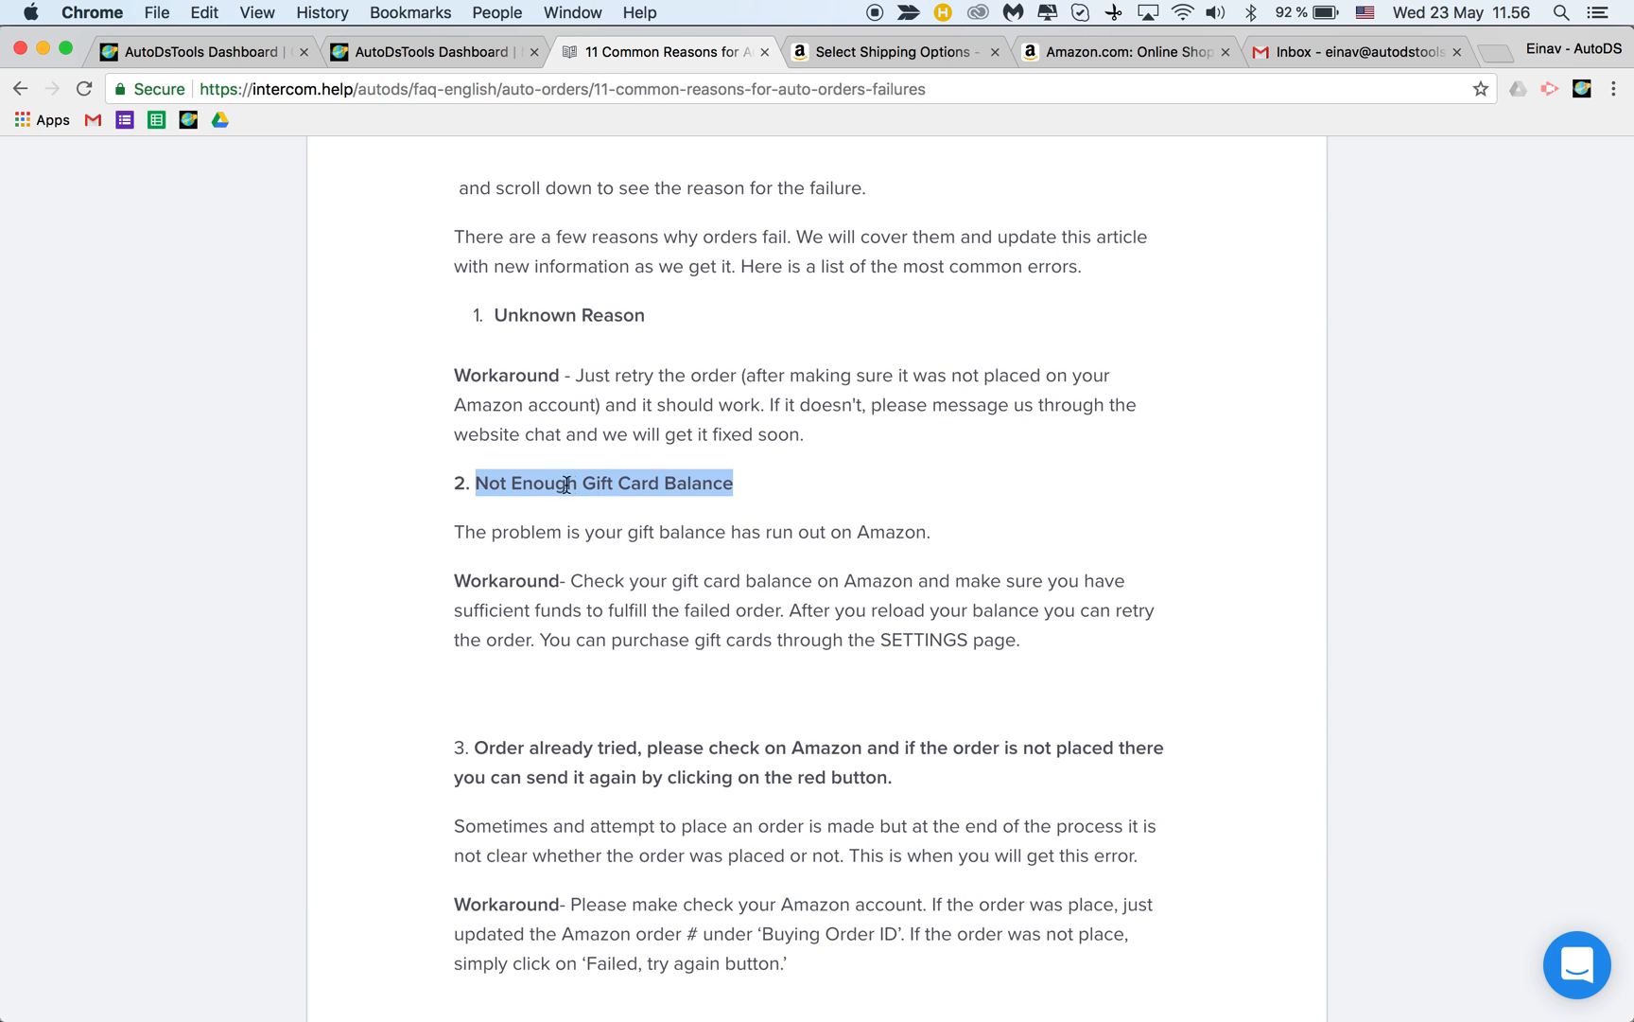
scroll(down, 3)
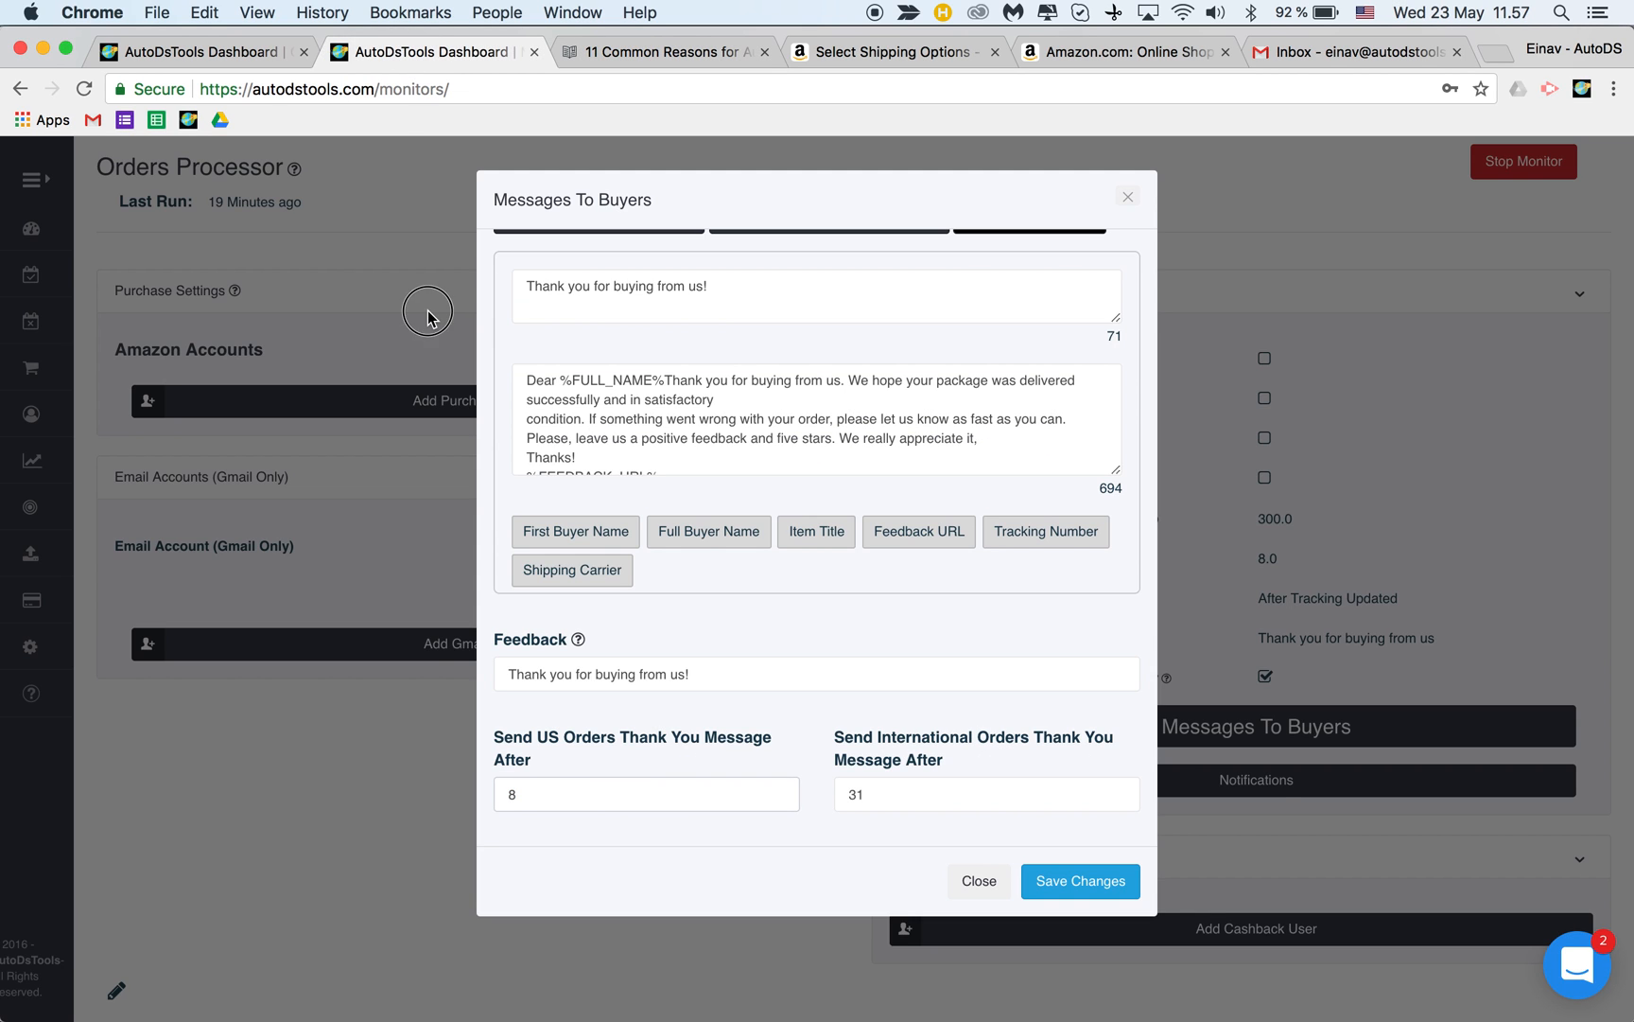
mouse_move(969, 910)
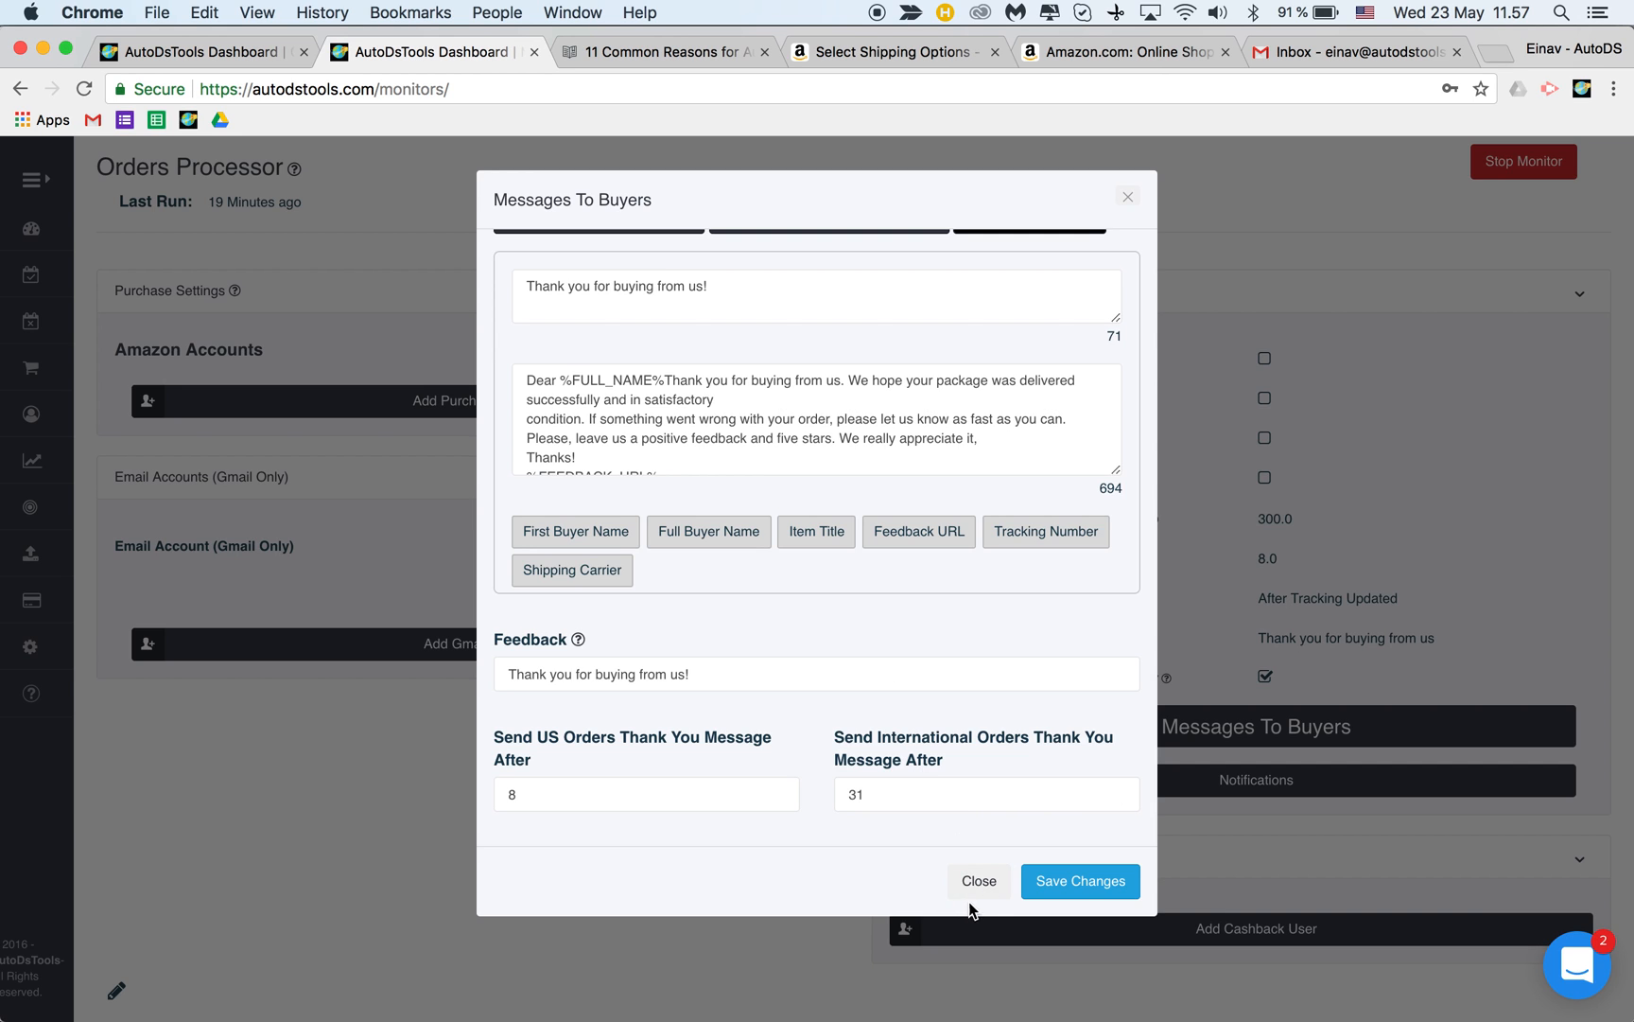
- Close the Messages To Buyers dialog and scroll up the Auto Orders Made list (254 entries)
click(977, 880)
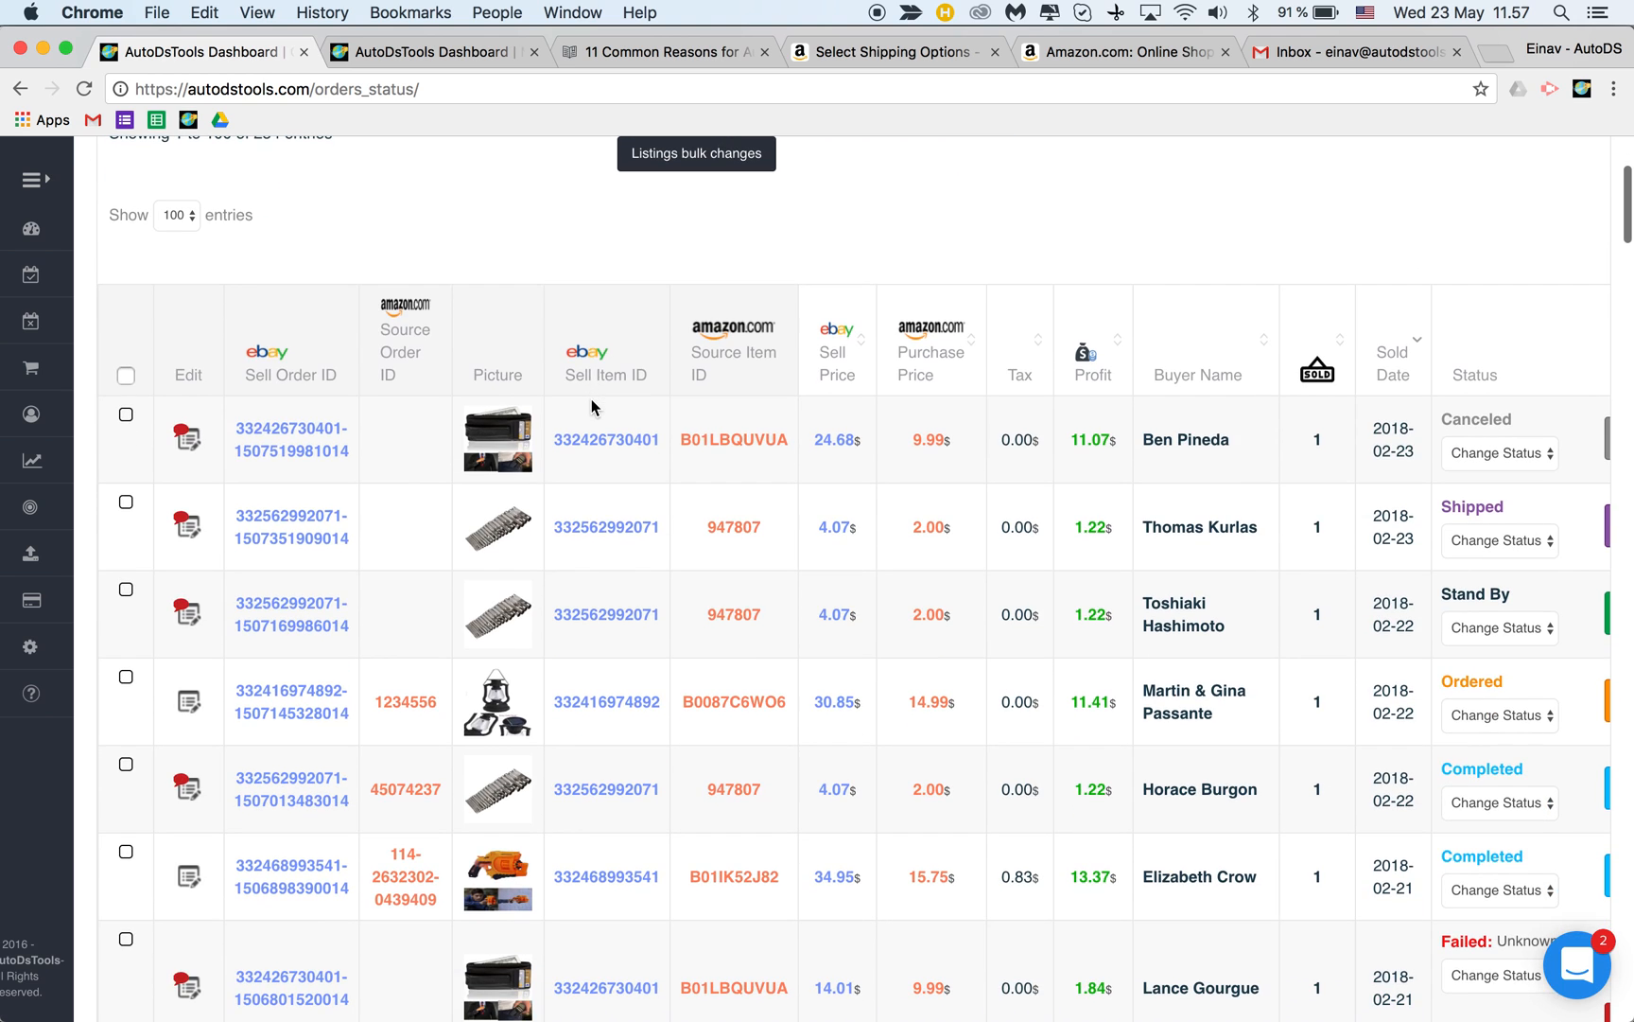
scroll(up, 3)
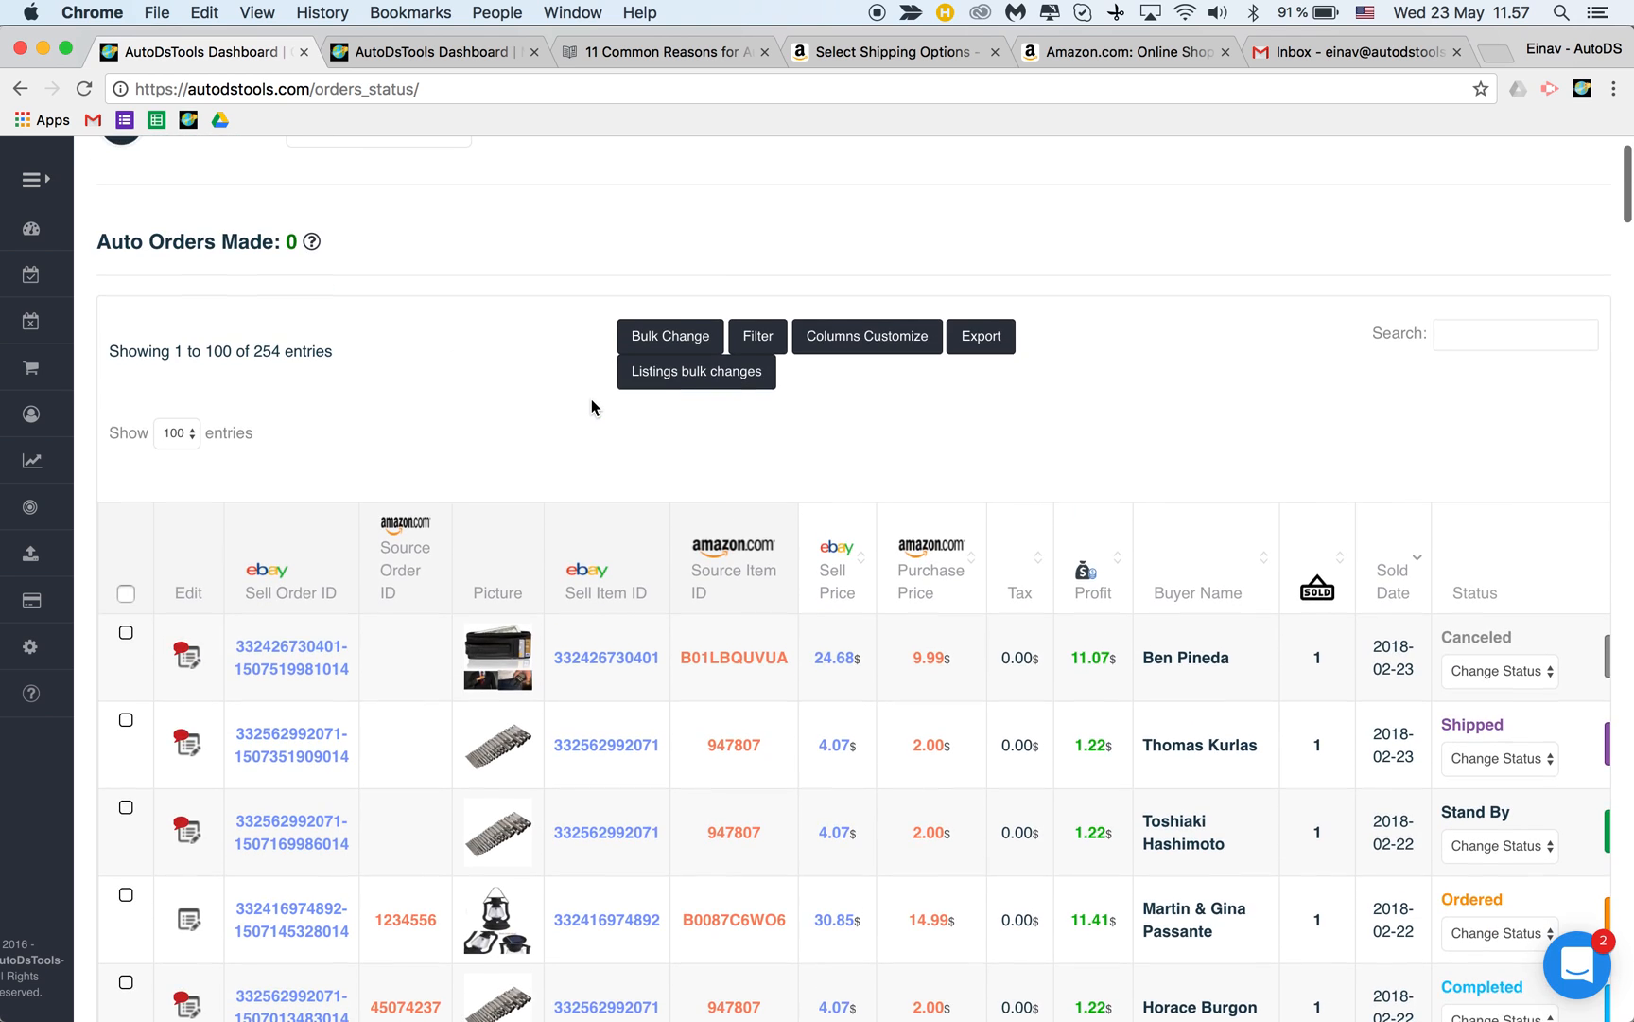